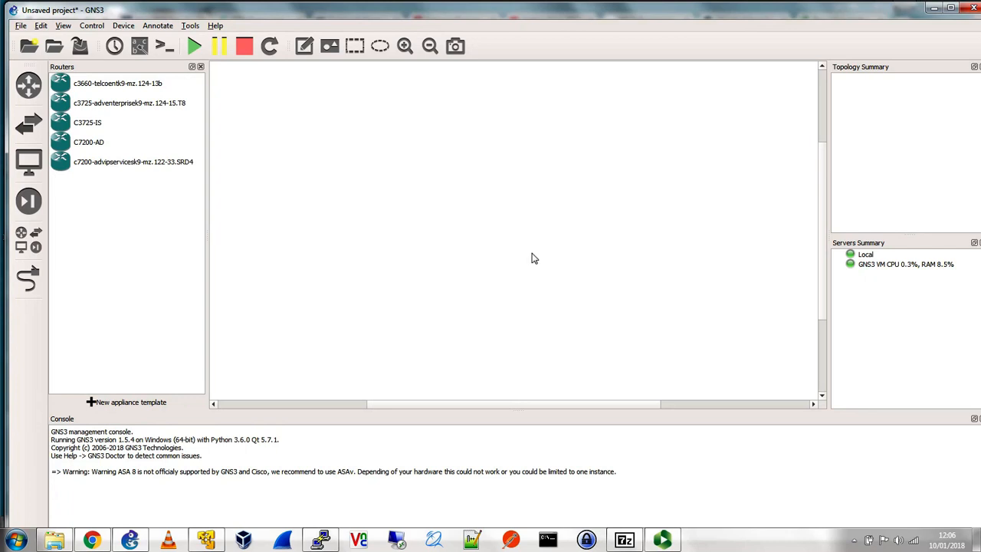
- Confirm GNS3 version 1.5.4 in About, then list the end-device templates
click(215, 25)
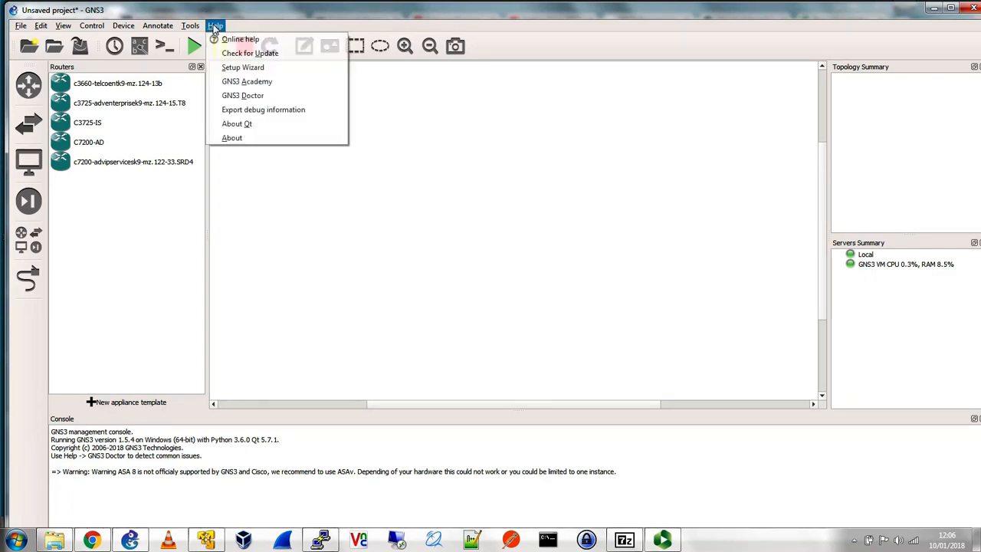
click(231, 137)
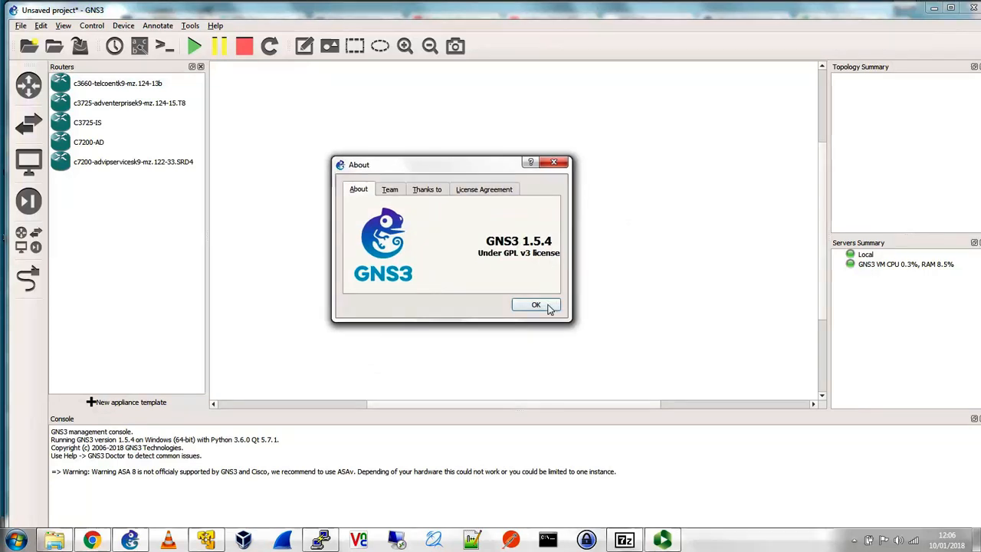
click(536, 304)
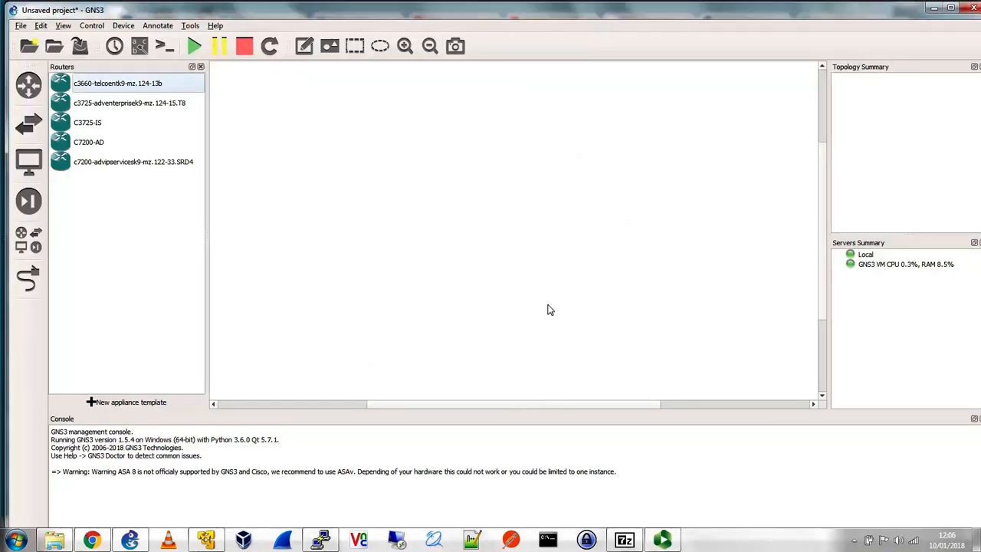
mouse_move(733, 250)
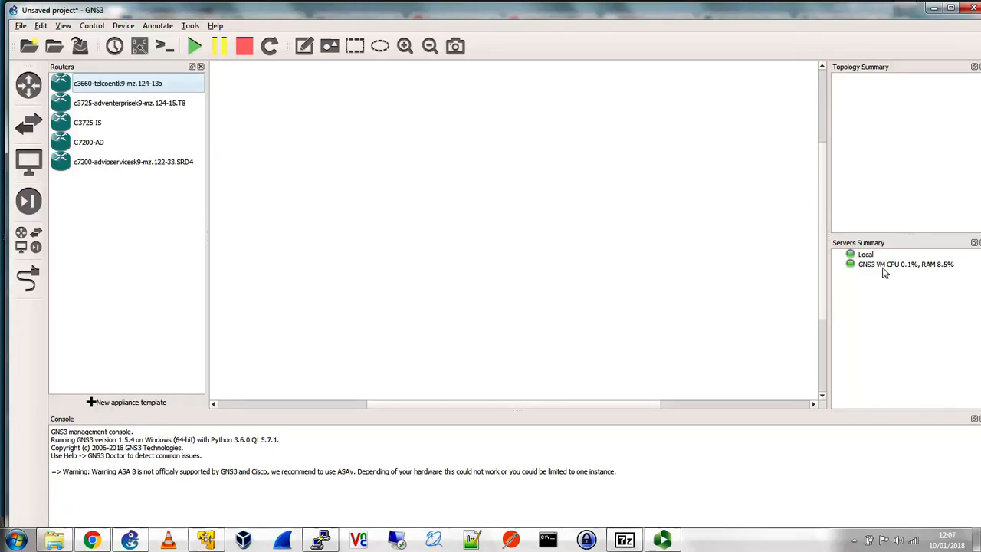
mouse_move(226, 532)
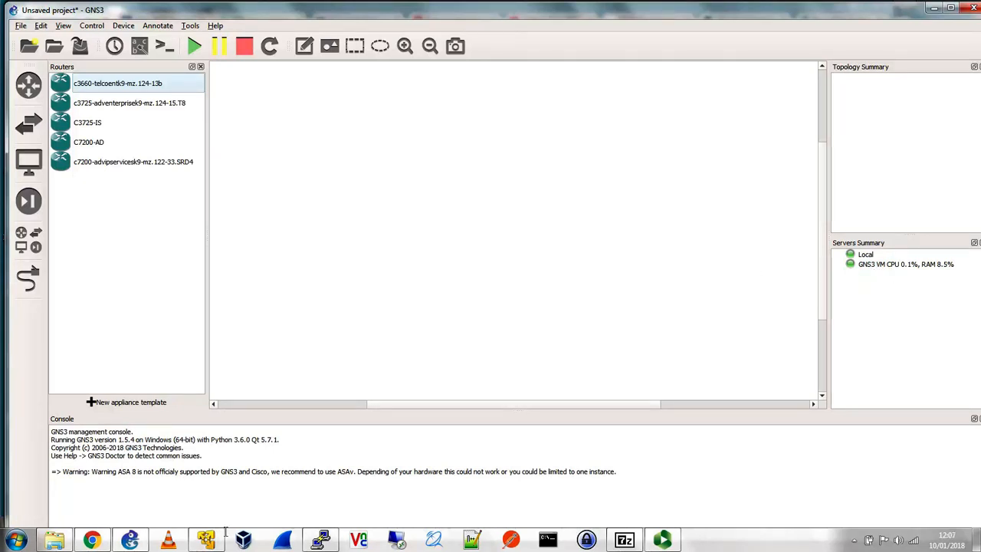
click(206, 538)
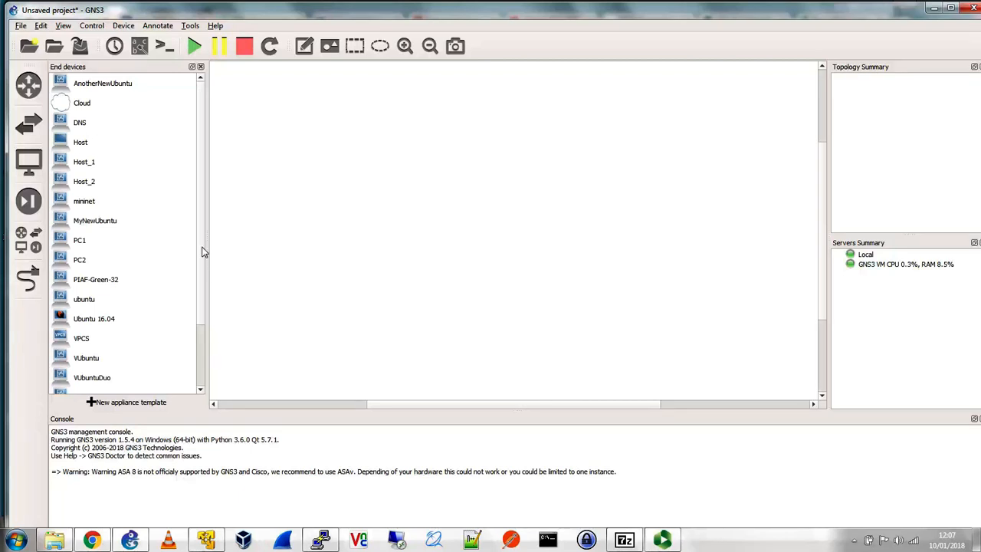
- Scroll the end-device list down toward XP and select Ubuntu 16.04
scroll(down, 3)
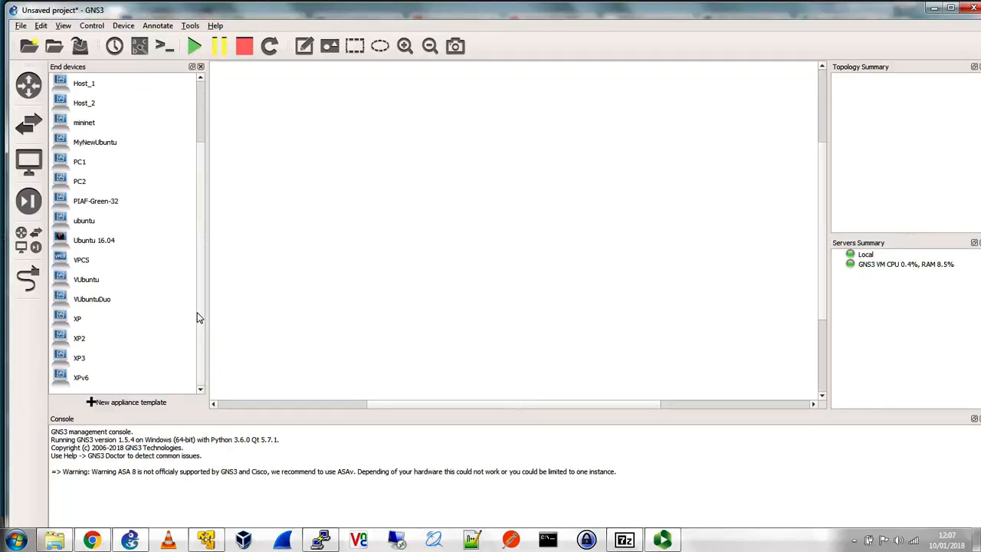
mouse_move(118, 252)
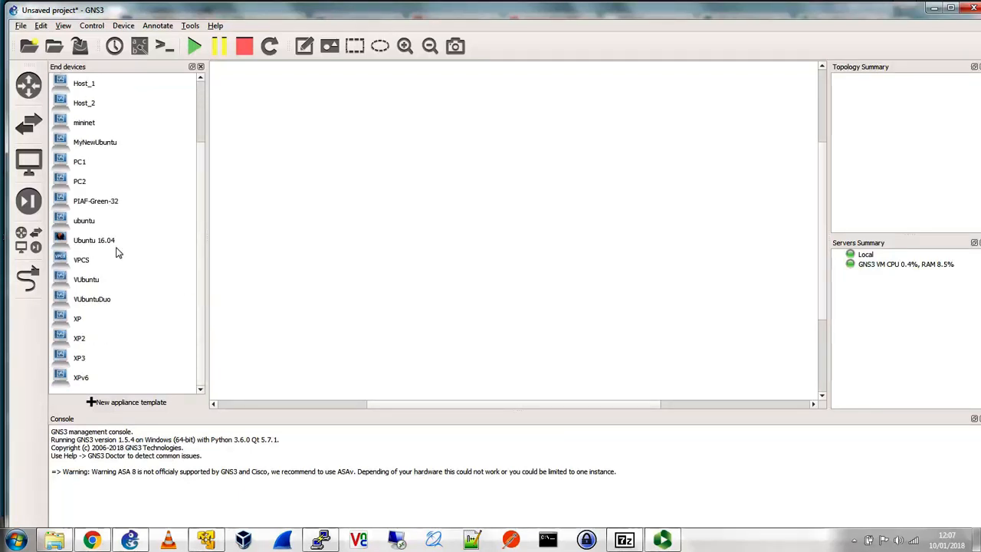
click(94, 240)
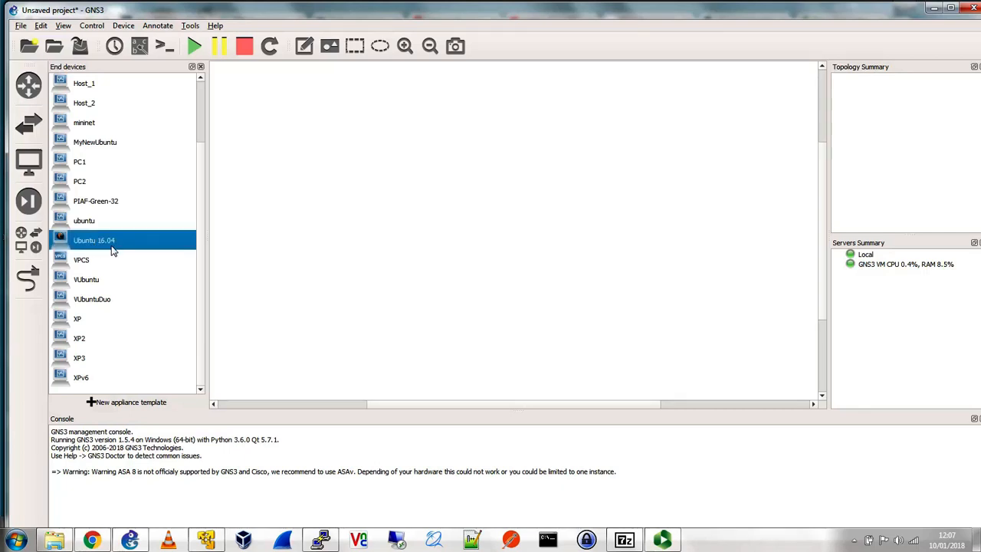
mouse_move(115, 202)
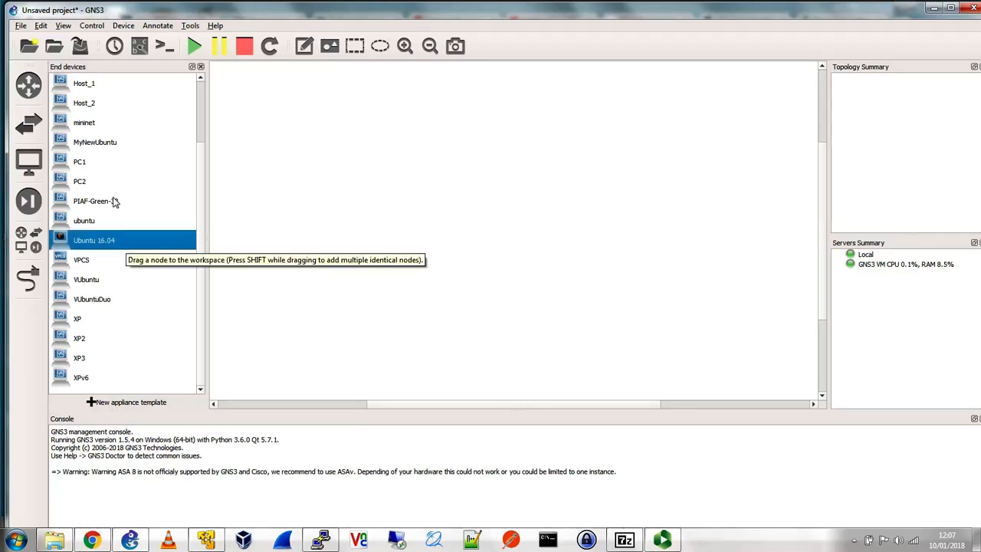
click(41, 26)
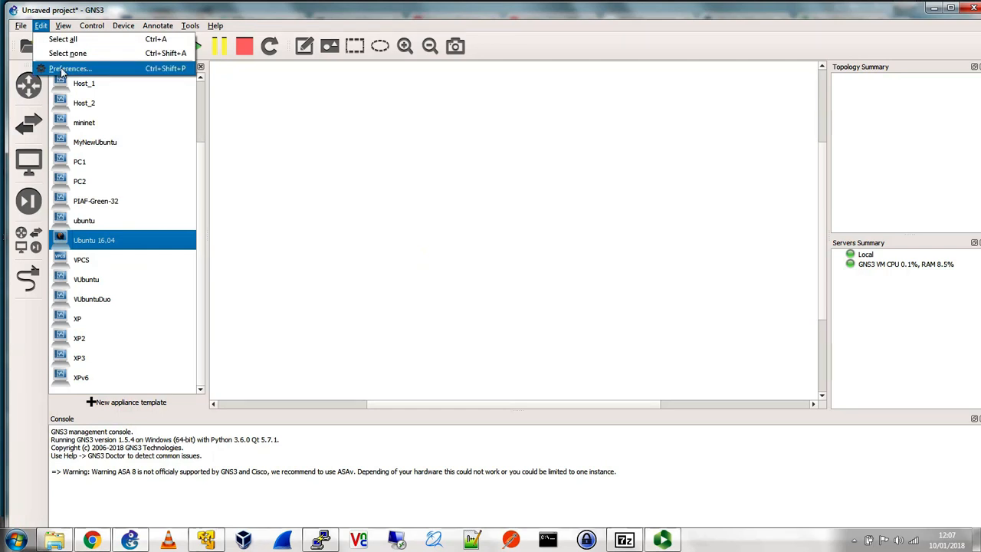
click(70, 69)
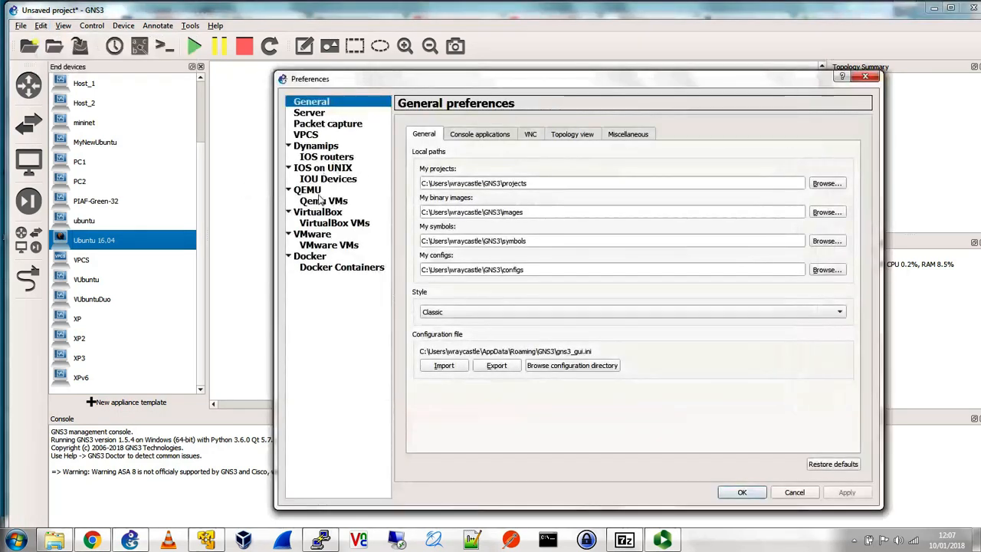
click(323, 200)
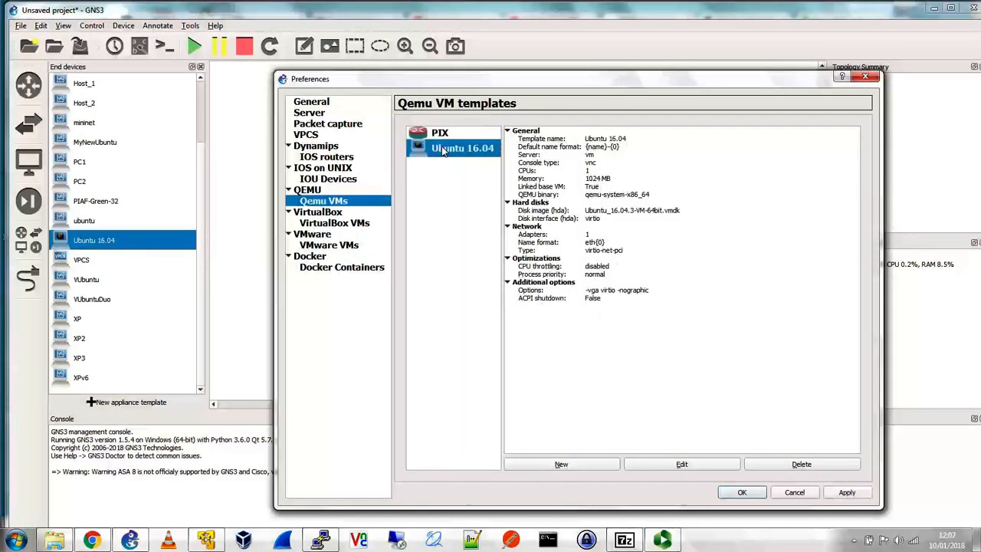
click(628, 210)
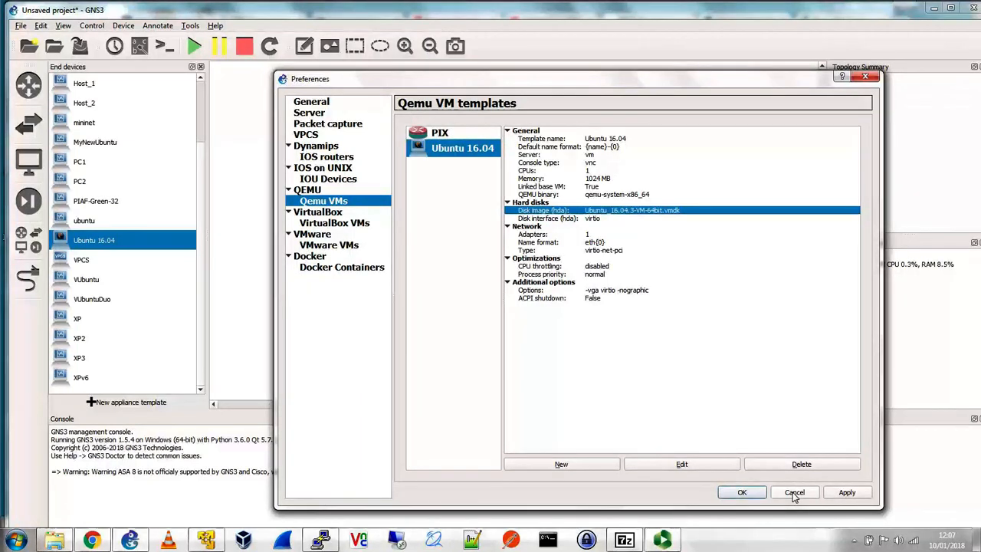
click(794, 492)
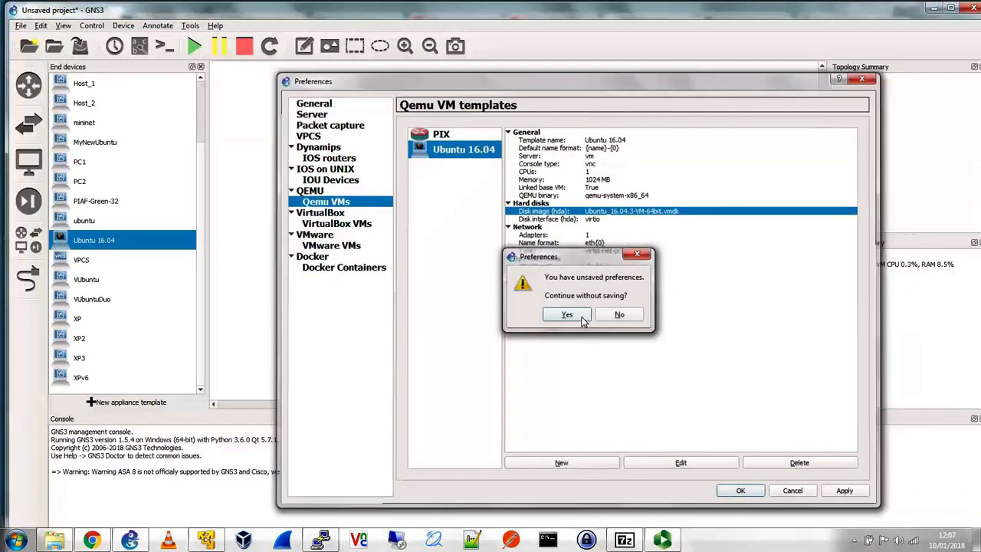
click(566, 314)
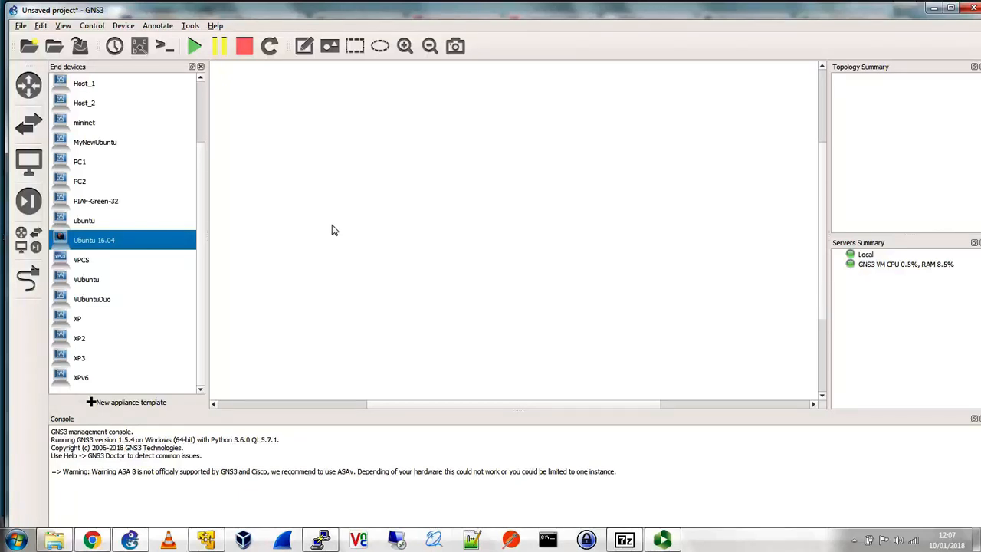
mouse_move(16, 36)
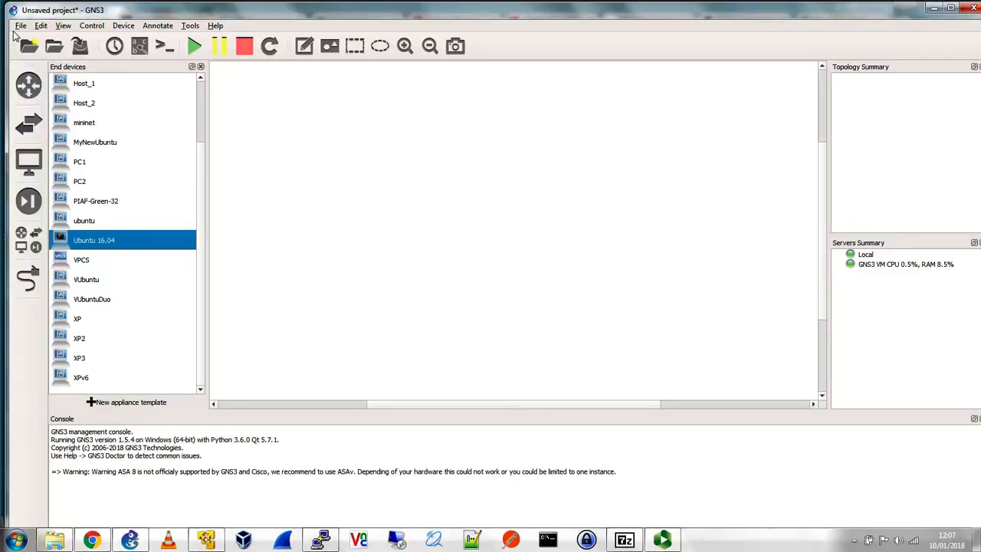
click(21, 25)
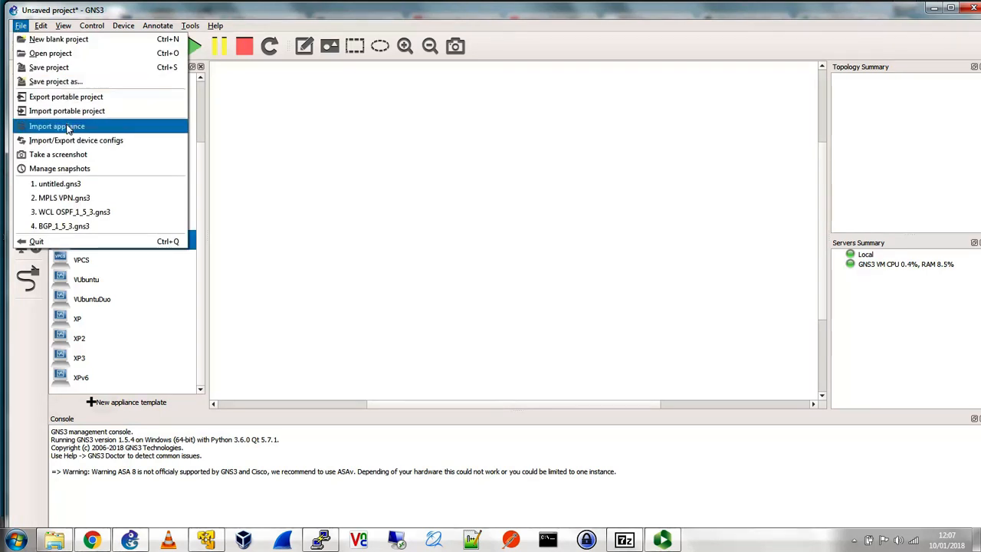
click(21, 25)
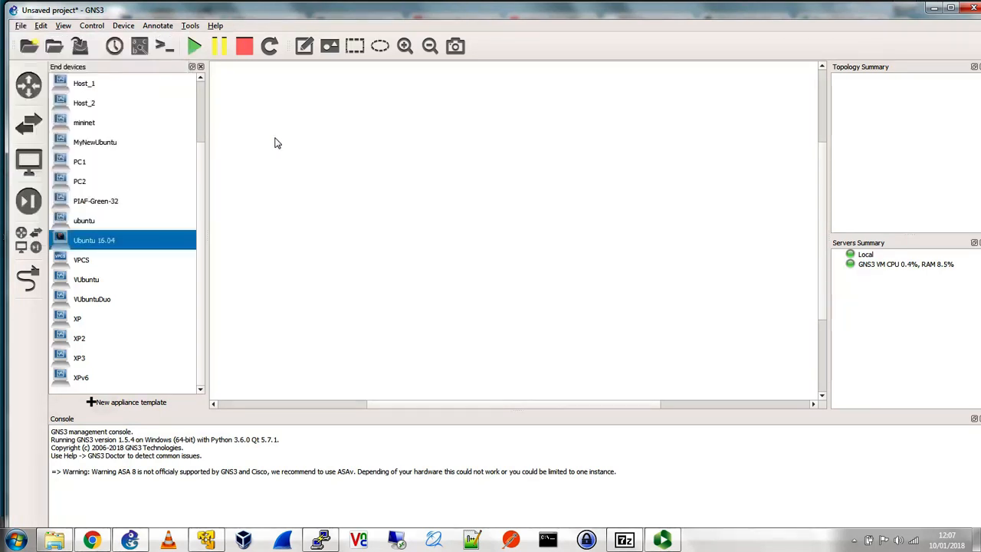
mouse_move(92, 539)
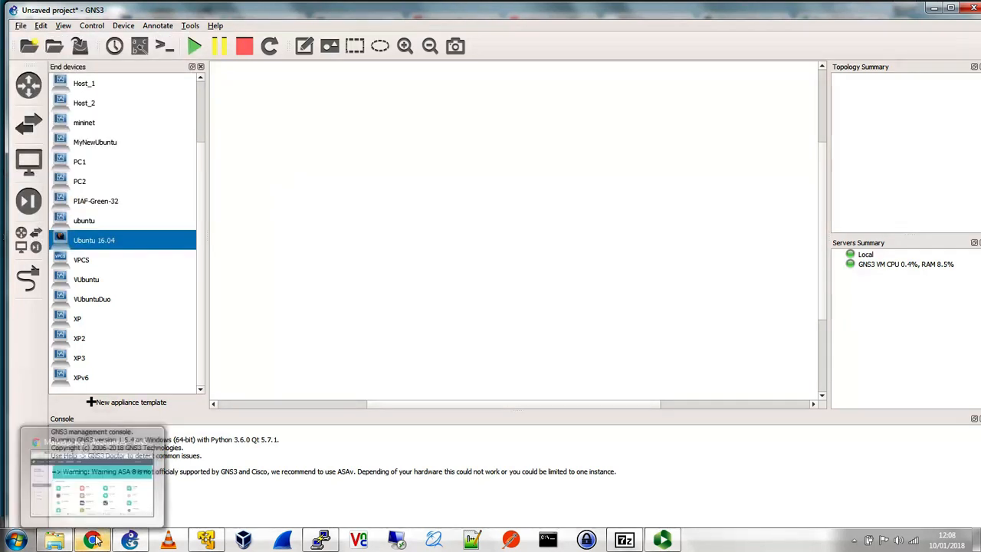
- Switch to Chrome and browse the GNS3 Marketplace appliances catalogue
click(91, 540)
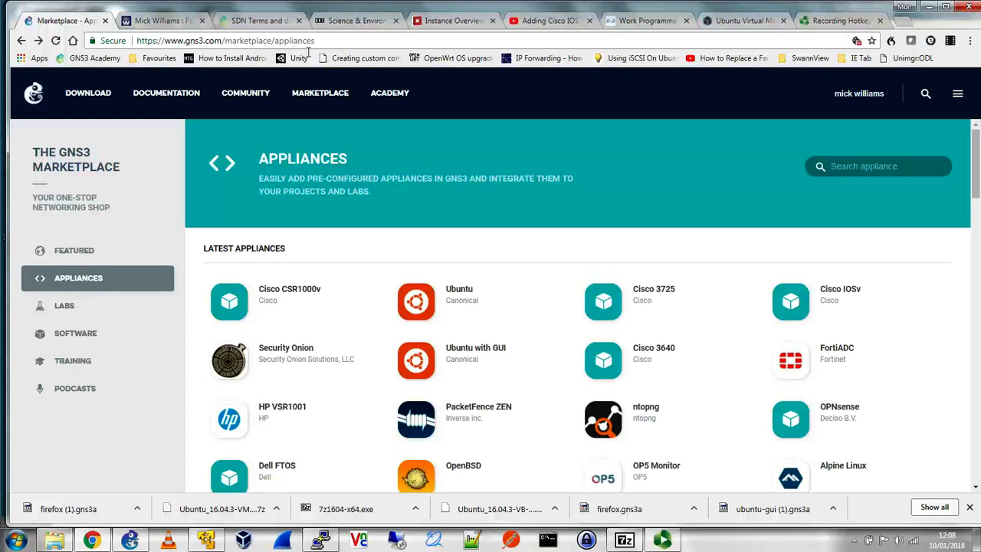
click(225, 41)
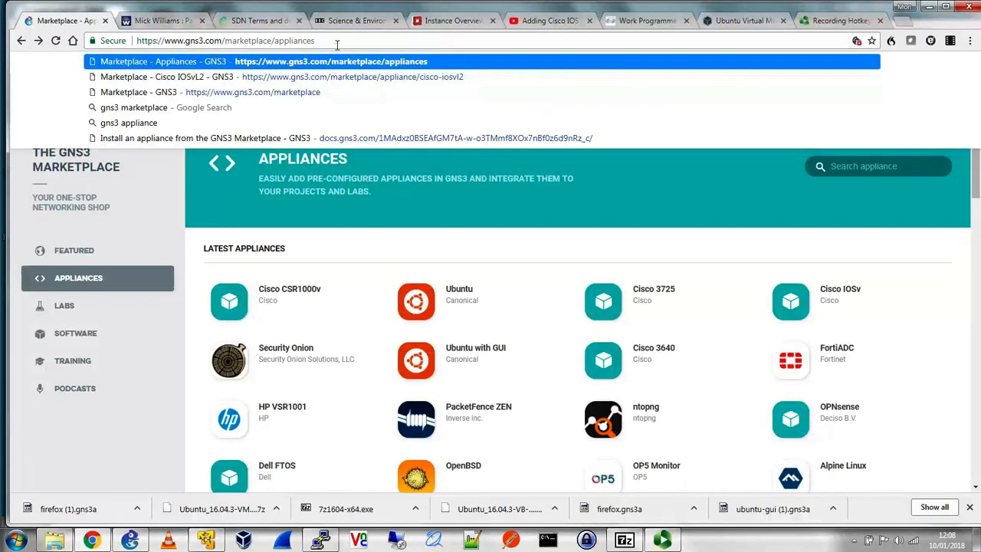
mouse_move(876, 330)
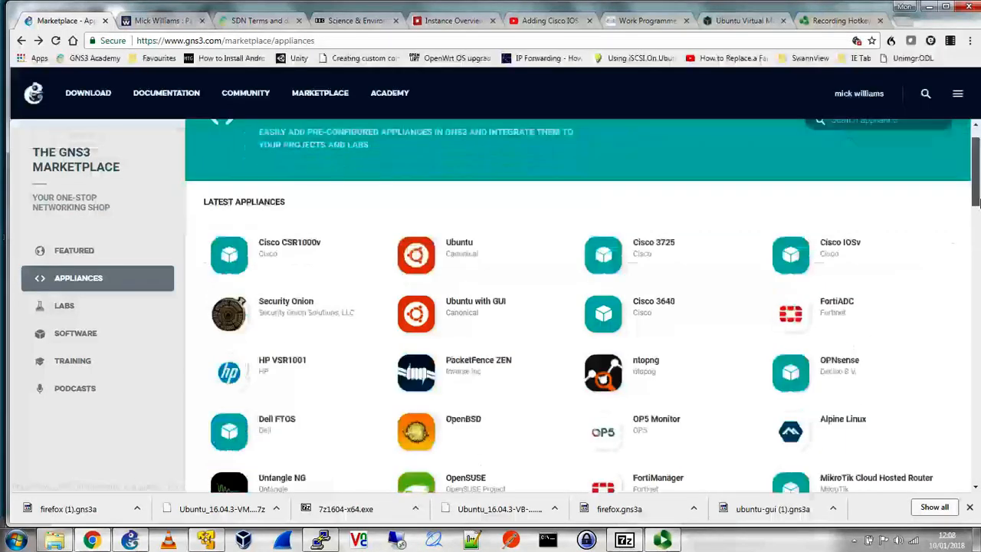
scroll(down, 3)
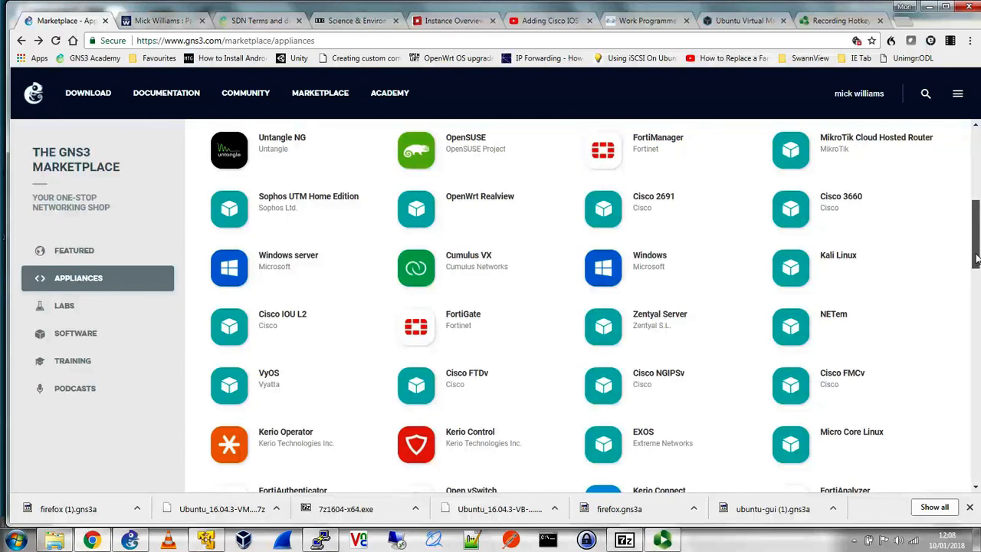
scroll(up, 3)
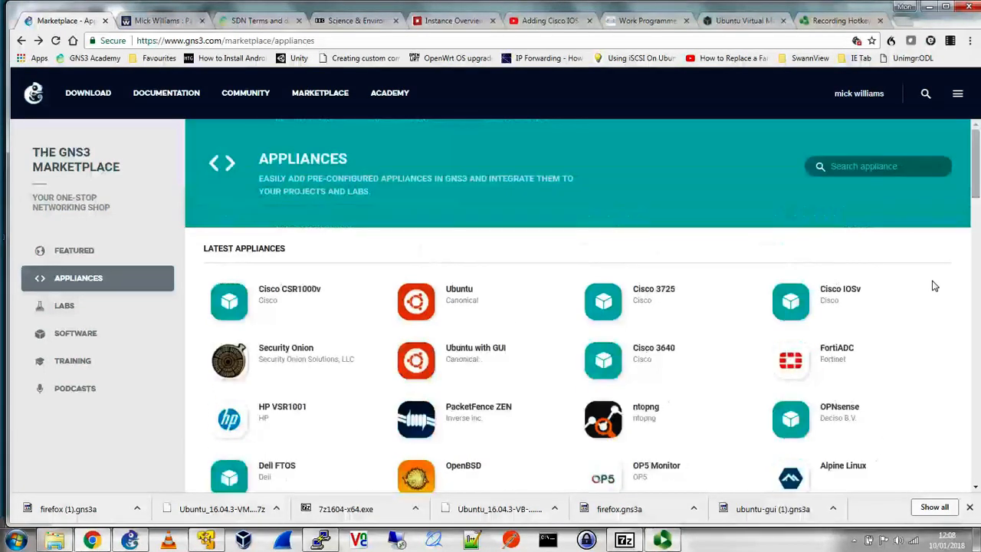
mouse_move(910, 357)
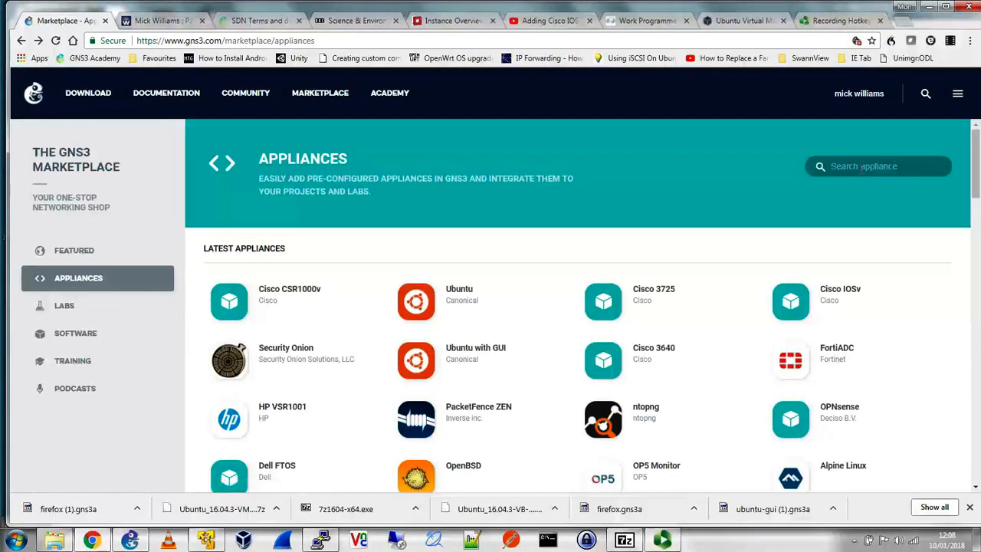
- Search the Marketplace for Firefox and save firefox.gns3a into Downloads
text(firefox)
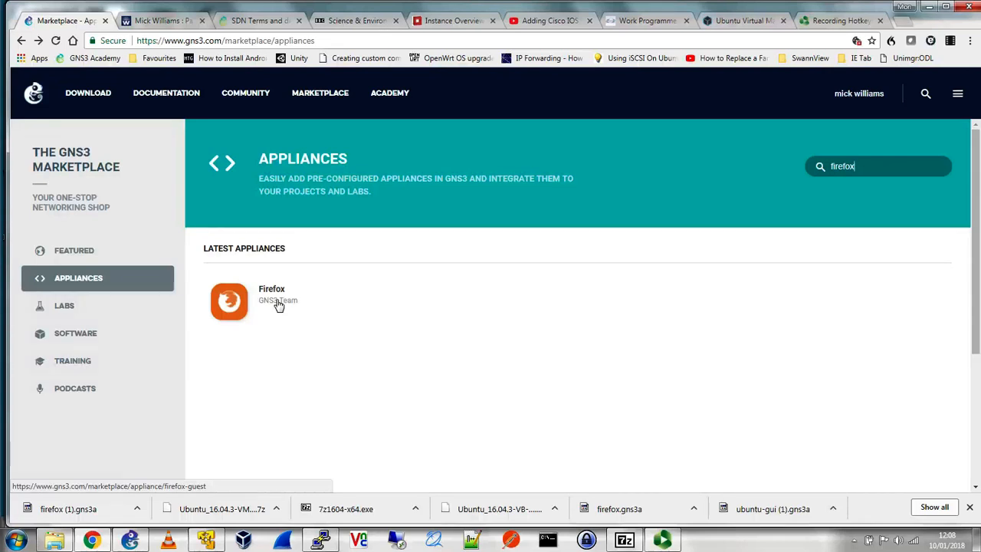
click(272, 299)
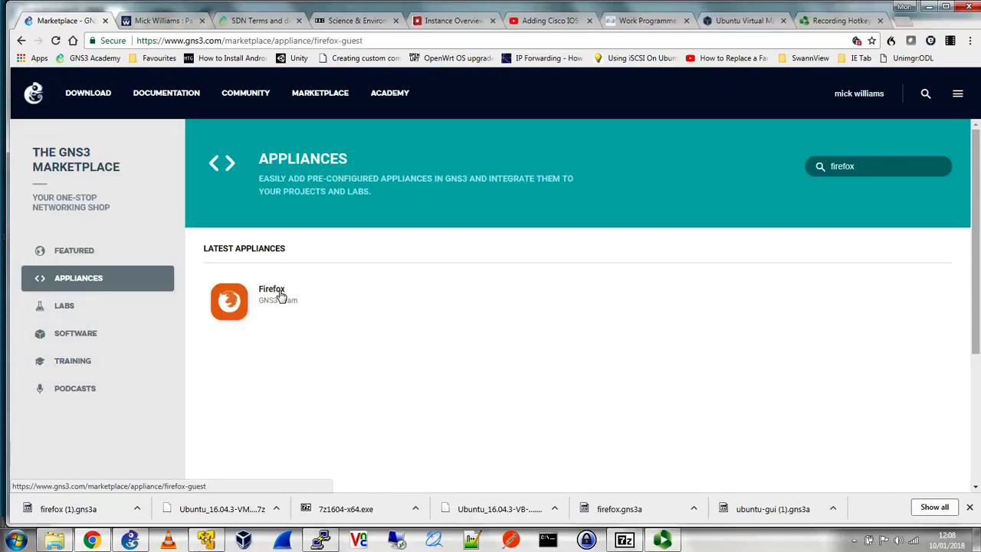
click(272, 289)
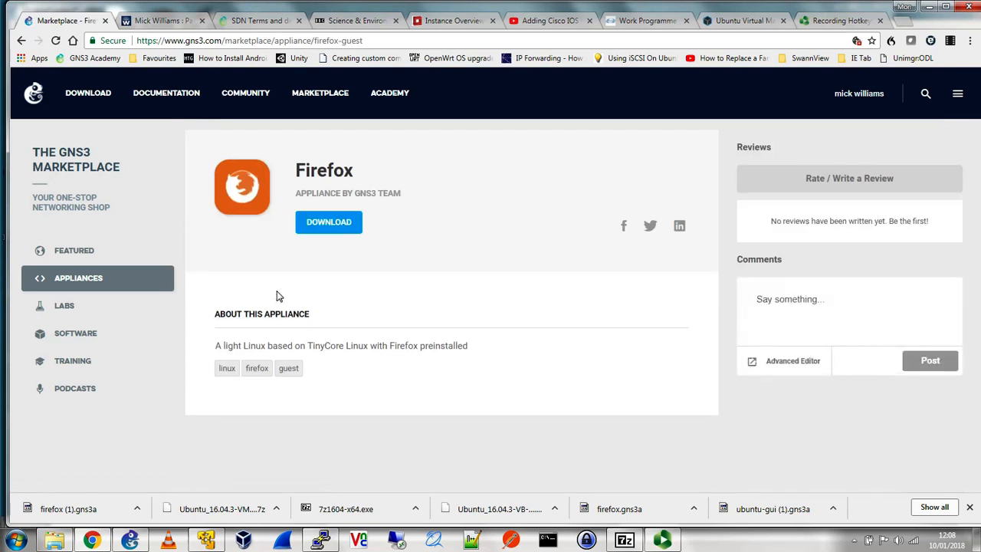
mouse_move(329, 222)
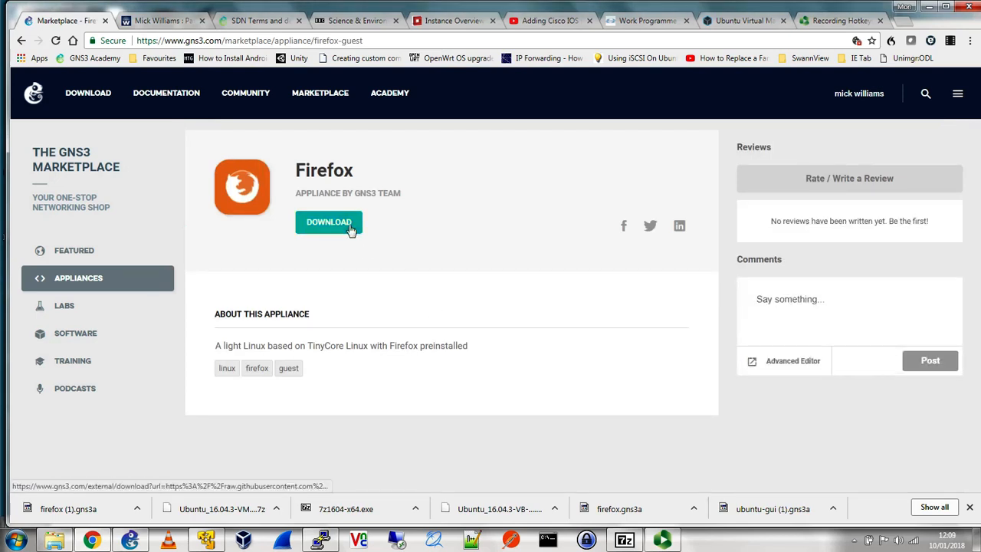
click(328, 222)
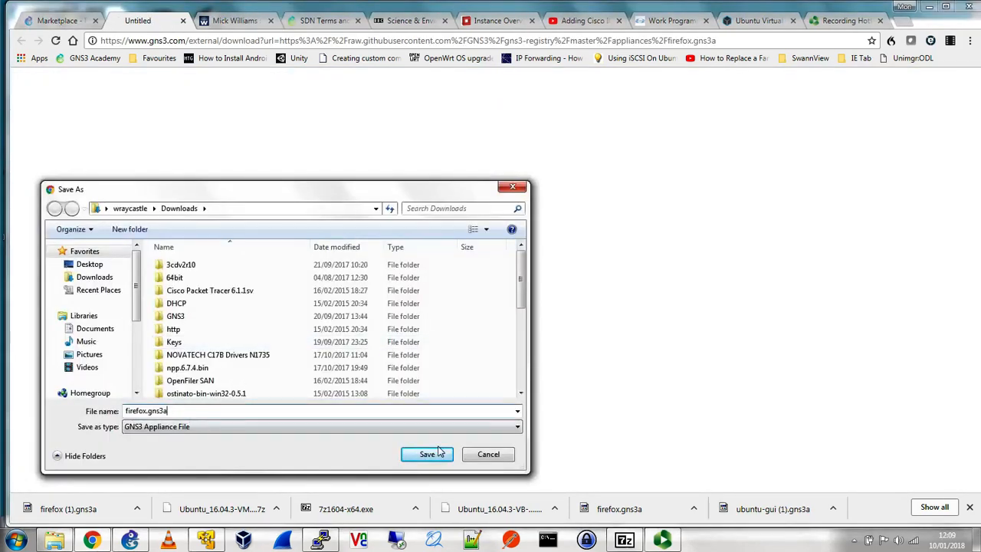
click(427, 453)
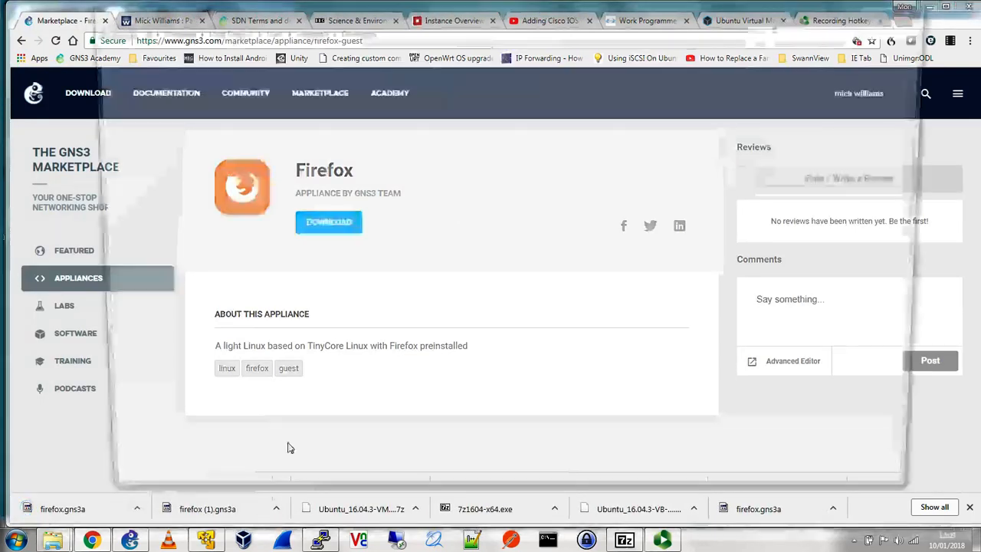
- Open firefox.gns3a from Downloads in WordPad using Open with
right_click(290, 470)
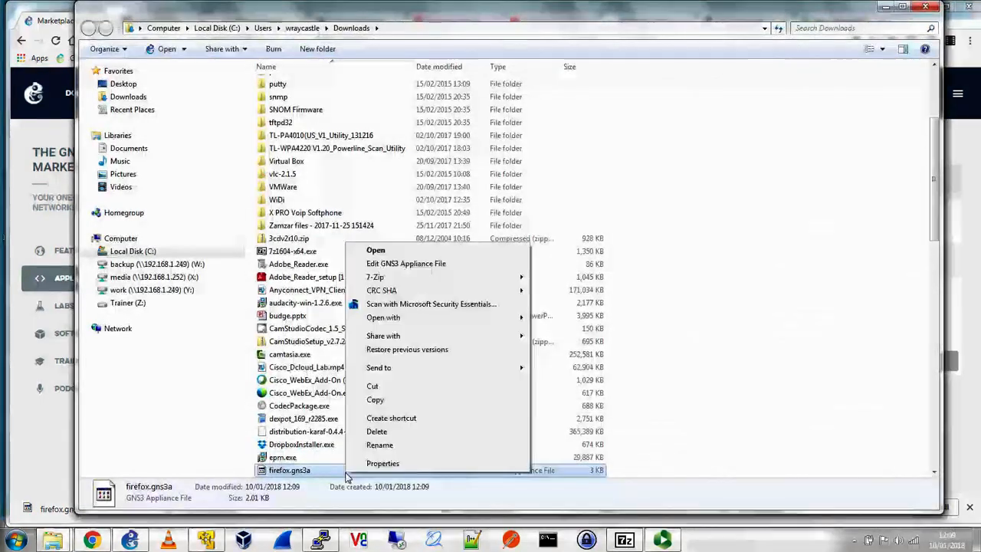
click(383, 317)
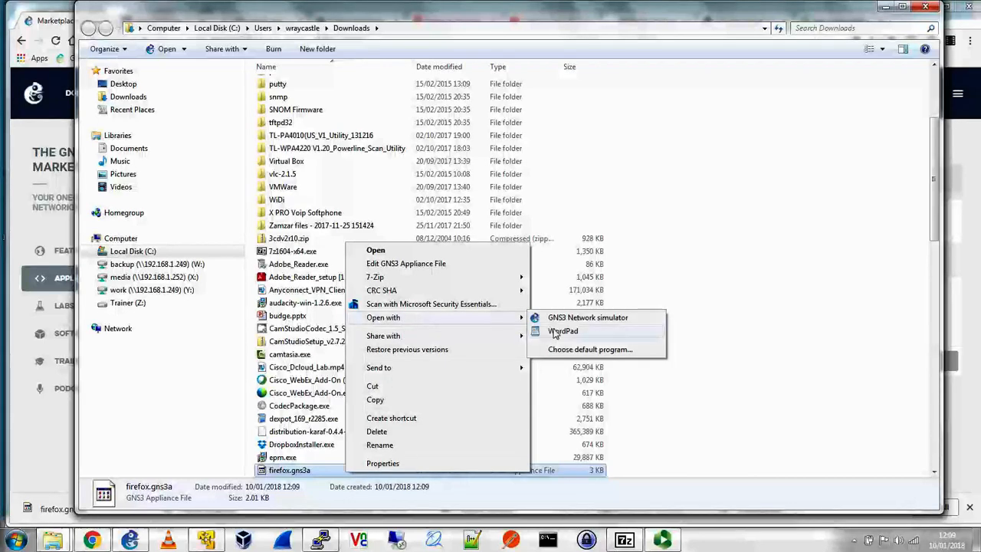
click(563, 331)
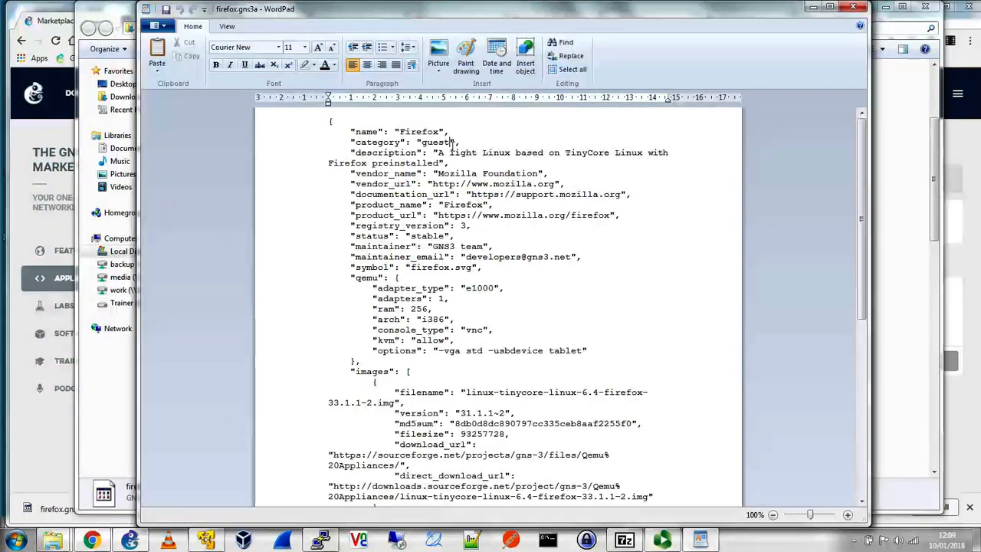
- Highlight the description and qemu values such as adapter type e1000 and RAM 256
drag(450, 152, 613, 153)
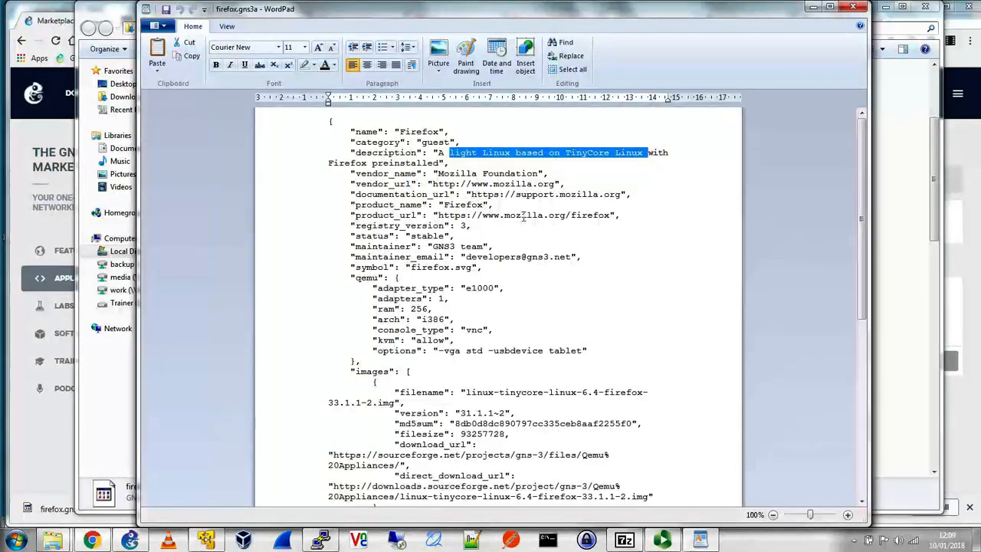
scroll(down, 3)
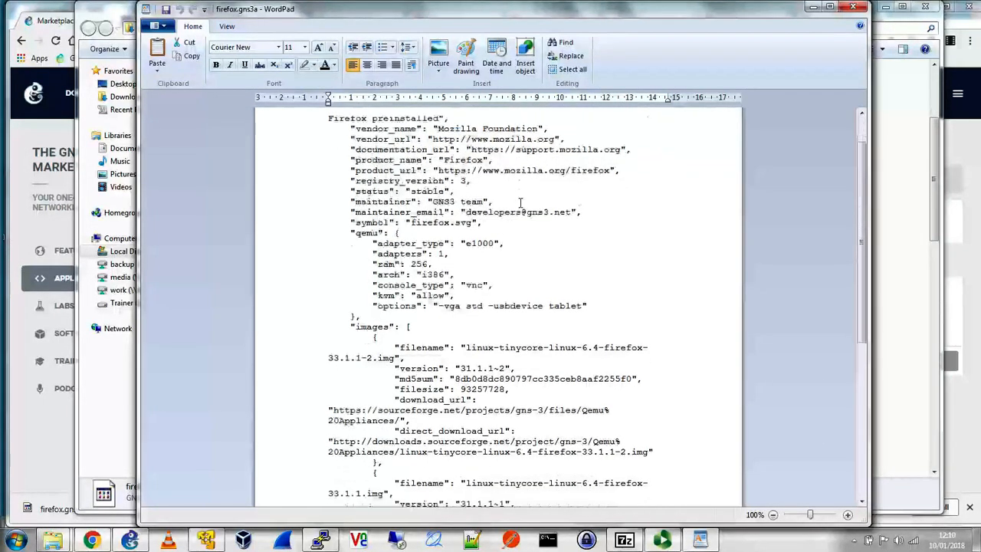
scroll(down, 3)
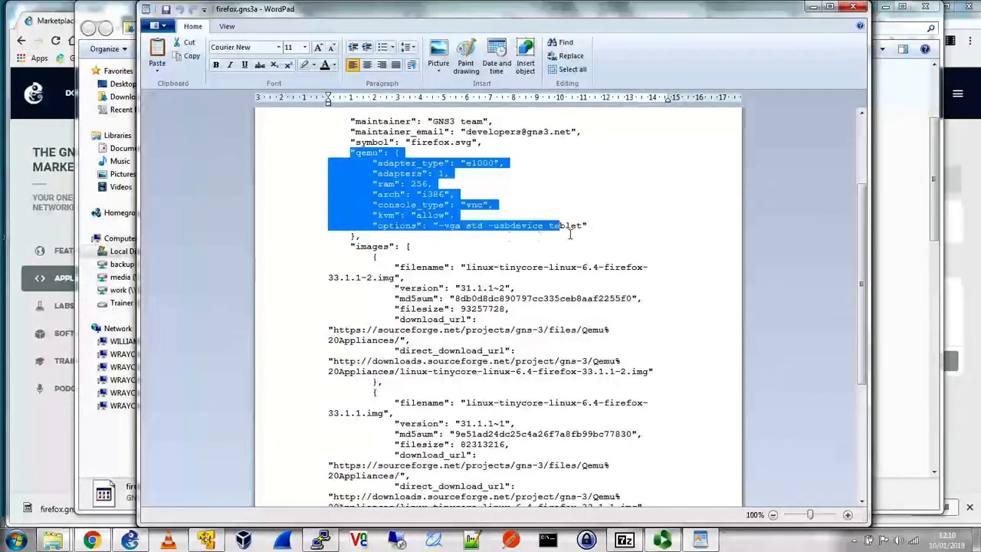
click(496, 173)
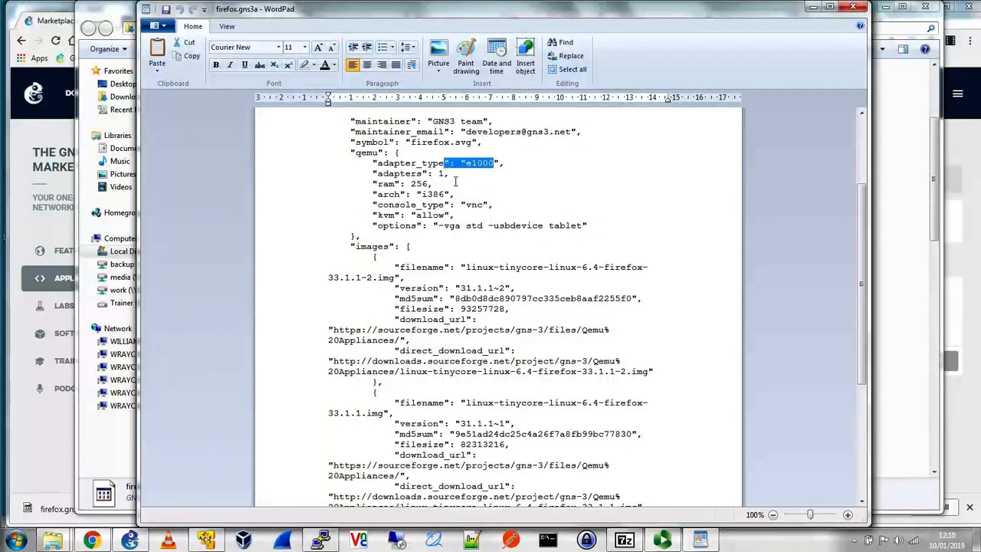
click(481, 187)
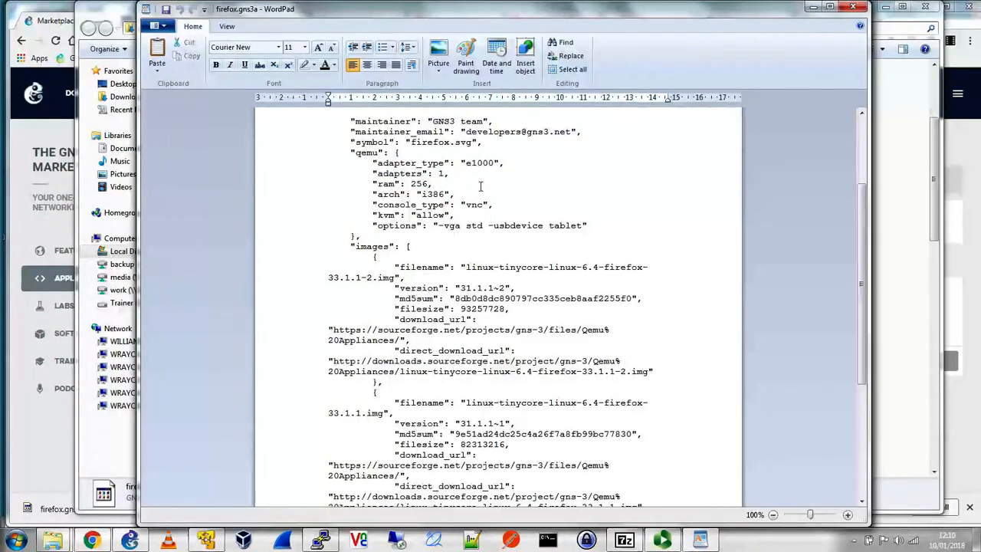
double_click(479, 163)
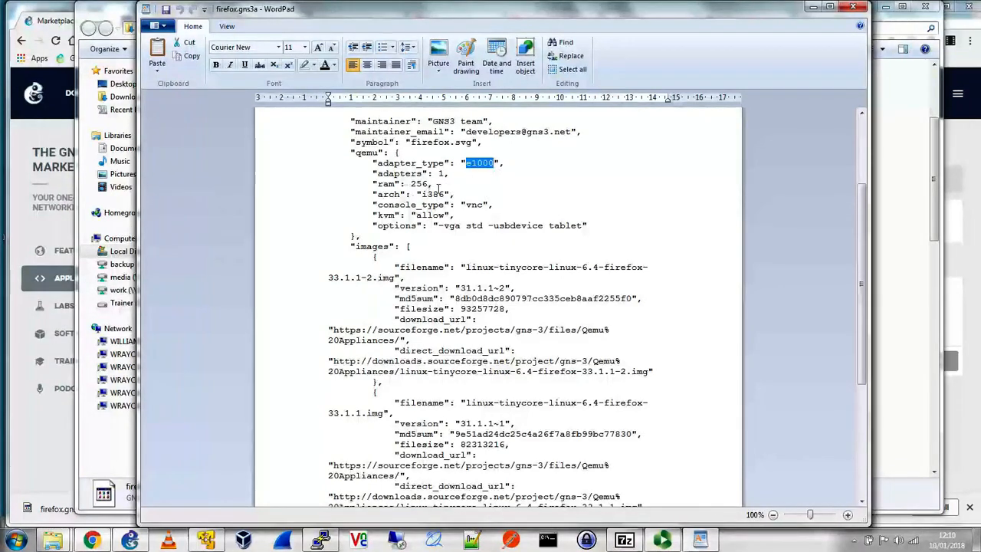
double_click(418, 184)
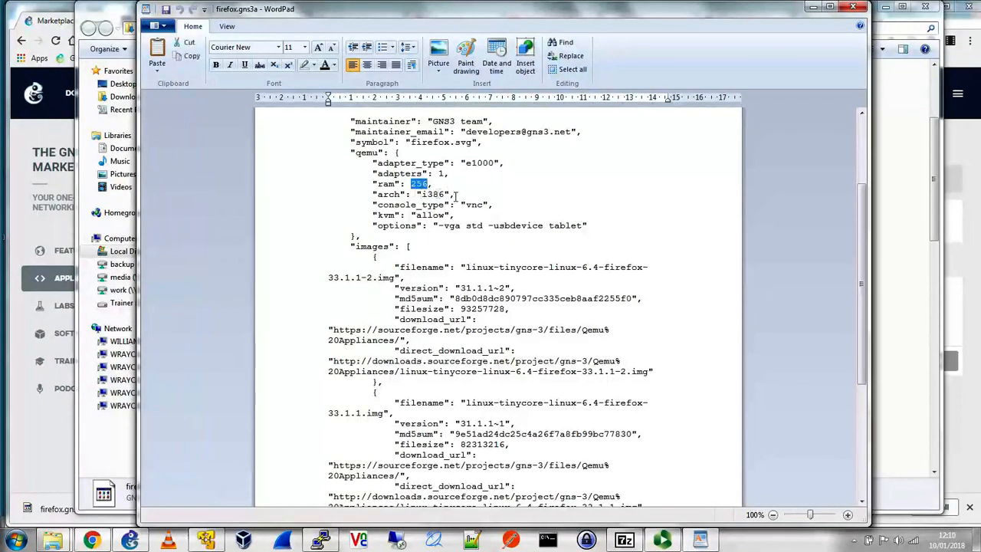
double_click(435, 194)
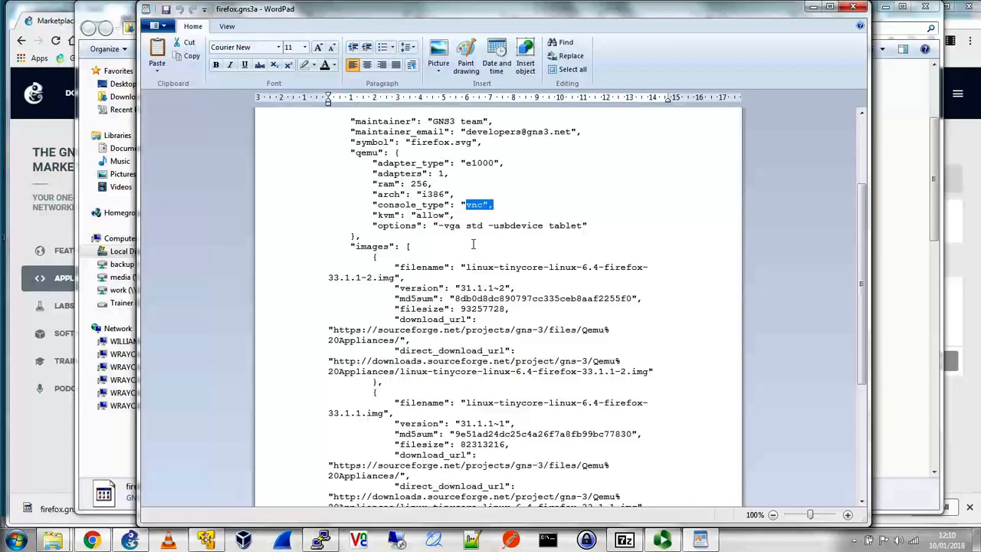
- Review the image entries, highlighting a filename key and the download-link image name
scroll(down, 3)
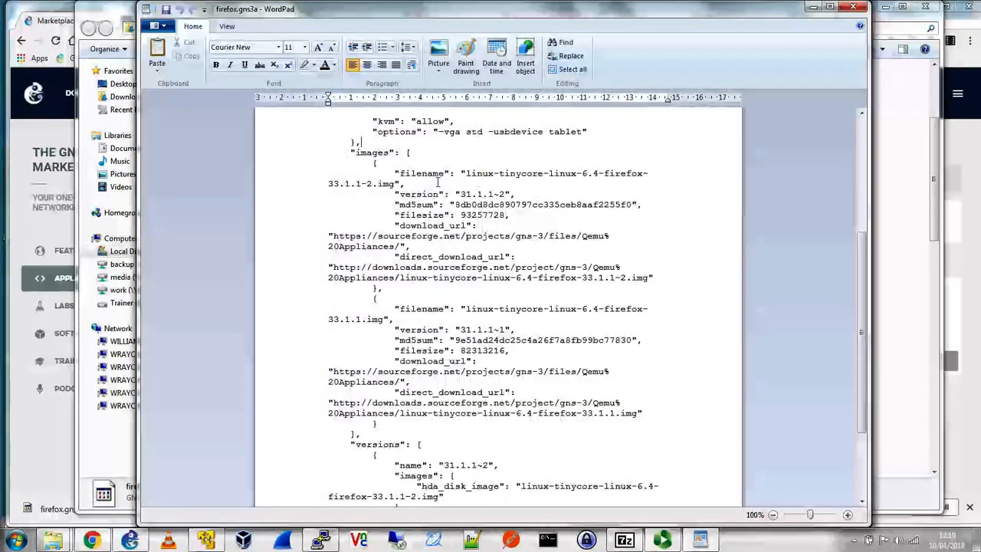
double_click(371, 153)
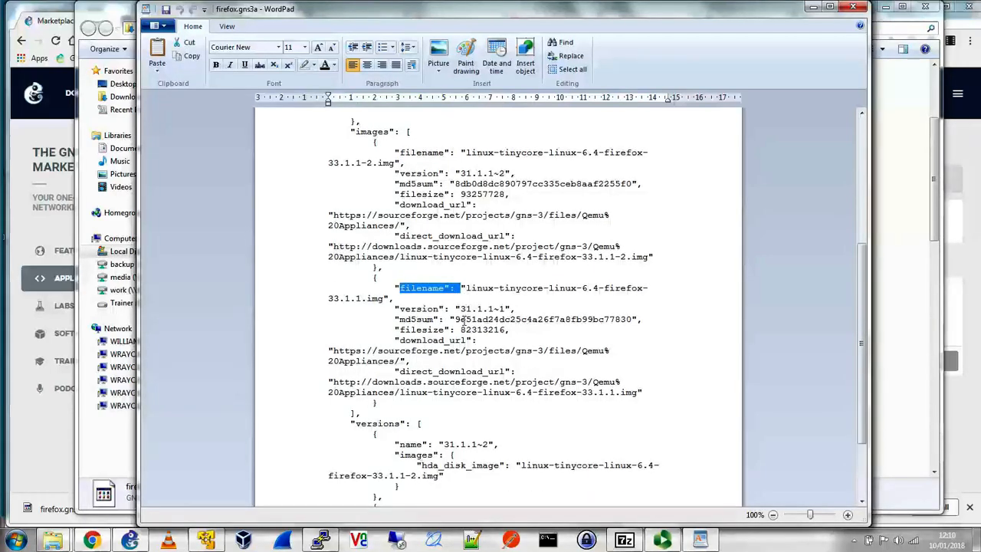
scroll(down, 3)
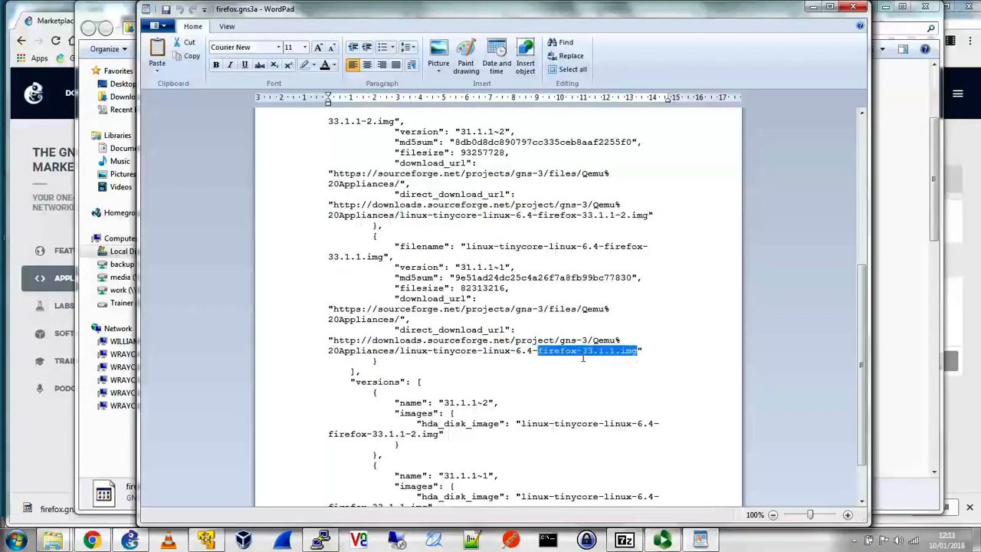
drag(640, 351, 399, 350)
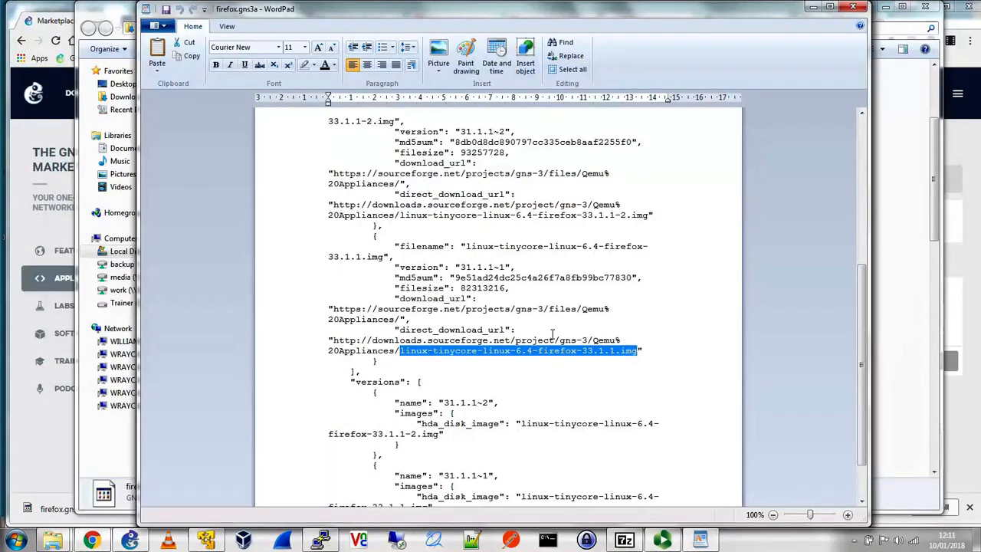
scroll(down, 3)
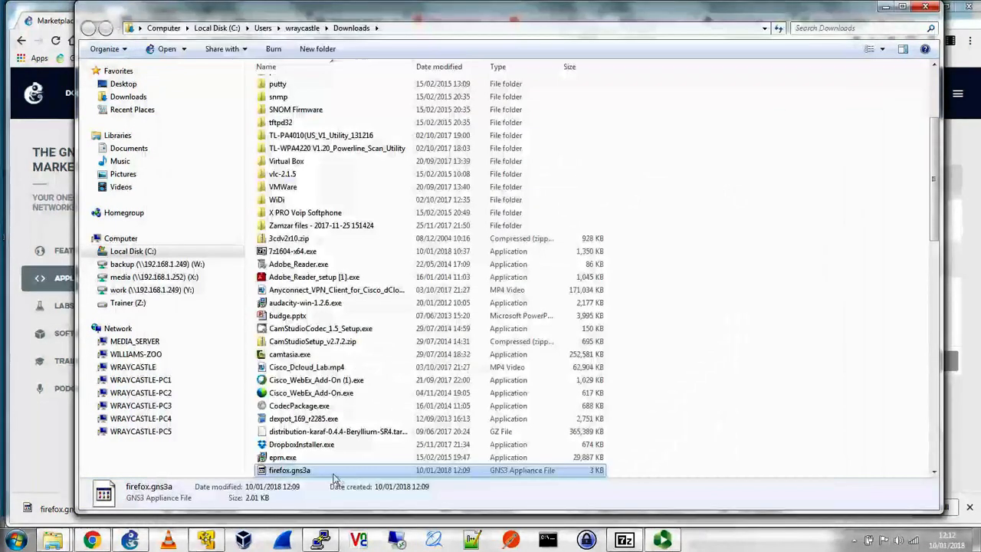
mouse_move(333, 475)
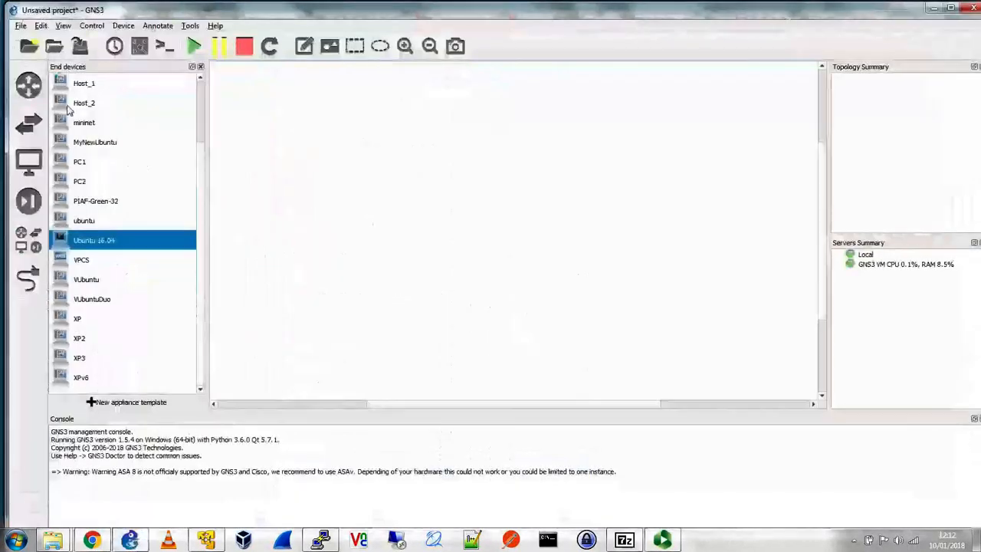
- Import firefox.gns3a from Downloads through File > Import appliance
click(21, 25)
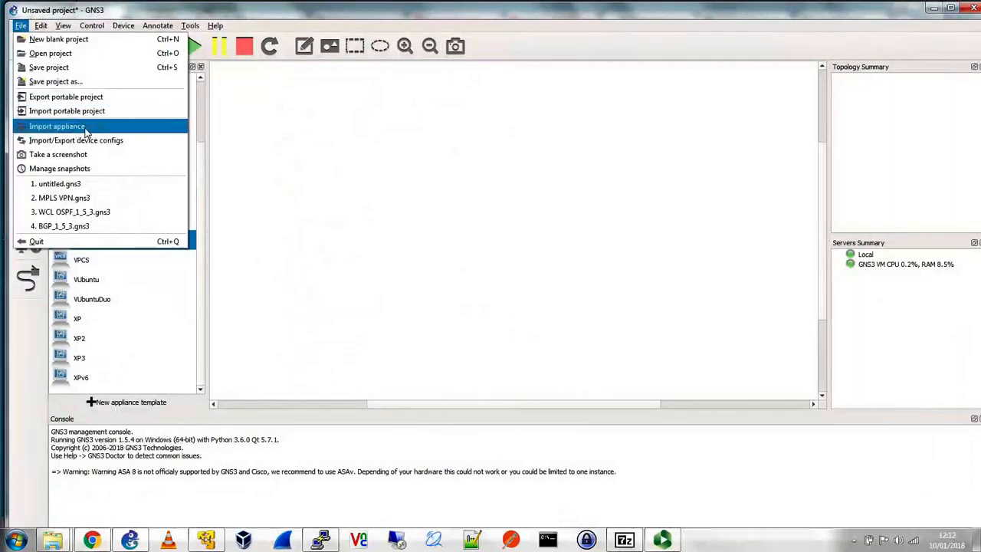
click(56, 125)
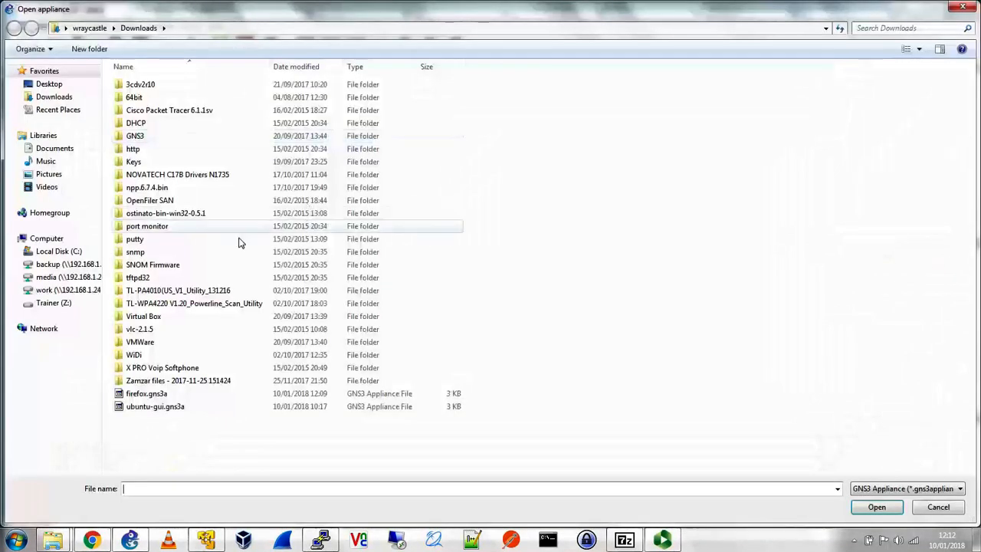
click(146, 393)
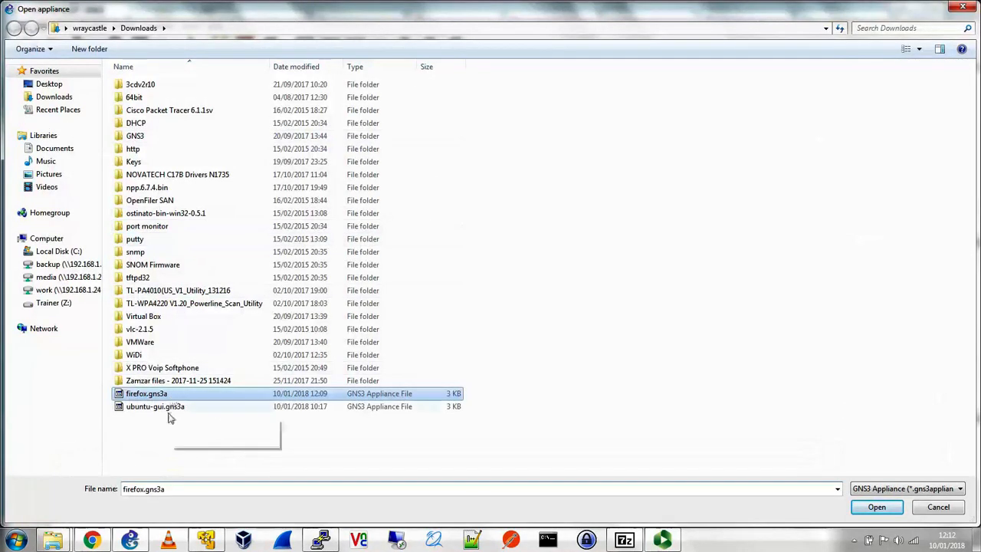
mouse_move(213, 402)
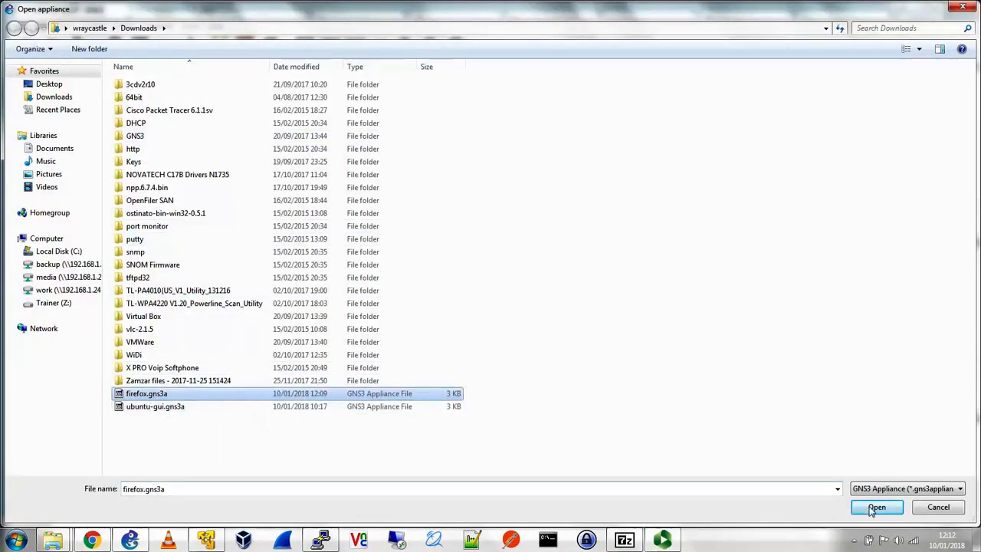
click(876, 506)
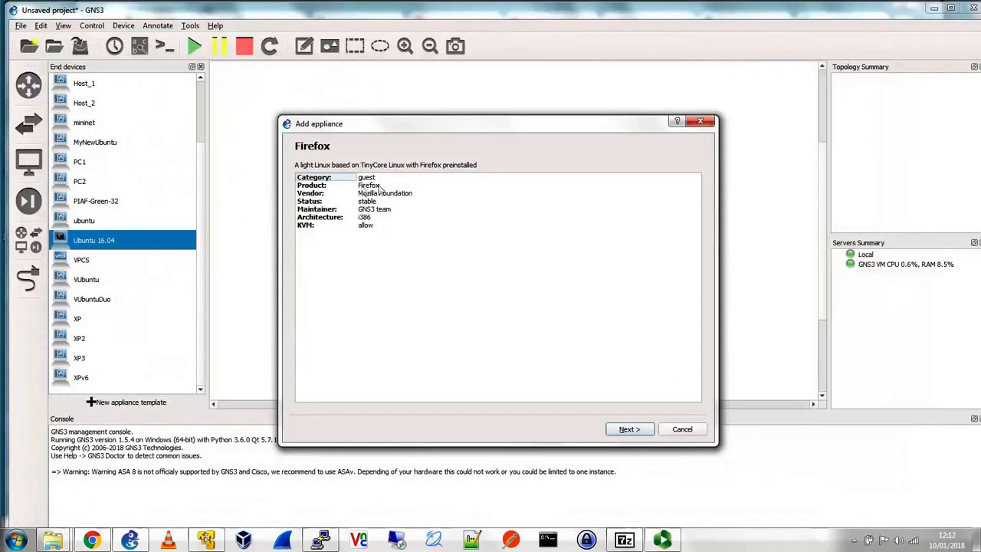
mouse_move(381, 205)
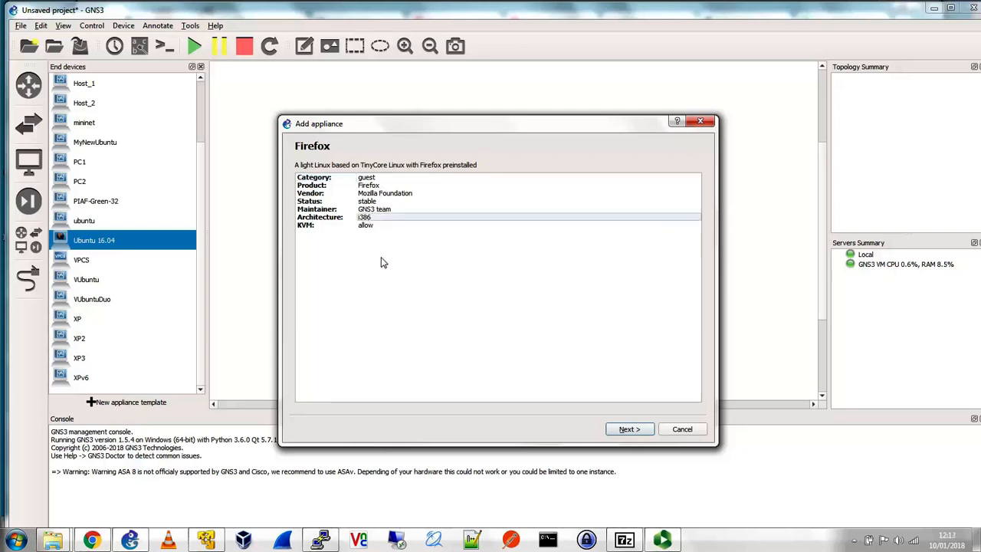
- Pass the Firefox summary and keep the appliance running on the GNS3 VM
click(628, 429)
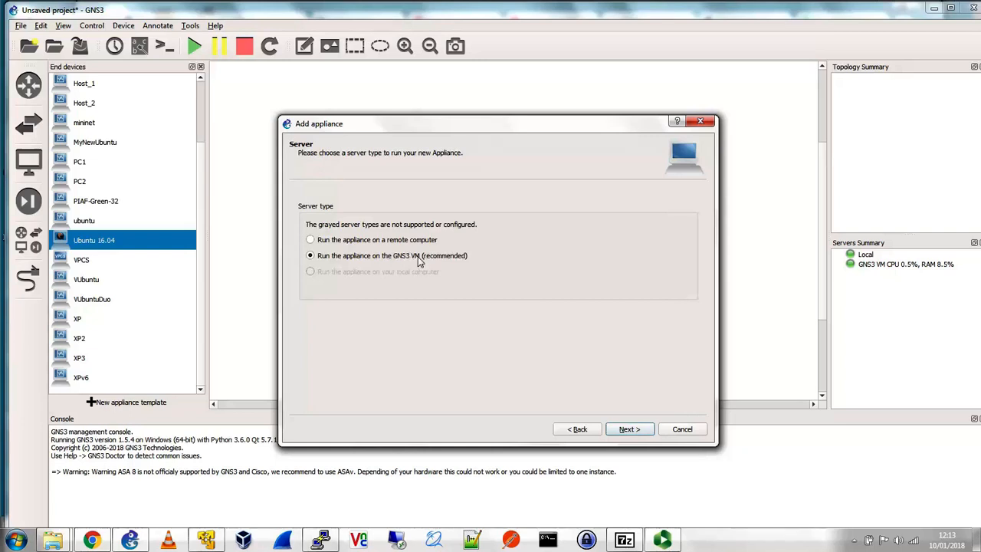
mouse_move(613, 427)
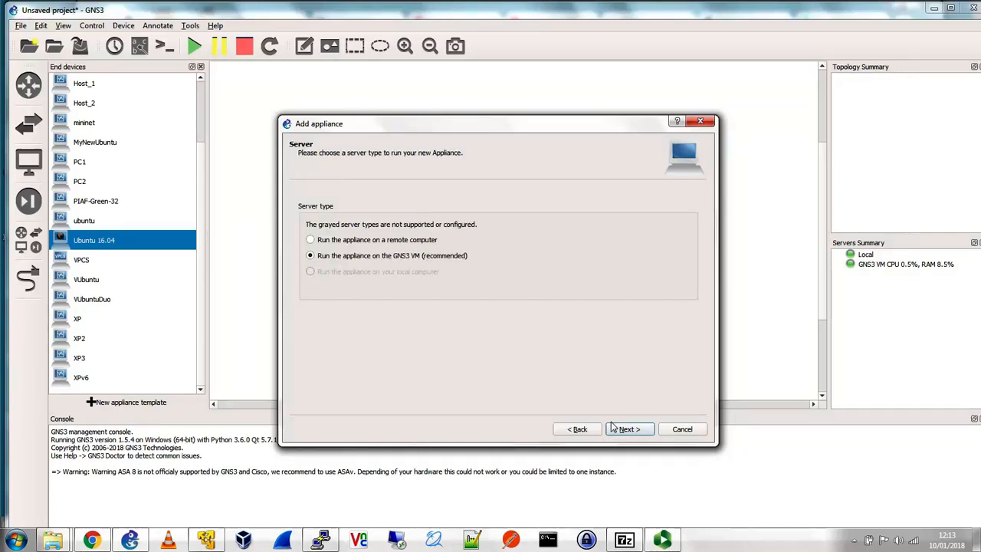
click(628, 428)
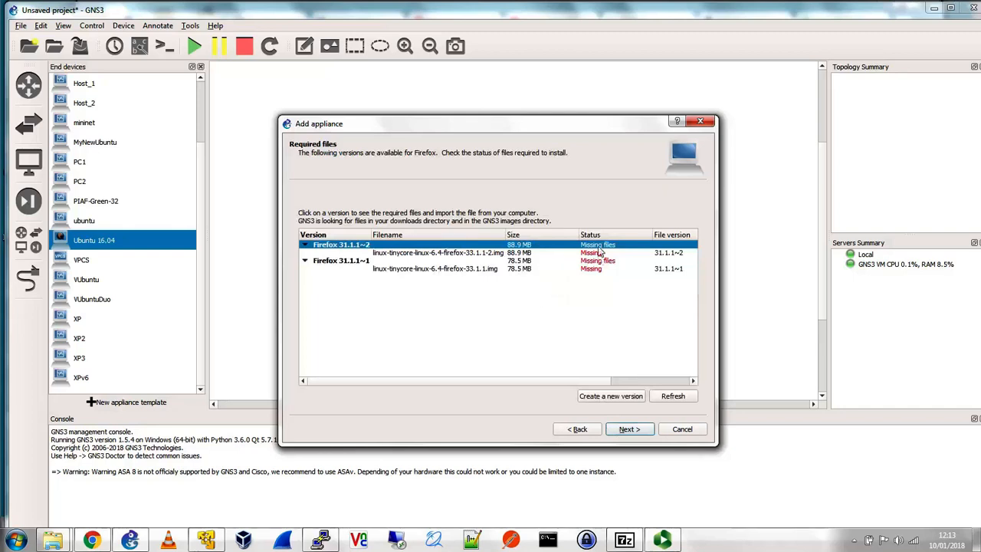
- Inspect both Firefox versions' files, then download the missing 33.1.1-2.img image
click(434, 268)
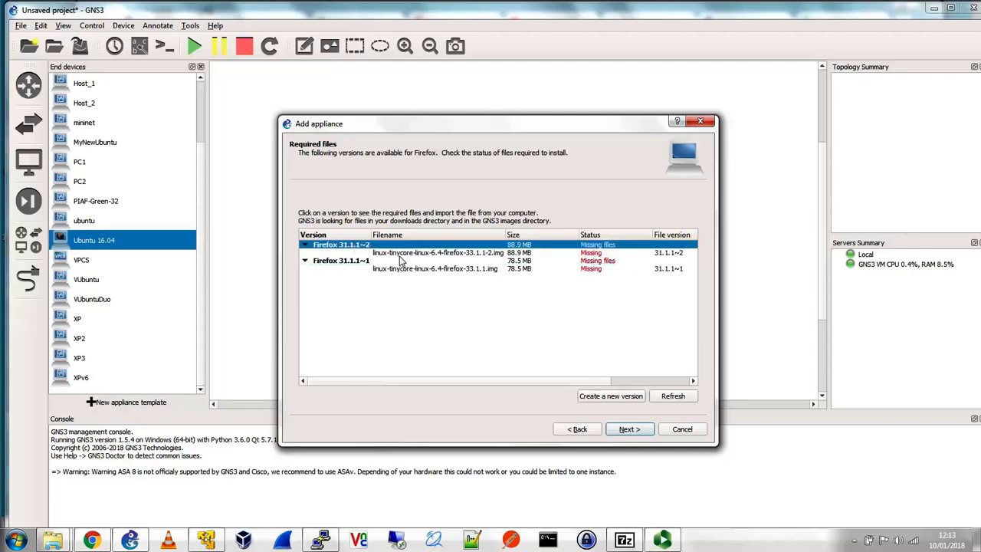
click(341, 260)
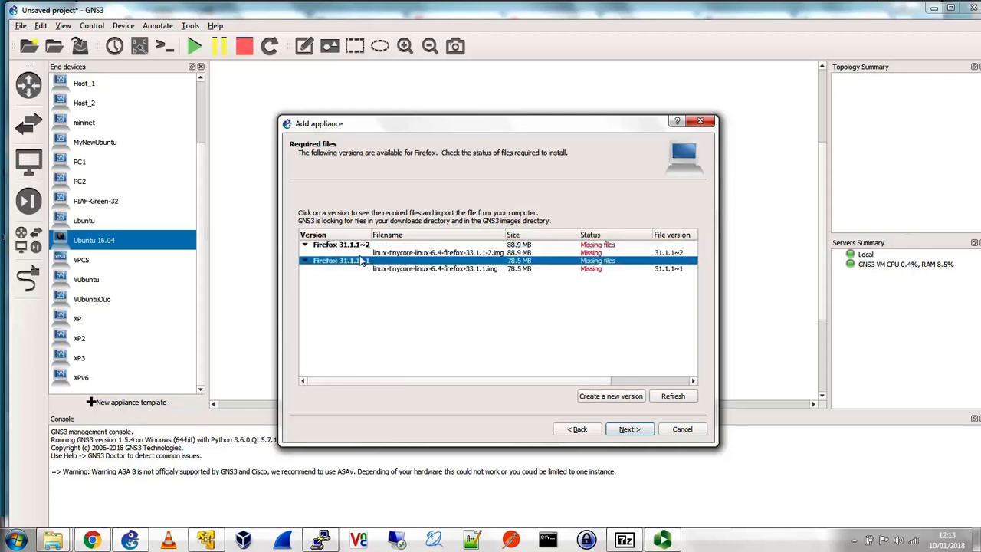
mouse_move(347, 269)
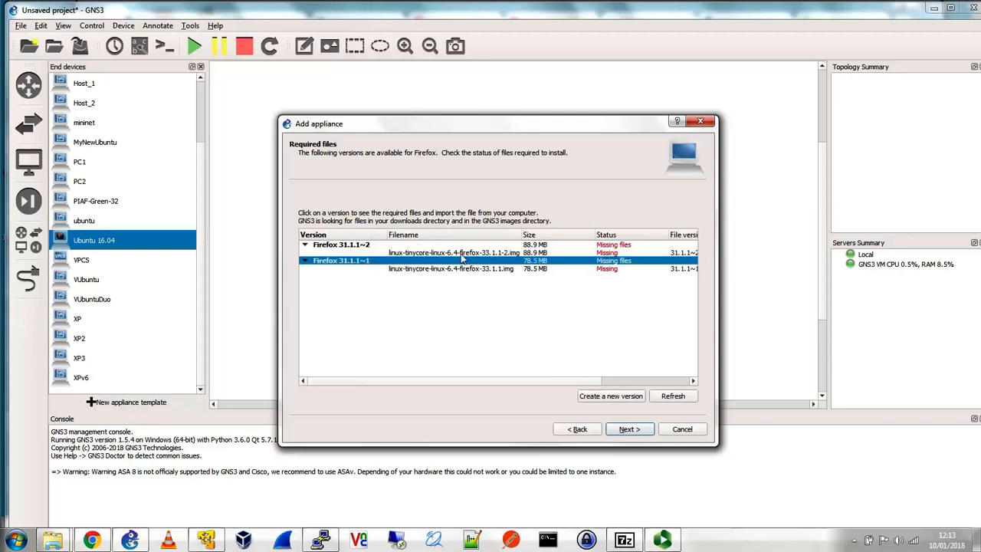
click(451, 268)
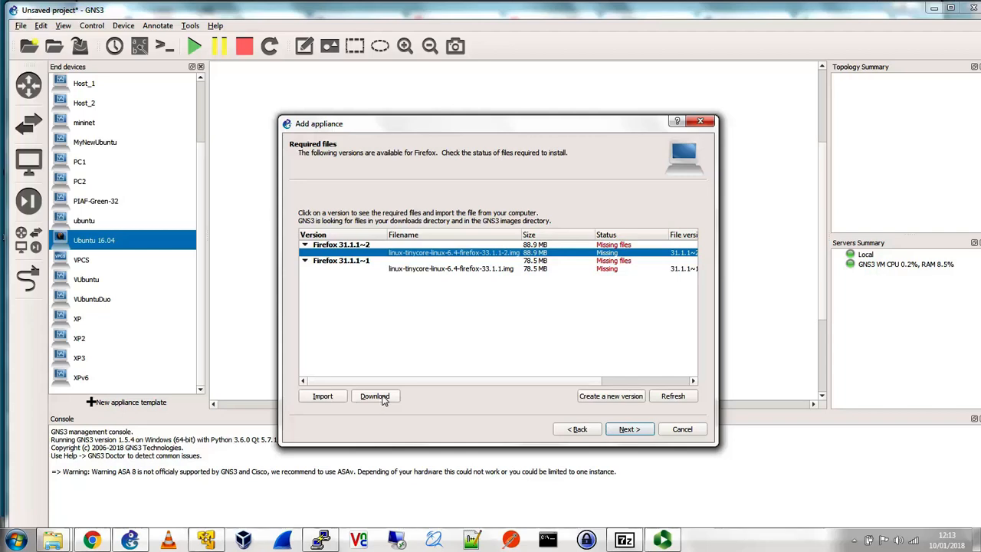
mouse_move(389, 397)
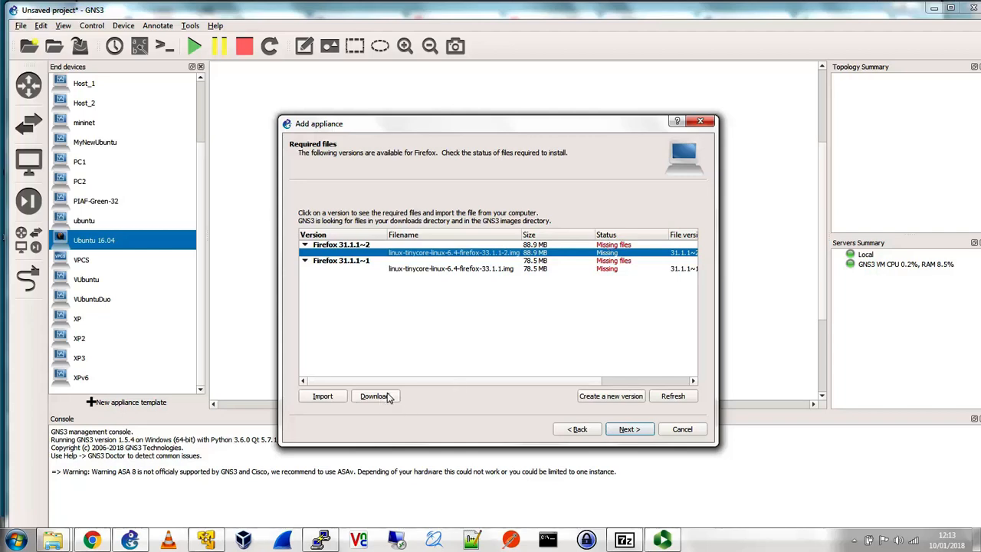
click(374, 395)
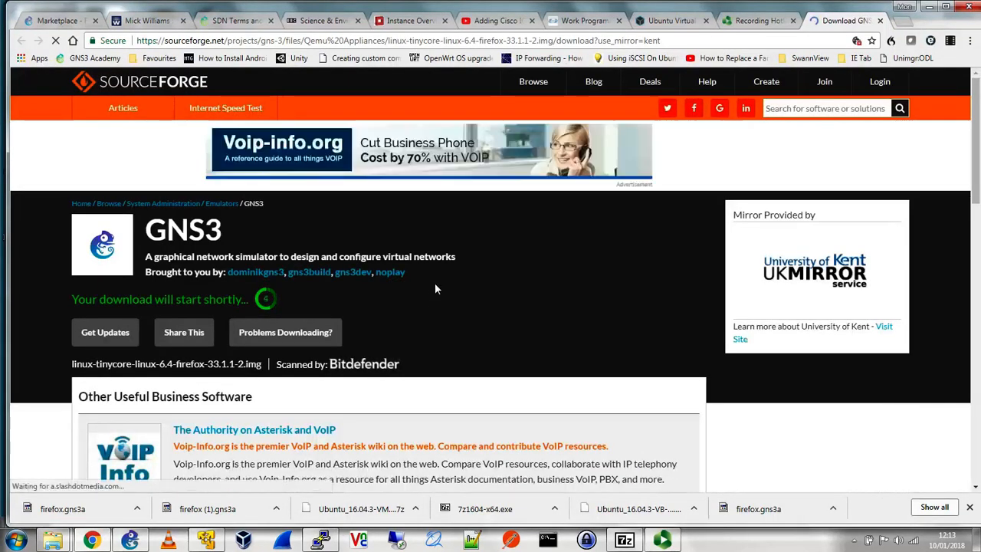
- Save linux-tinycore-linux-6.4-firefox-33.1.1-2.img from SourceForge into Downloads
scroll(down, 3)
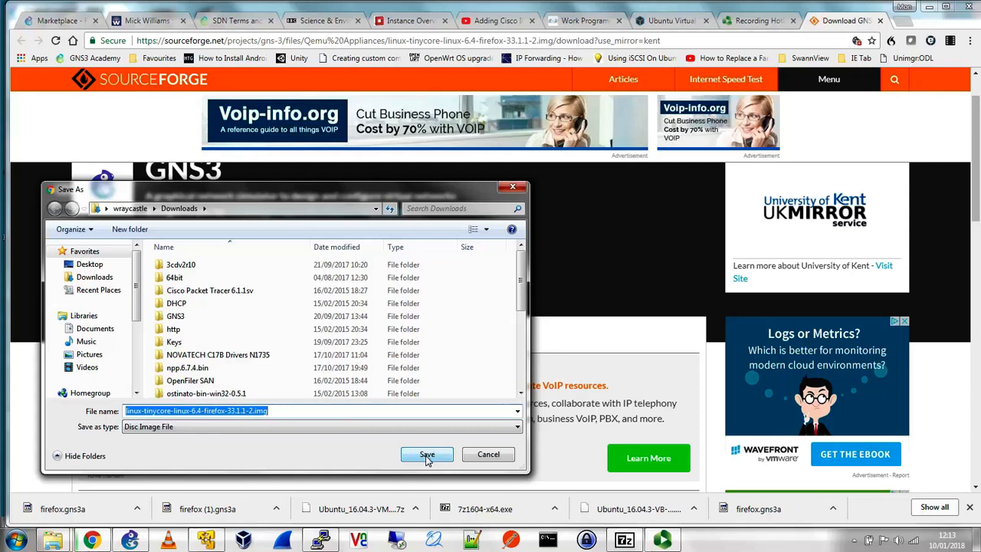
click(427, 454)
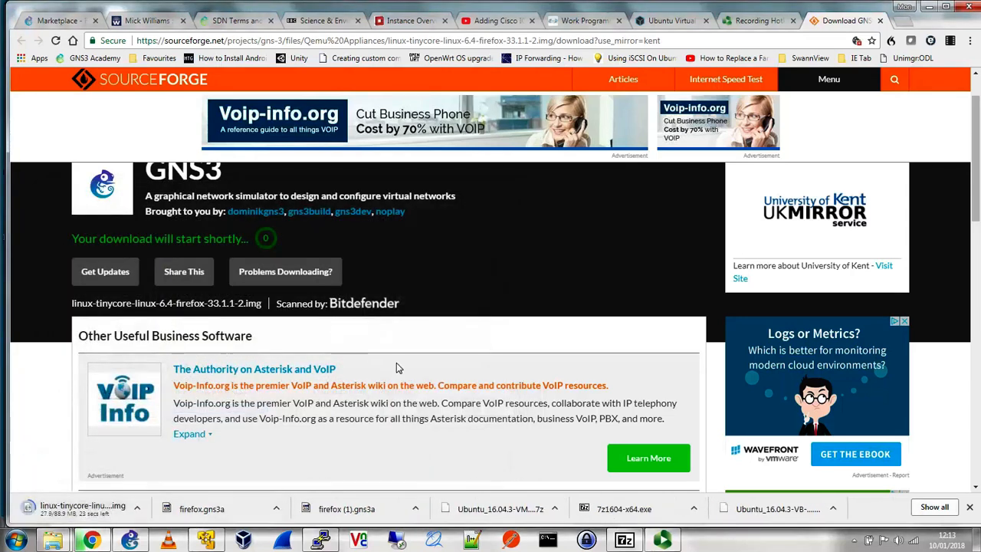
mouse_move(409, 351)
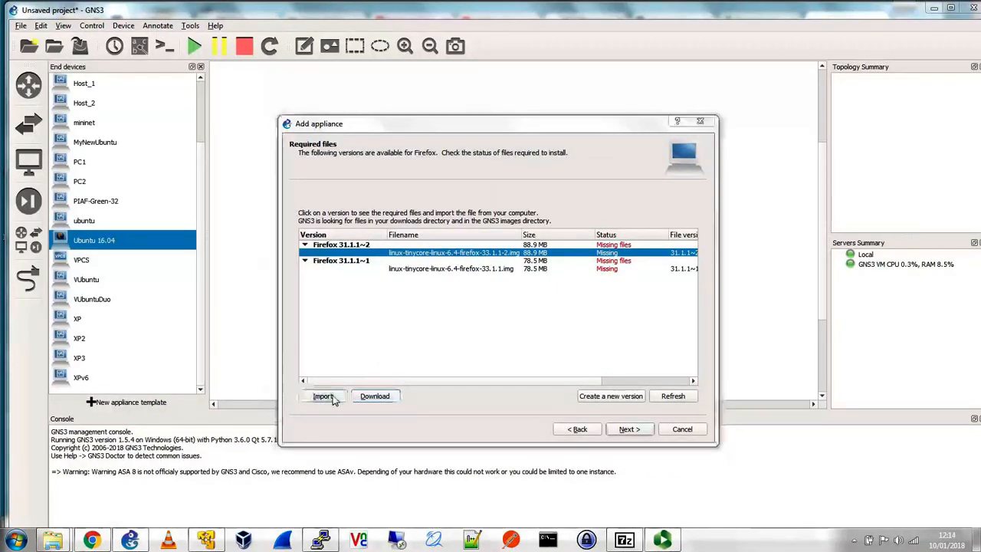
- Import the newest downloaded Firefox TinyCore .img from Downloads as the appliance's missing image
click(323, 397)
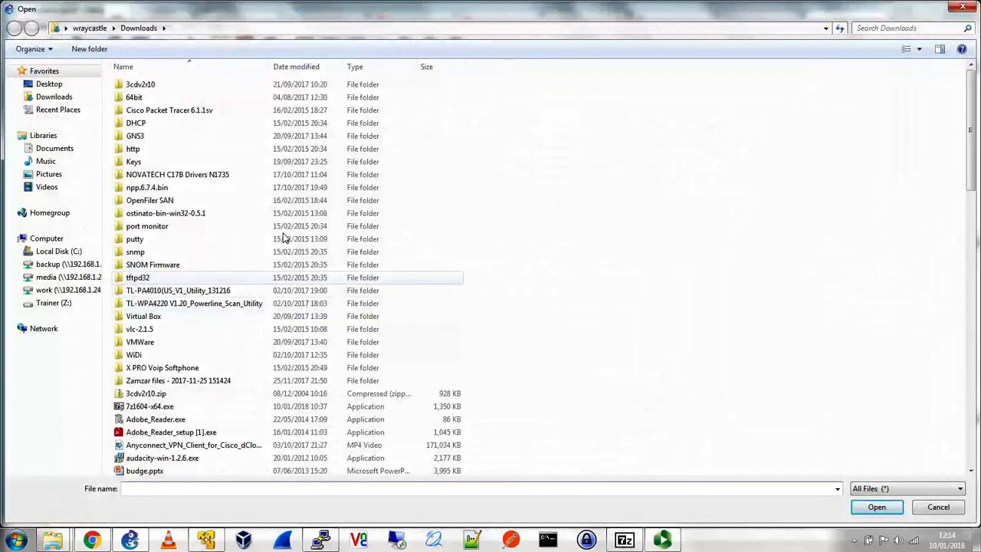
click(296, 67)
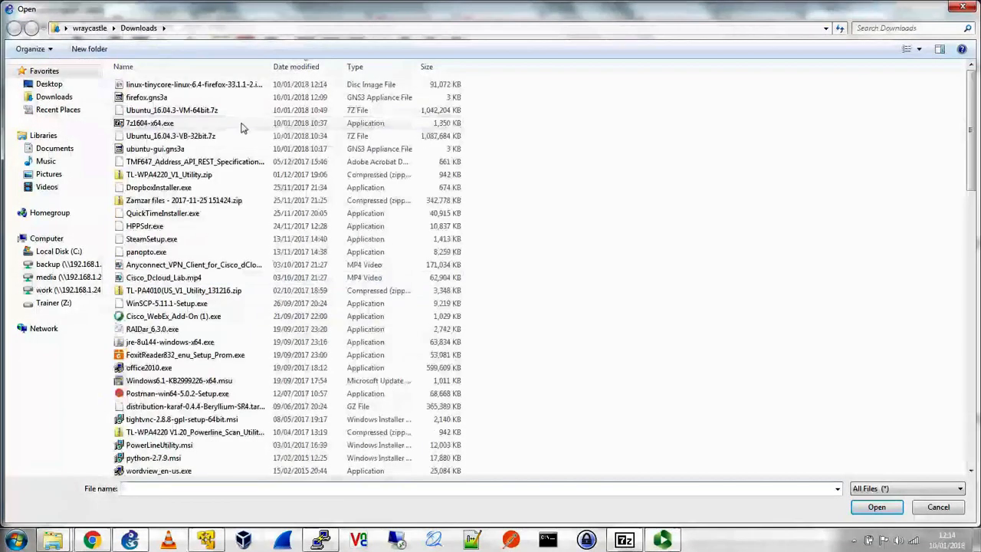
click(194, 84)
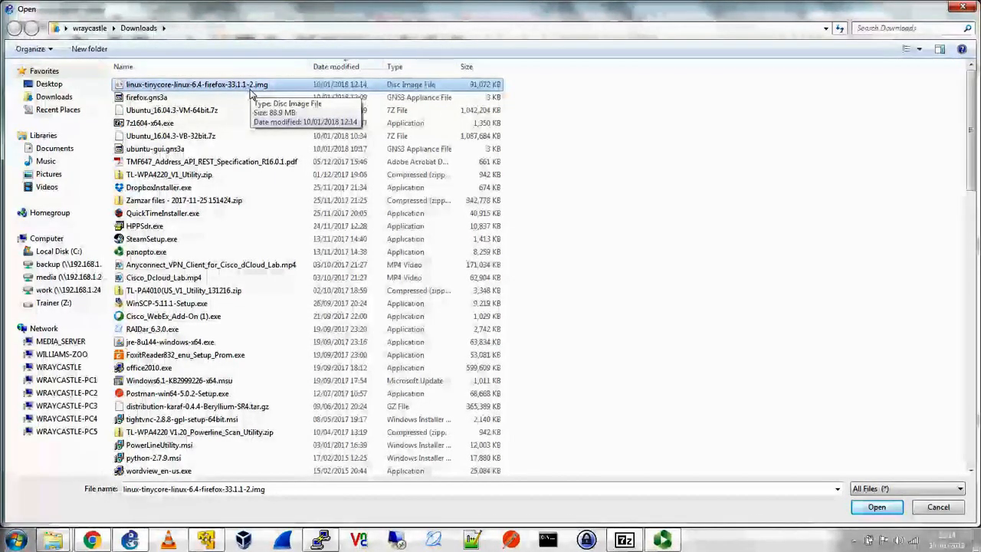
mouse_move(171, 123)
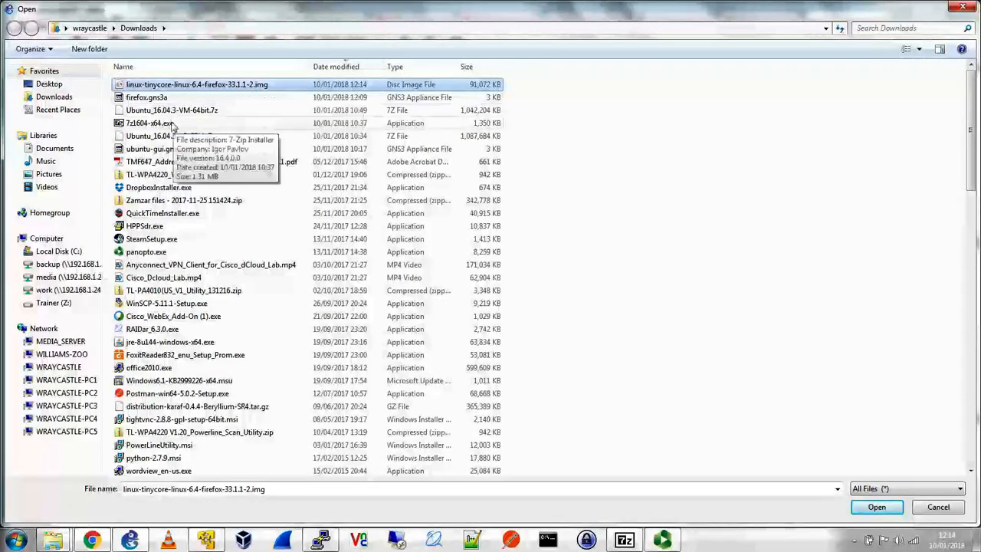
click(150, 123)
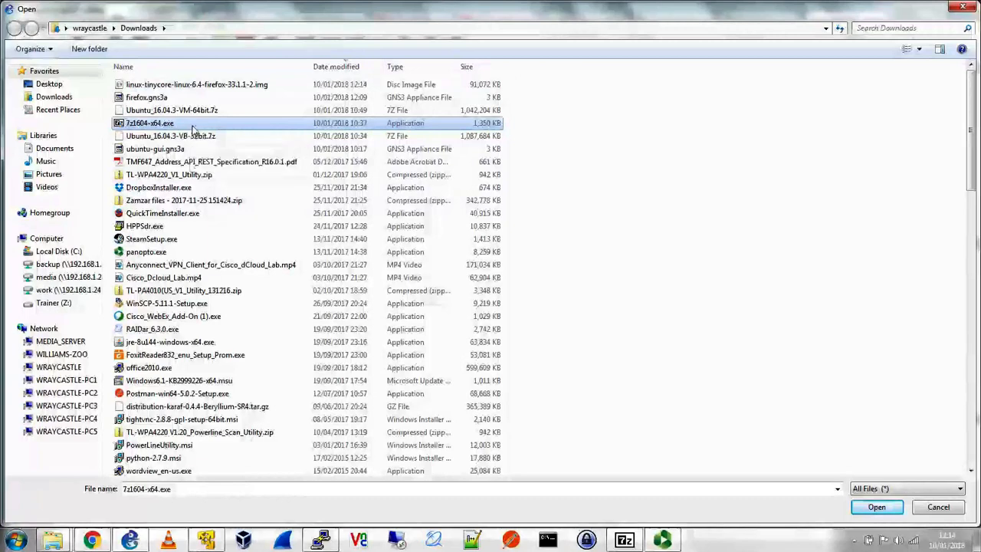
mouse_move(192, 126)
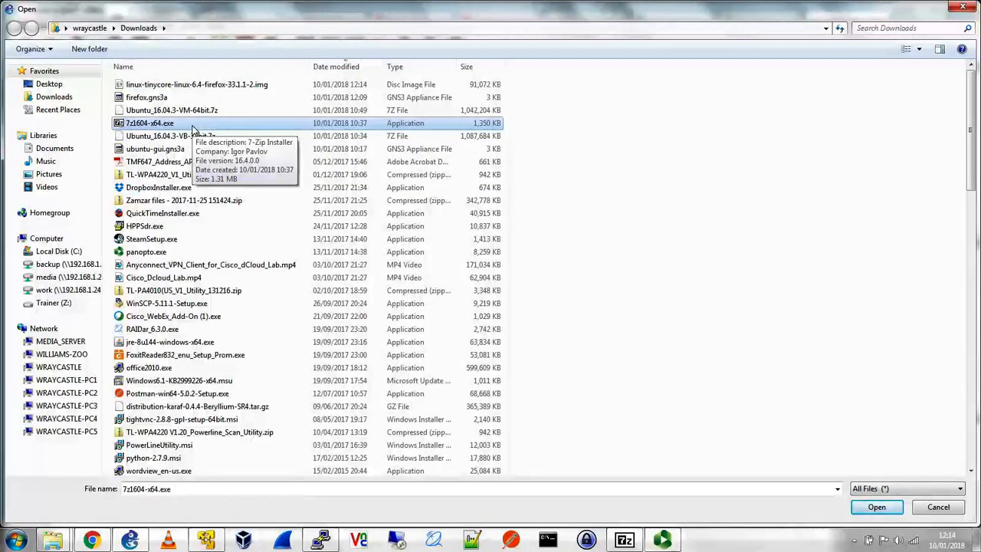
click(172, 110)
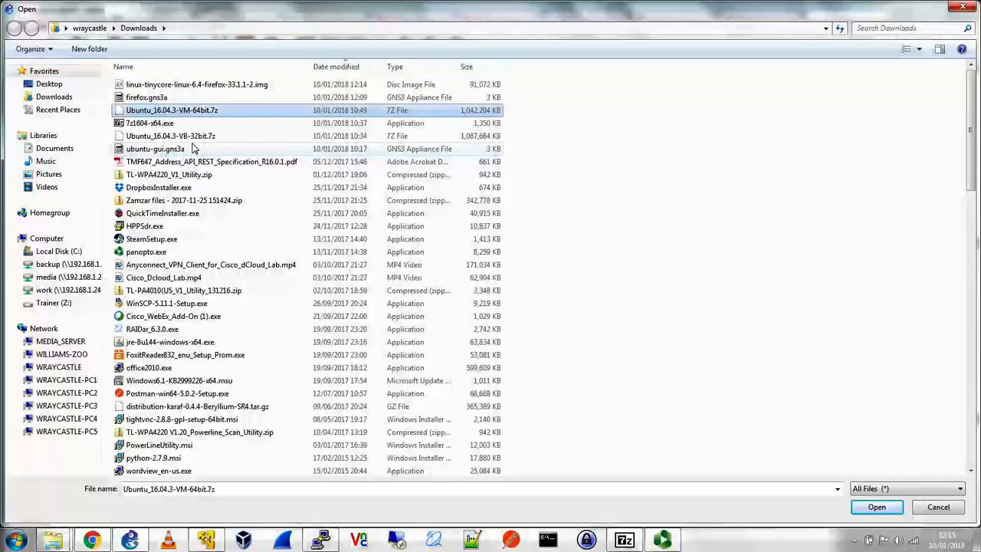
mouse_move(232, 107)
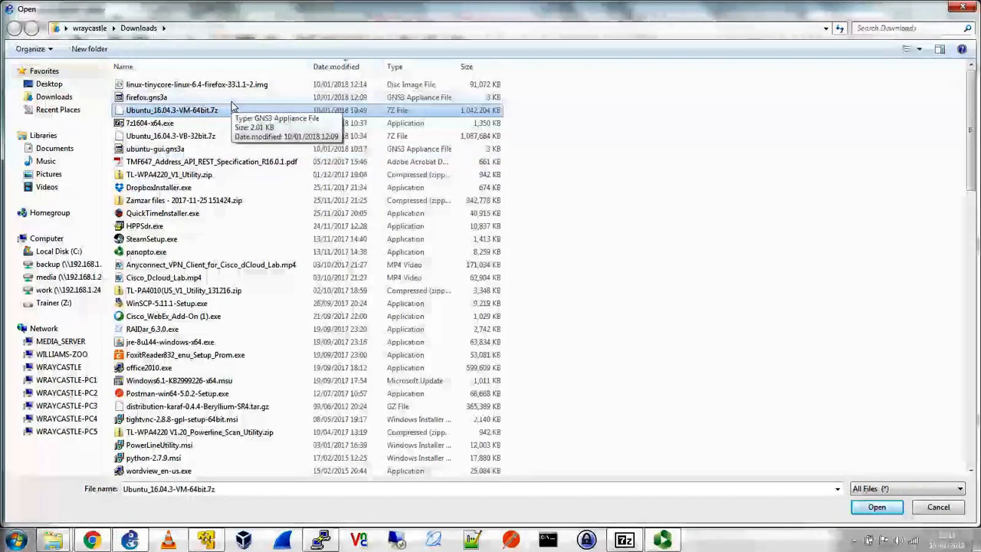
click(197, 84)
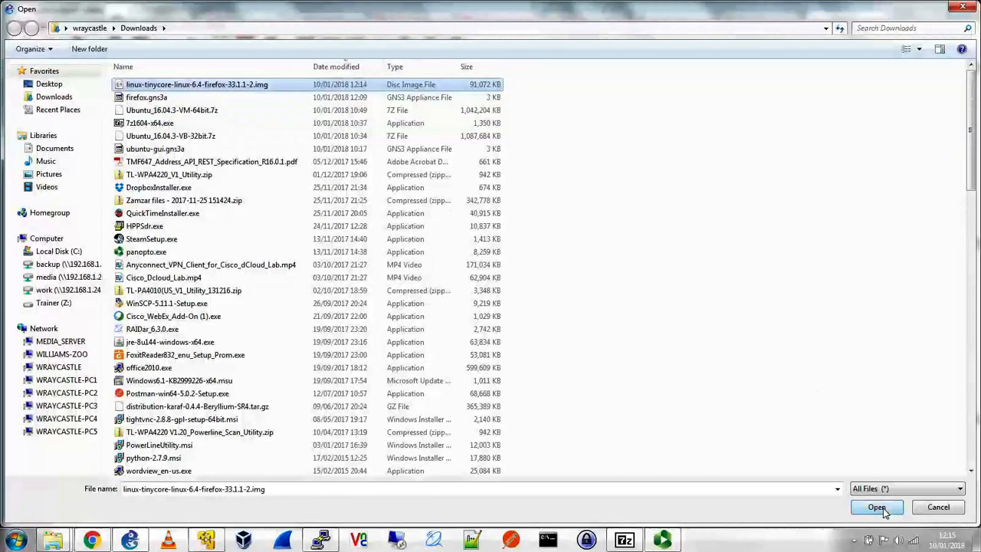
click(876, 507)
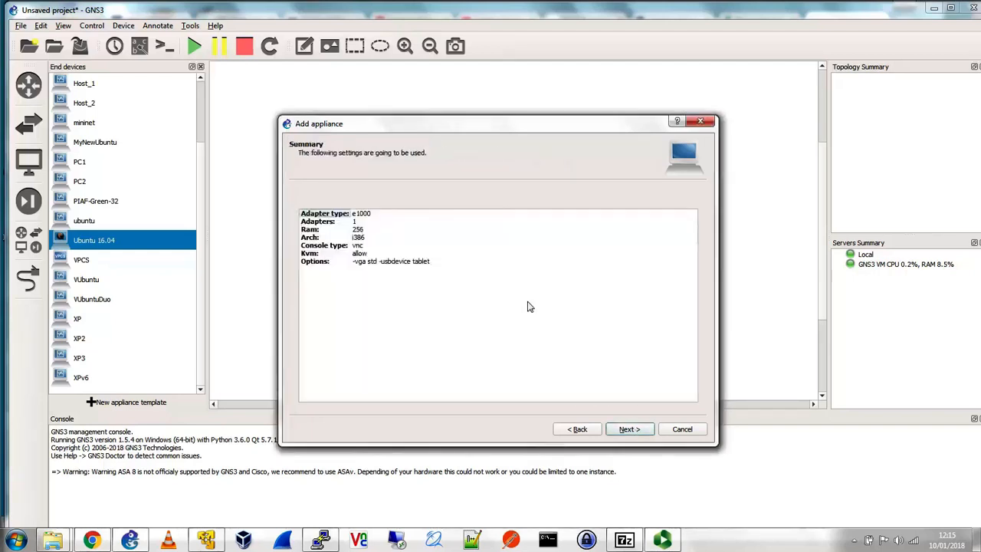
mouse_move(504, 317)
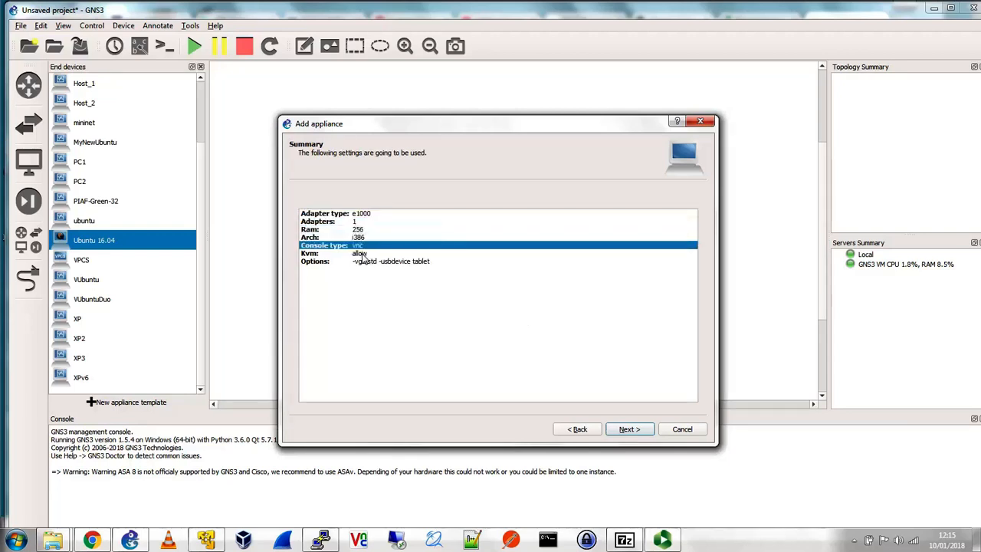
- Review the adapter, RAM, console and KVM summary, then finish installing Firefox 31.1.1~2
click(359, 253)
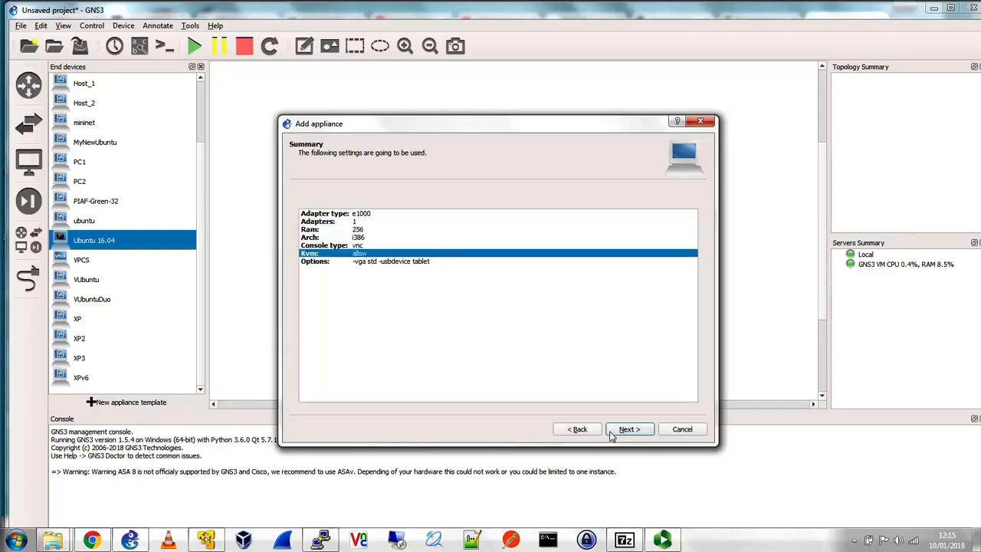
click(628, 428)
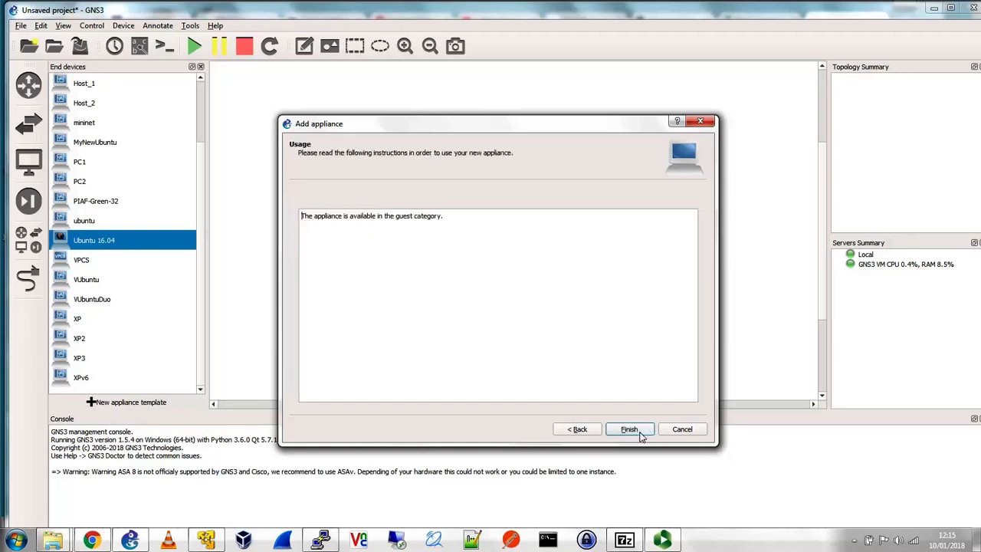
click(628, 428)
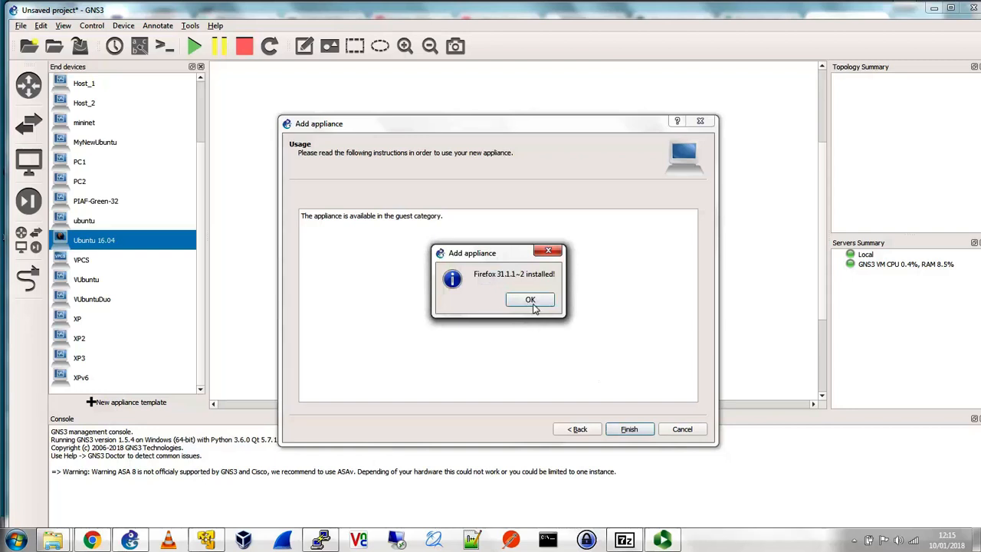
click(531, 299)
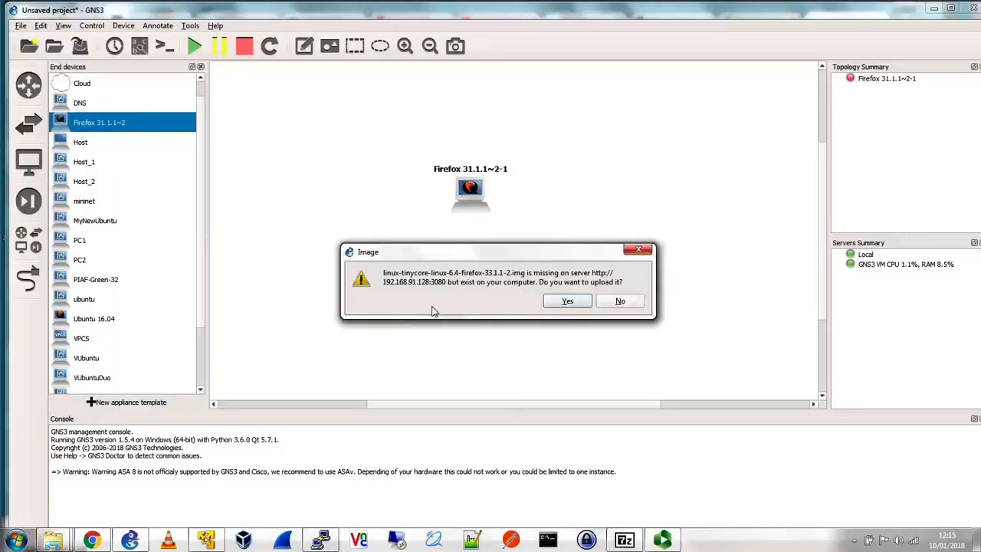
mouse_move(448, 286)
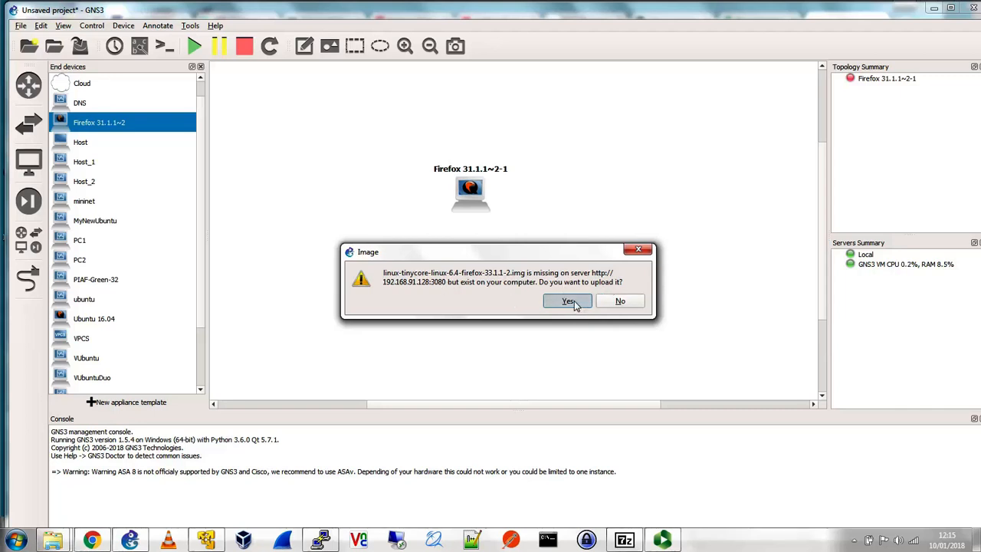
- Upload the Firefox node's missing disk image to the GNS3 VM server
click(567, 301)
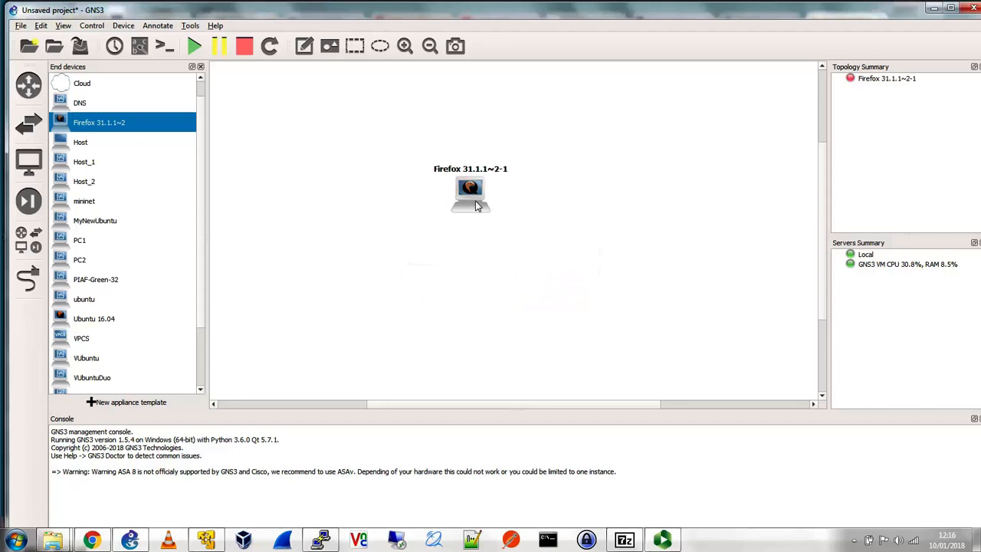
right_click(469, 192)
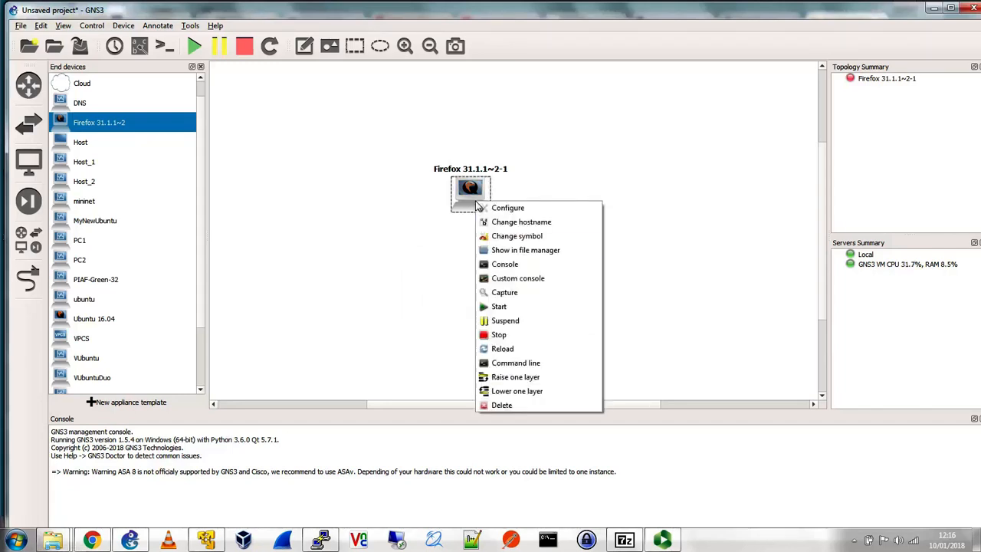
mouse_move(499, 305)
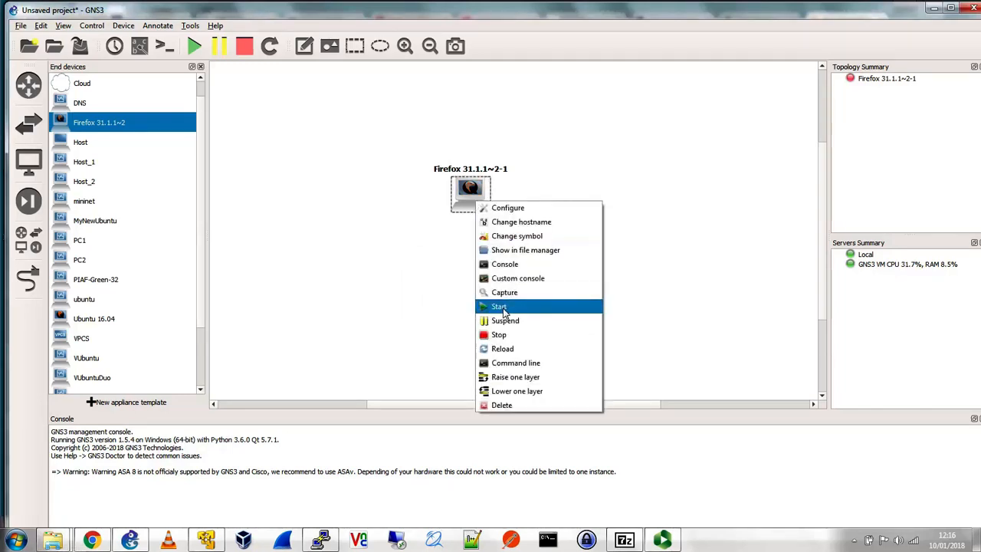
- Start Firefox 31.1.1~2-1 and watch TinyCore Linux boot in its console
click(499, 306)
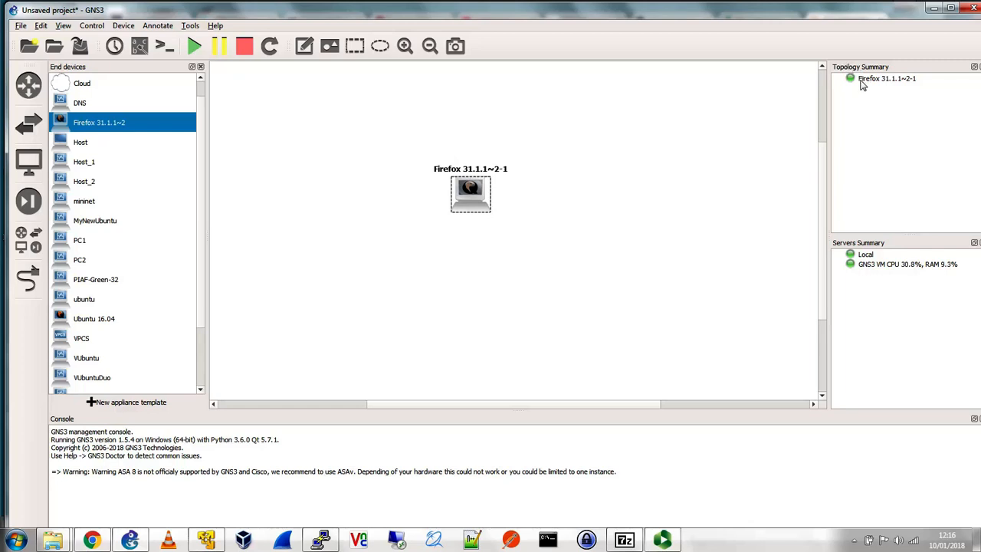
click(887, 78)
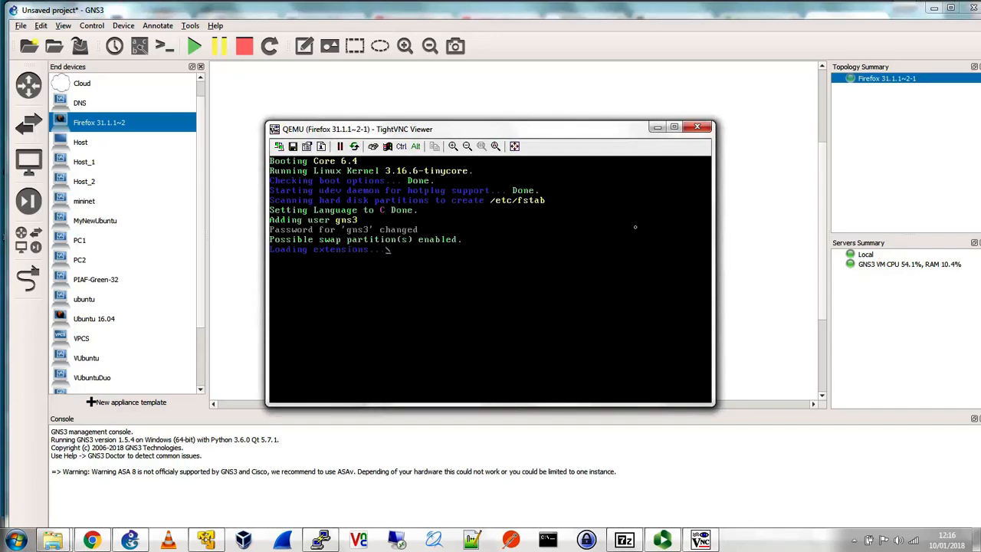
mouse_move(561, 228)
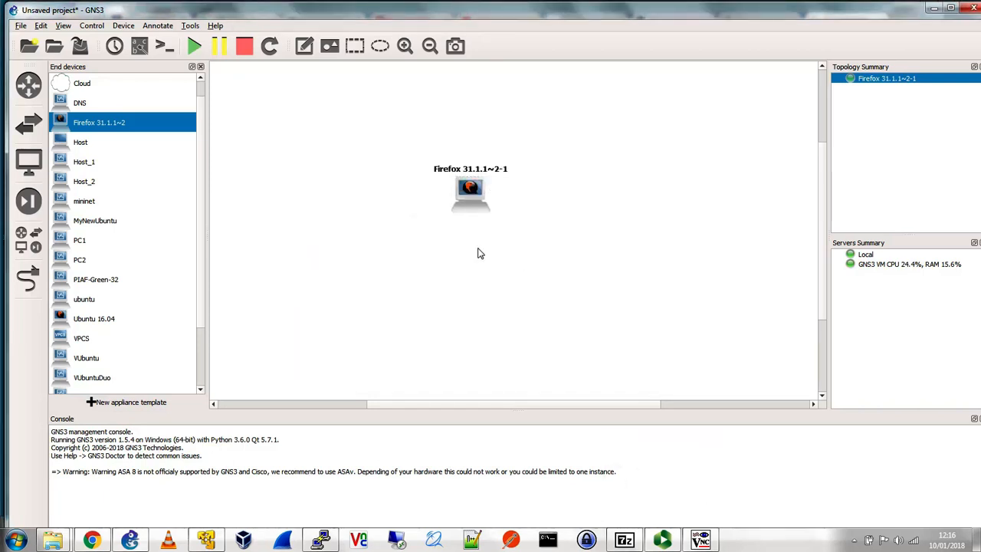
- Place Ethernet switch SW1 on the GNS3 VM server beside the Firefox node
right_click(470, 192)
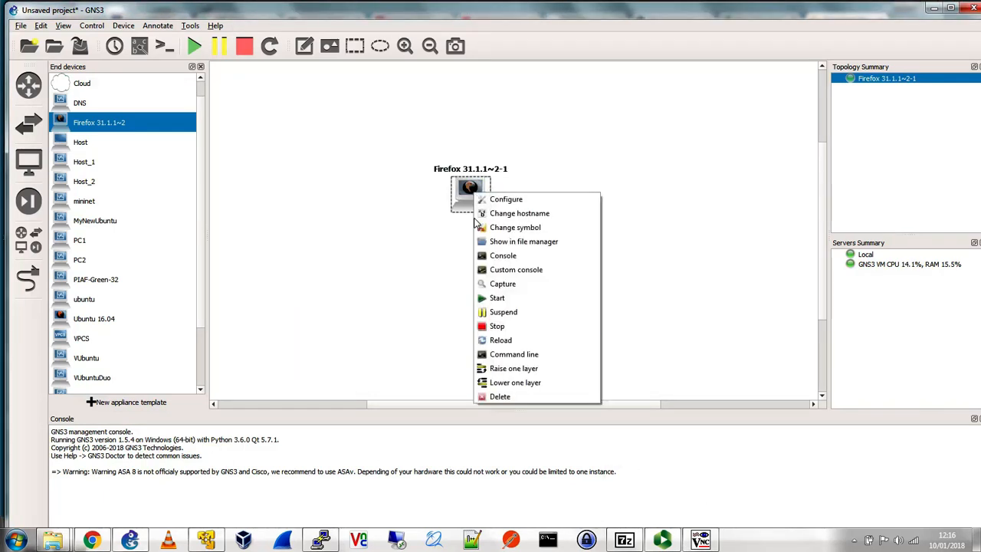
click(197, 261)
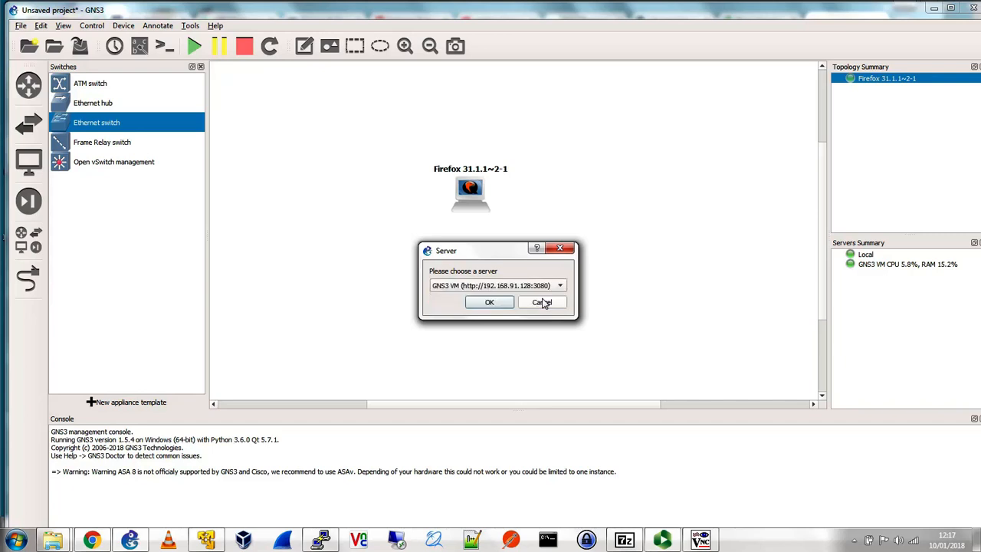
click(489, 302)
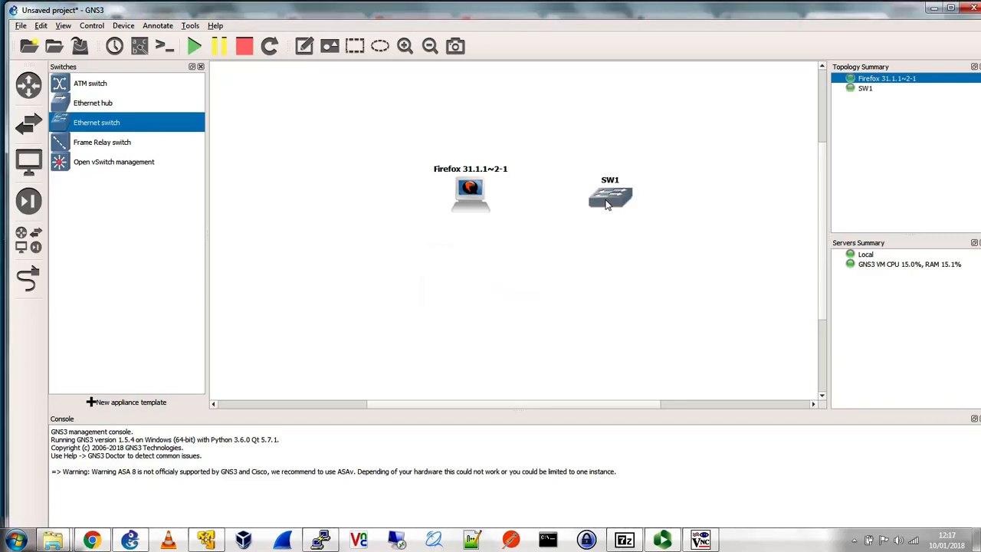
right_click(610, 196)
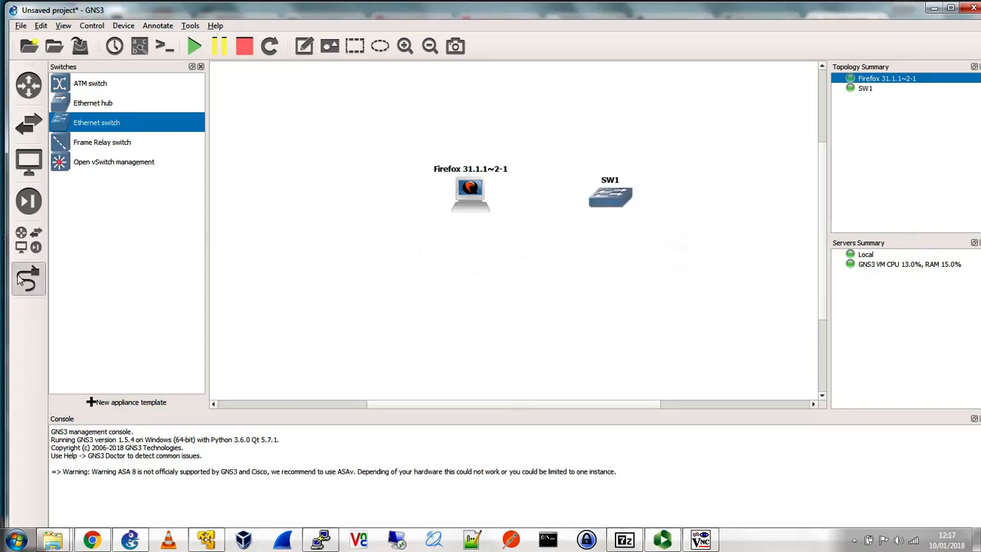
- Attempt linking Firefox to SW1 port 2, dismissing the running-node errors
click(29, 278)
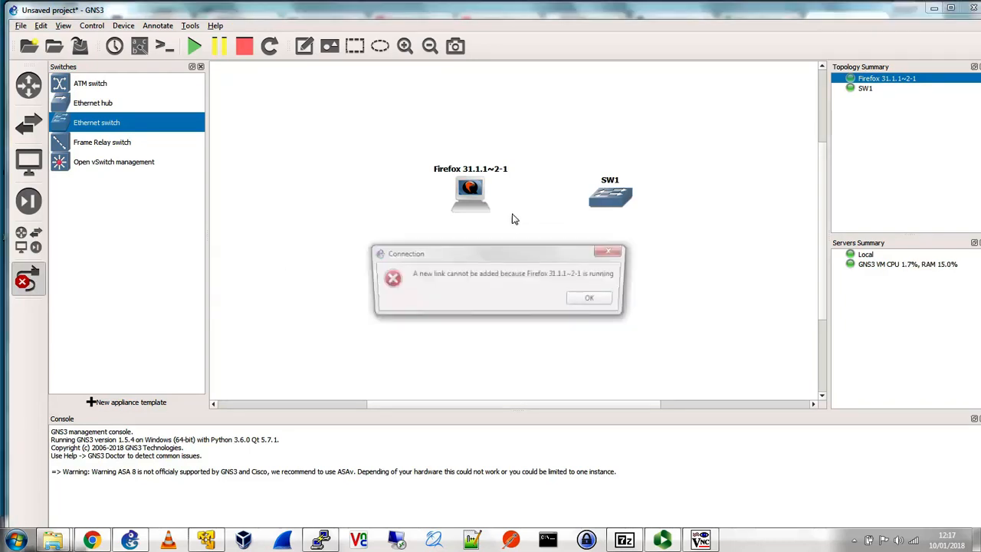
click(588, 298)
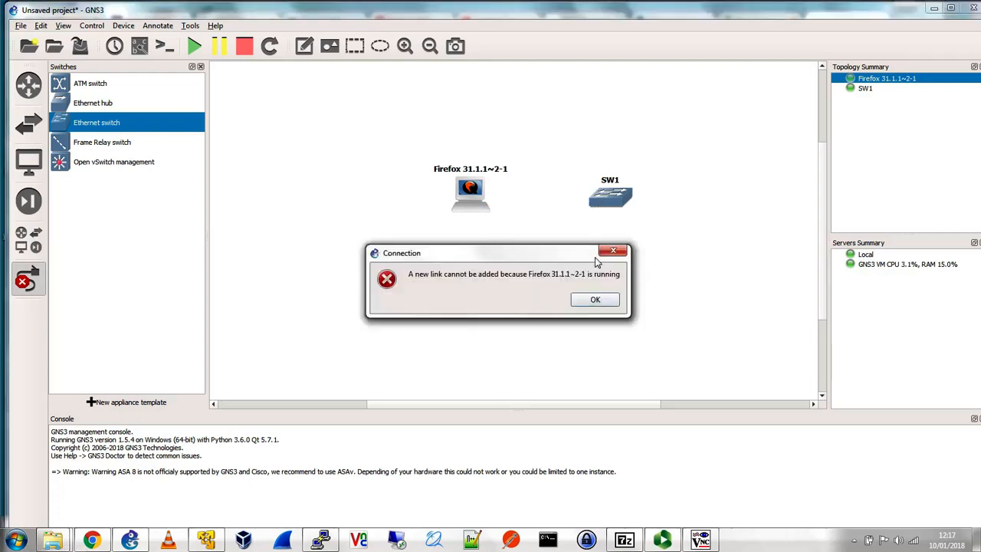
click(595, 299)
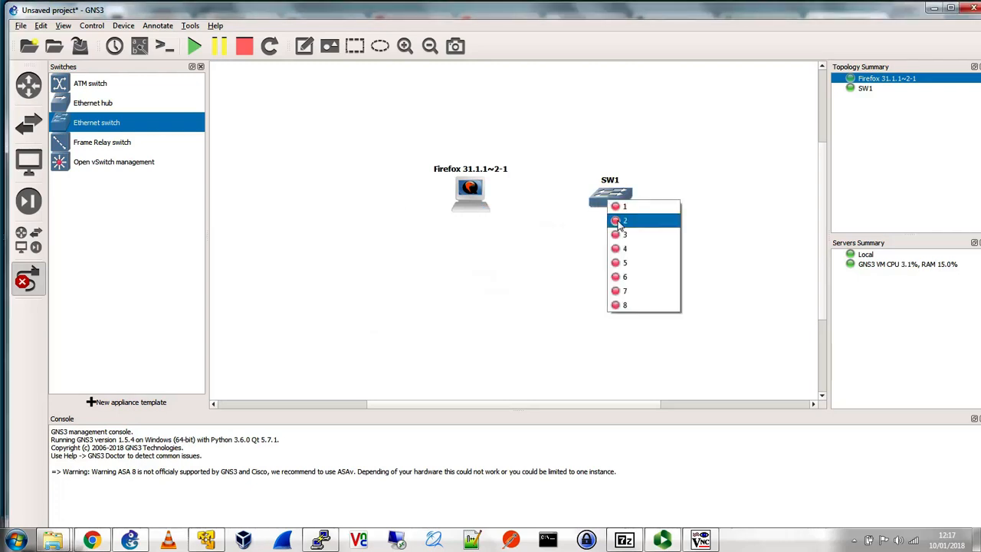
click(624, 220)
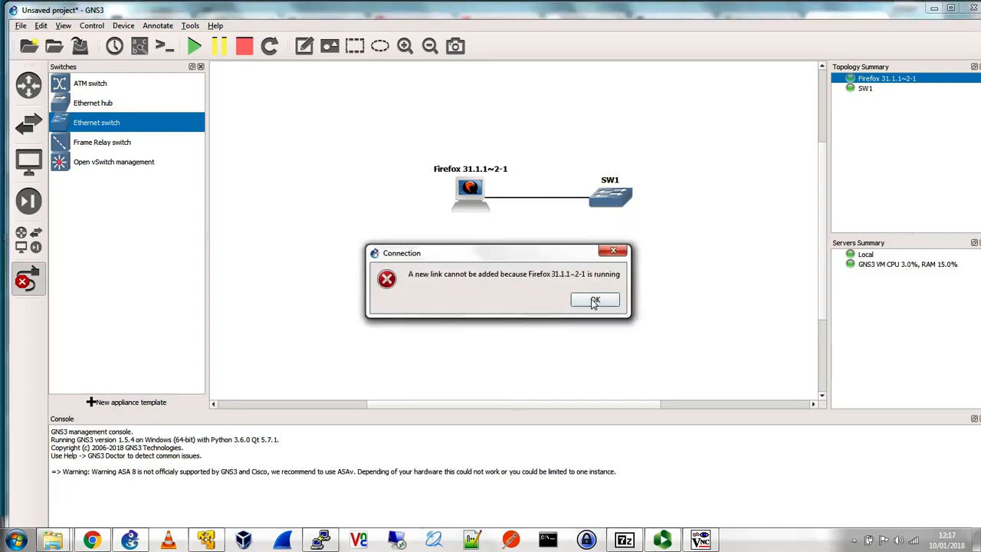
click(595, 300)
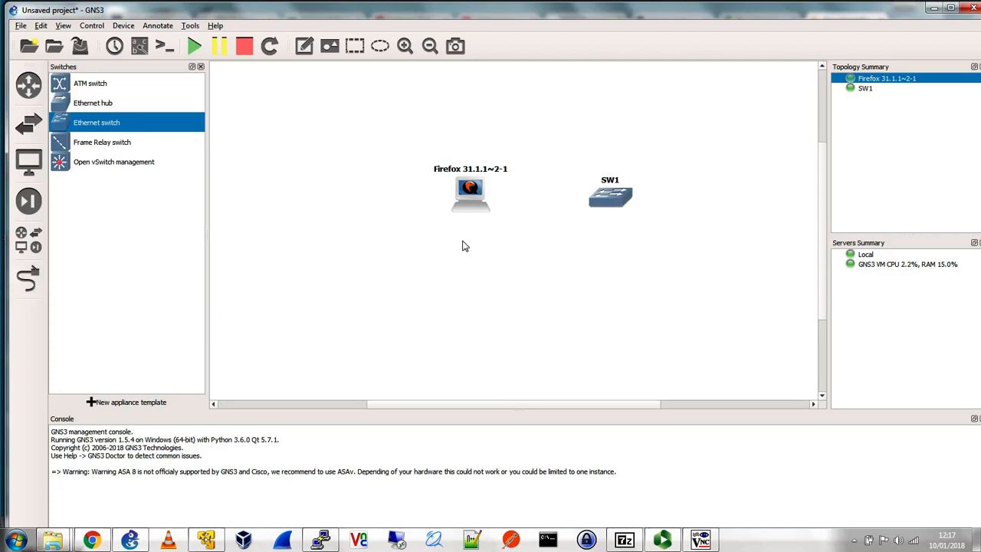
click(469, 193)
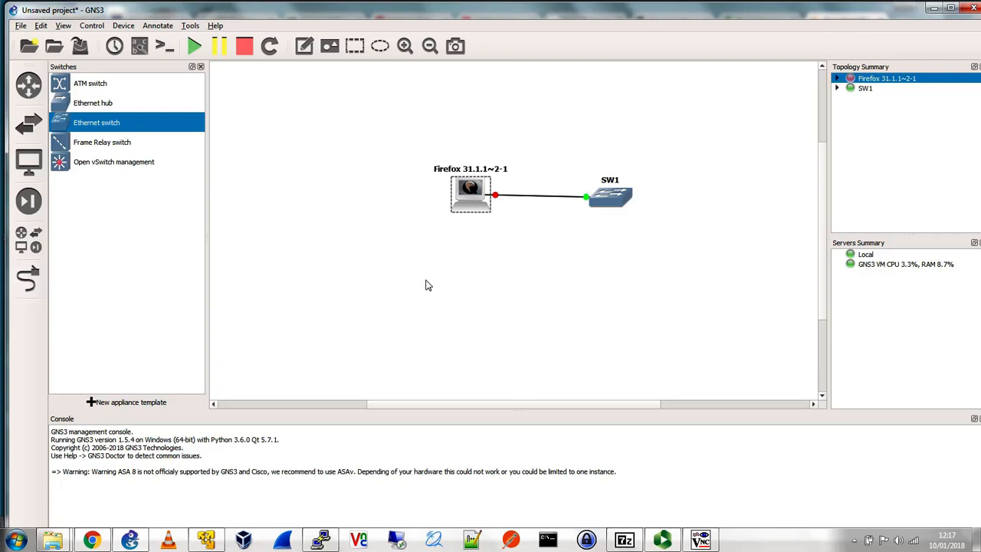
- Start the Firefox node again with its SW1 link in place
right_click(470, 193)
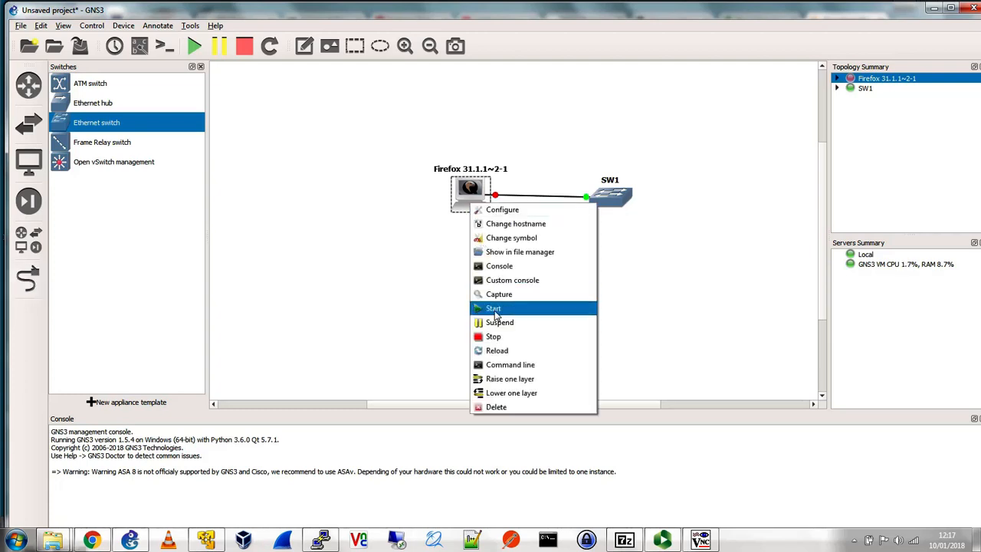
click(493, 308)
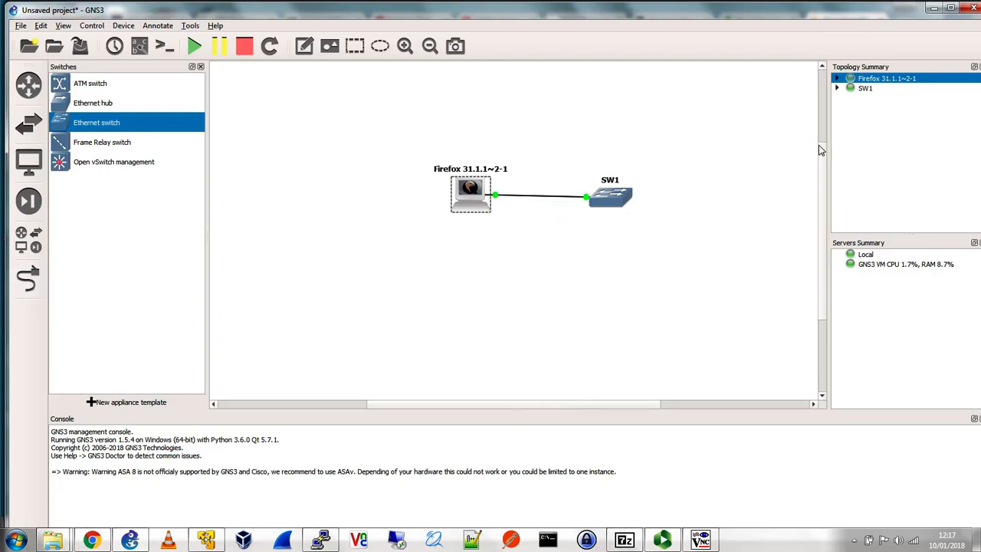
mouse_move(490, 238)
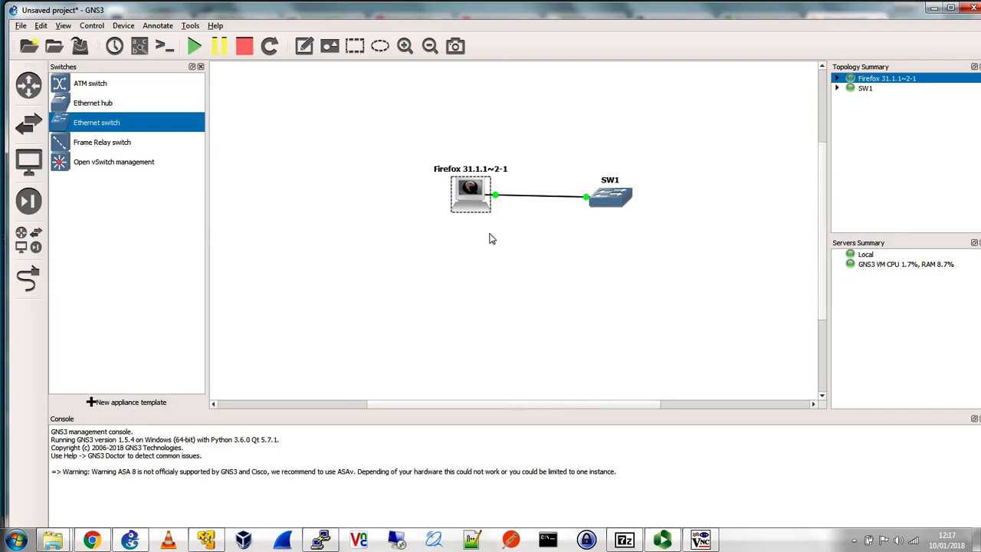
- Inspect the Firefox 31.1.1~2 Qemu VM template (1 CPU, 256 MB) and cancel unsaved
click(41, 26)
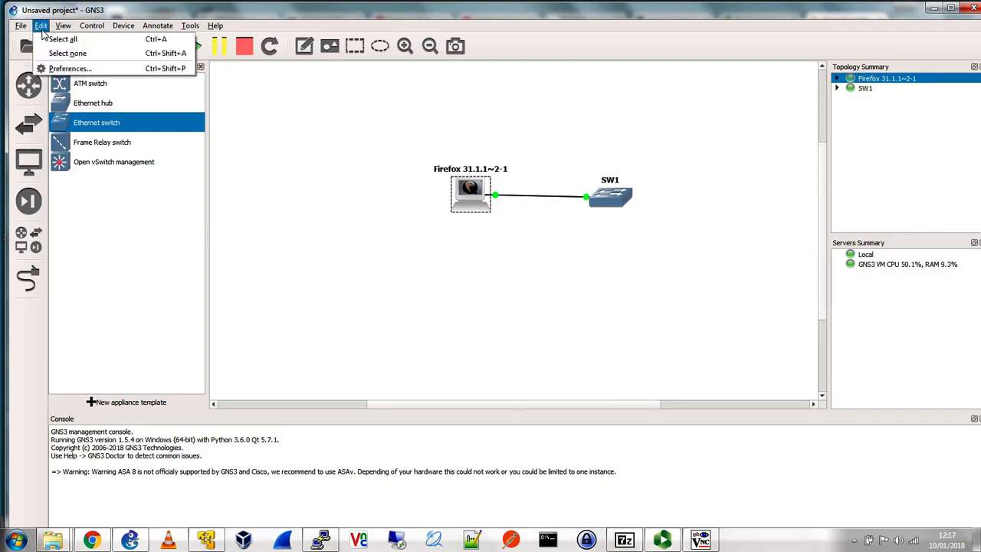
click(71, 68)
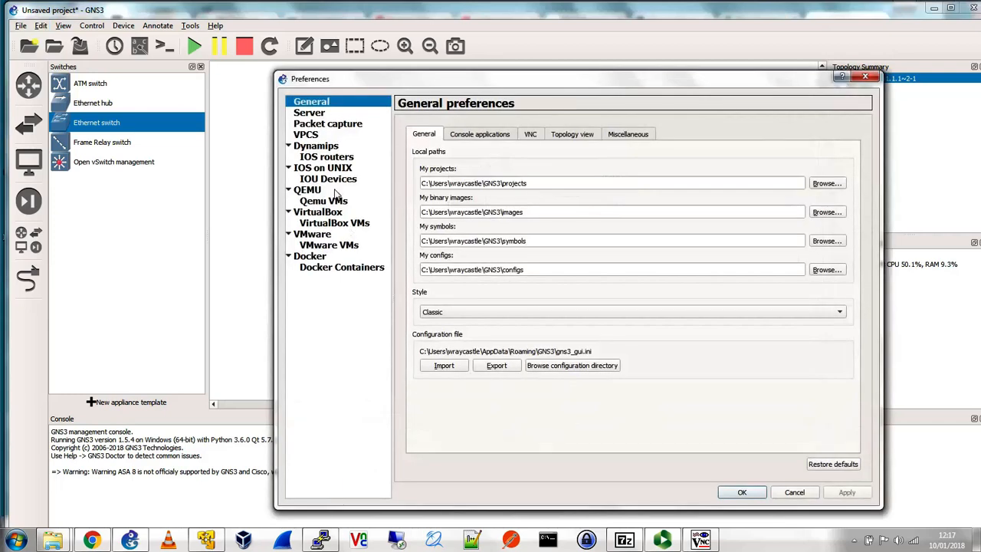
click(324, 200)
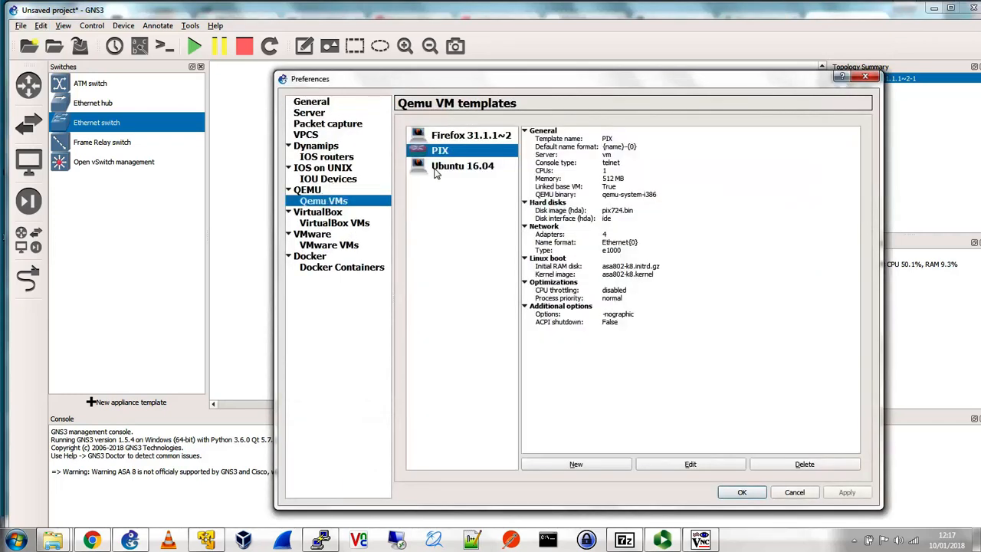
click(470, 135)
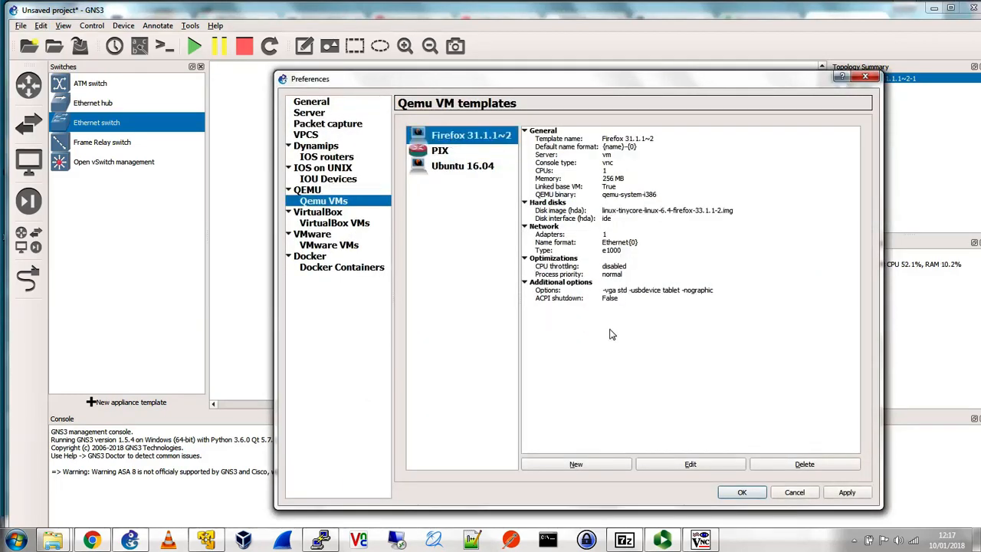
mouse_move(632, 307)
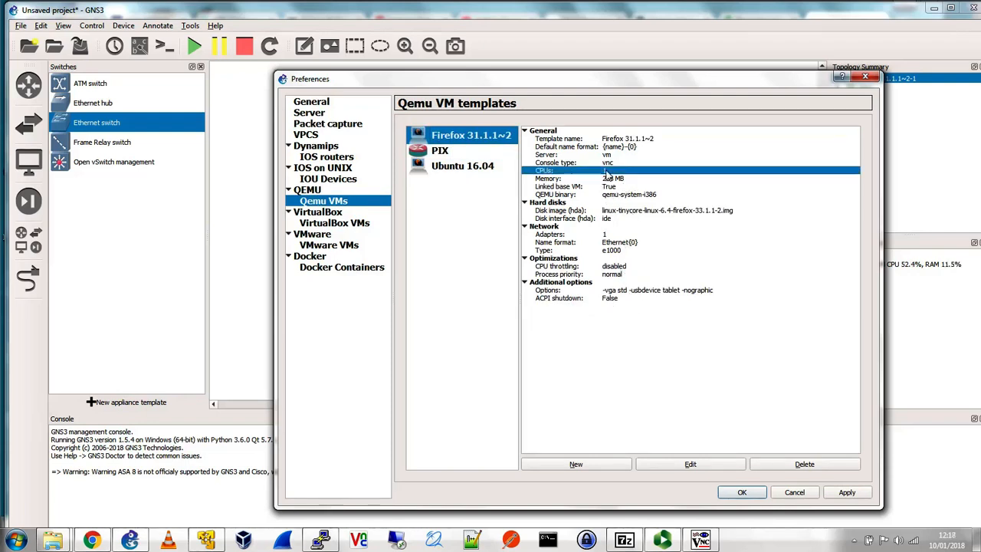
click(613, 179)
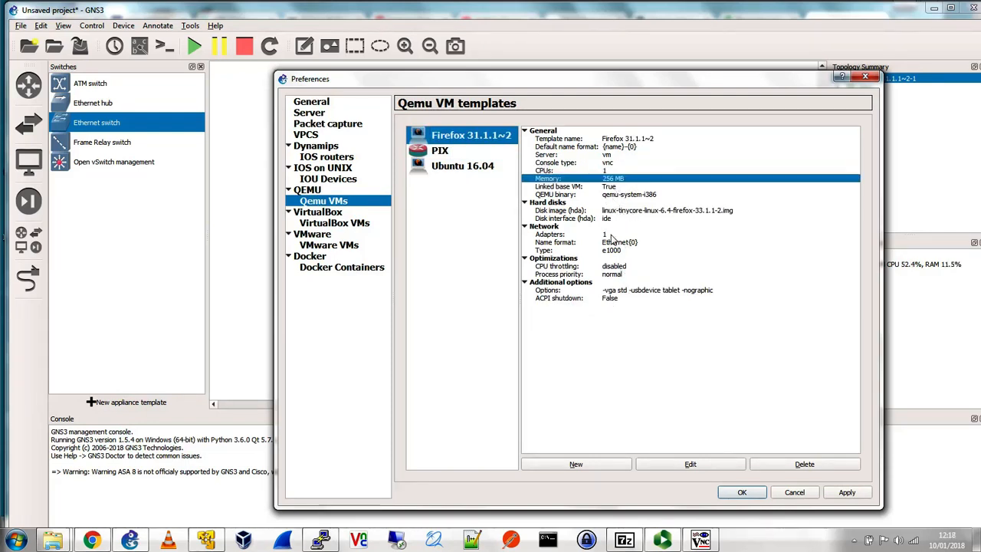
mouse_move(698, 395)
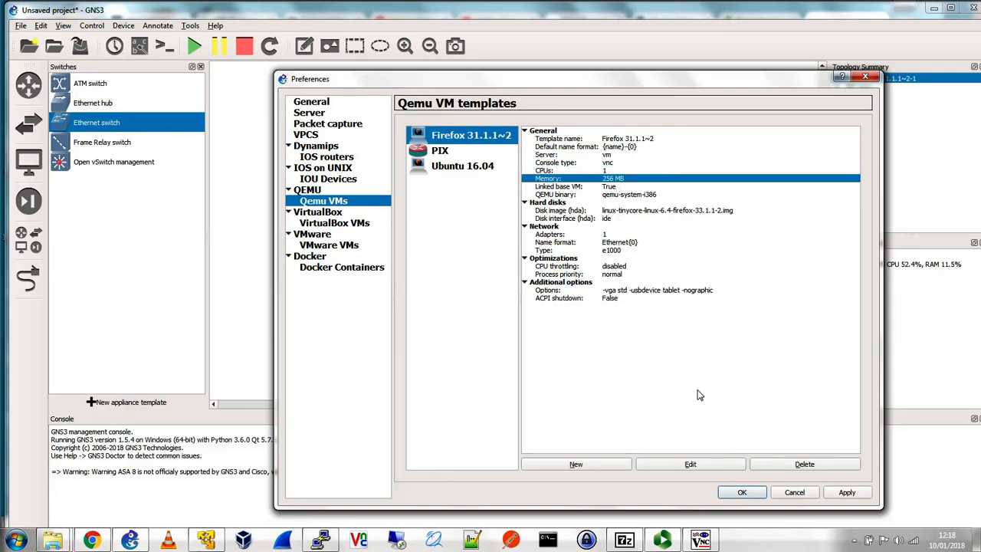
click(794, 492)
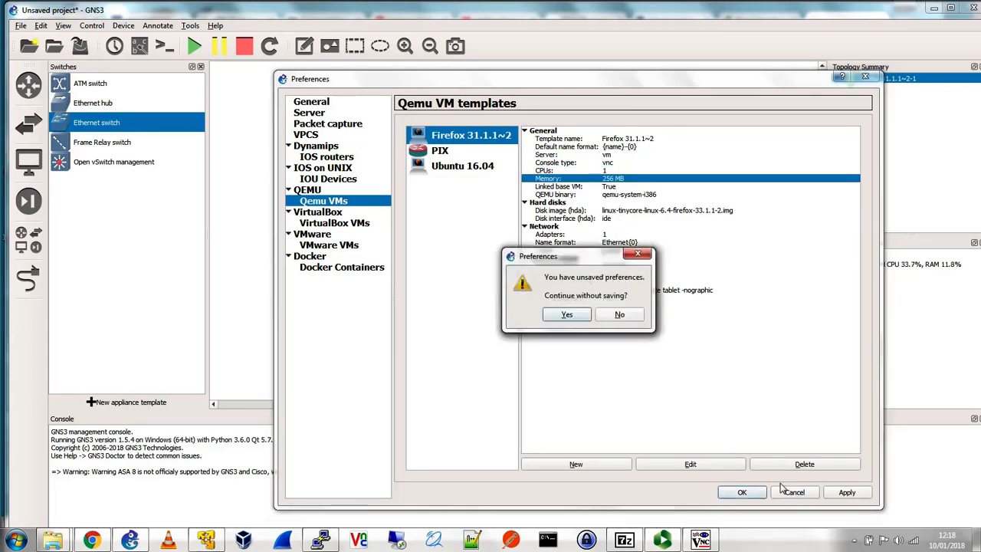
click(566, 314)
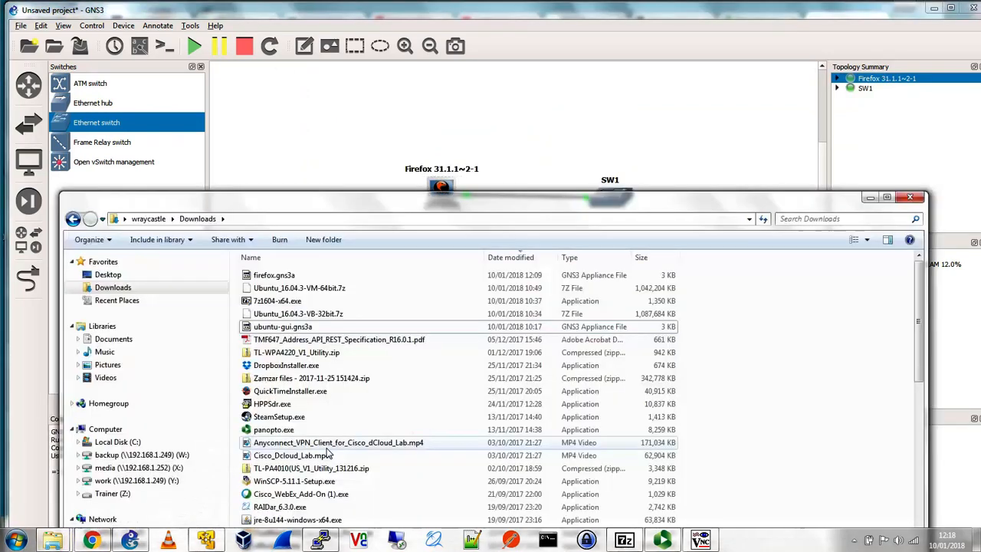
mouse_move(298, 314)
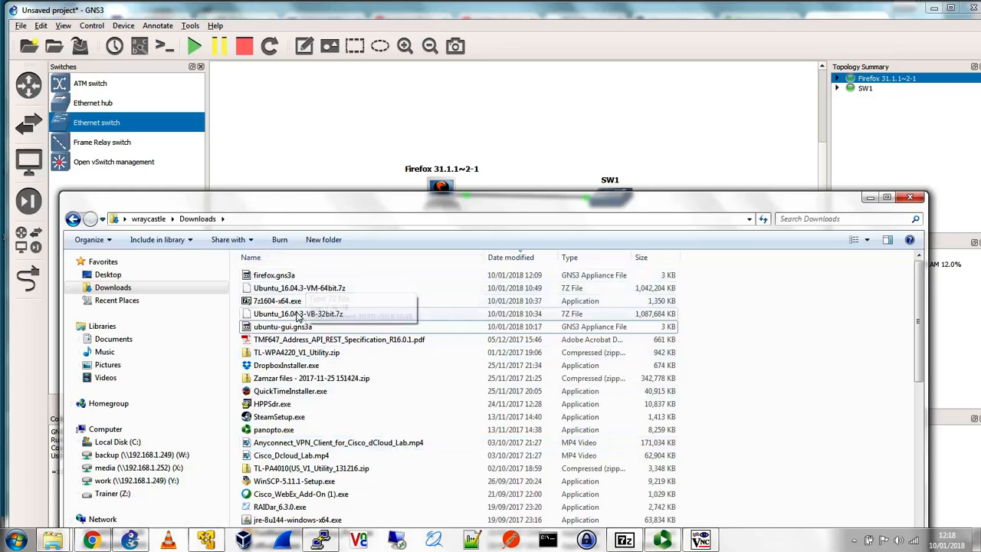
- Select ubuntu-gui.gns3a in Downloads and bring up its action menu
click(283, 326)
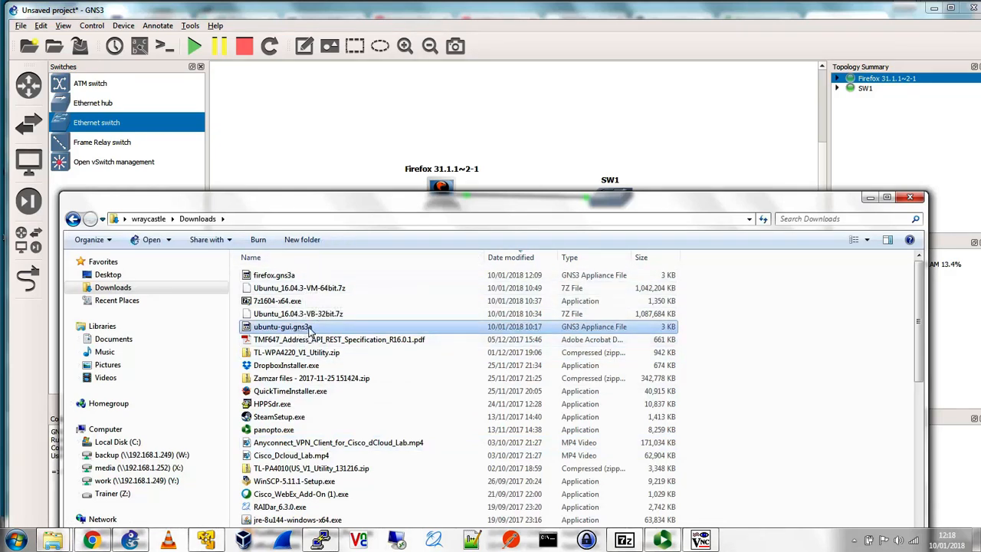
right_click(282, 327)
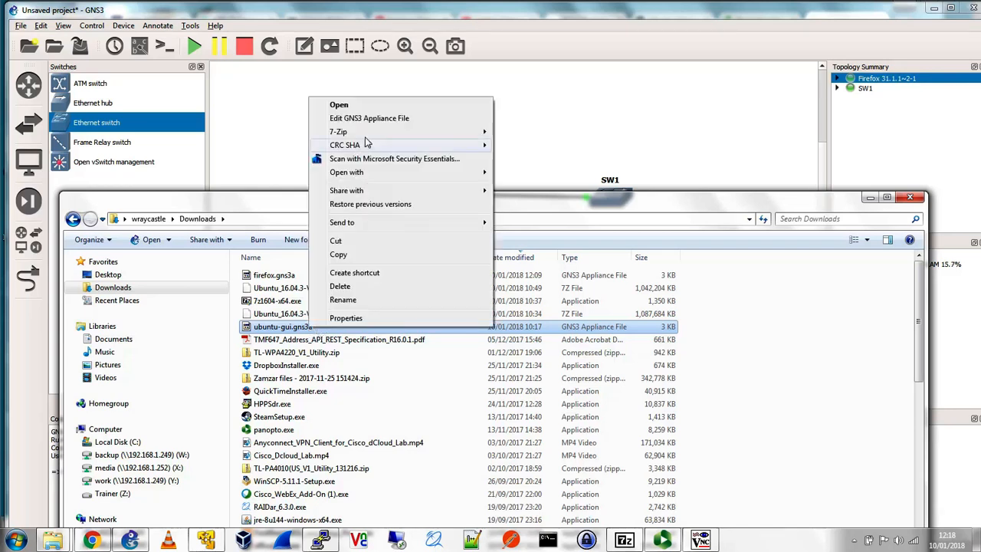
mouse_move(368, 177)
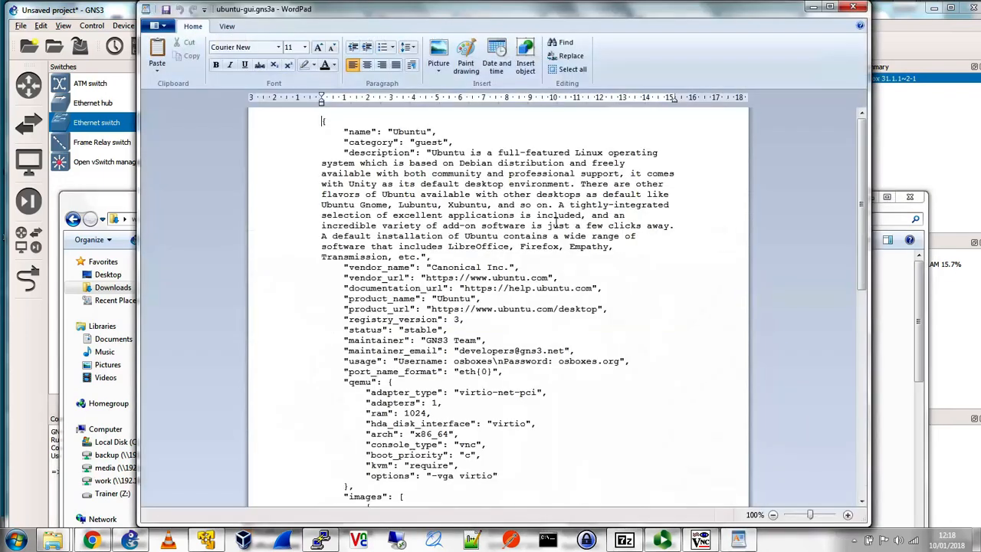
- Scroll the ubuntu-gui.gns3a JSON, highlighting the description and osboxes username
scroll(down, 3)
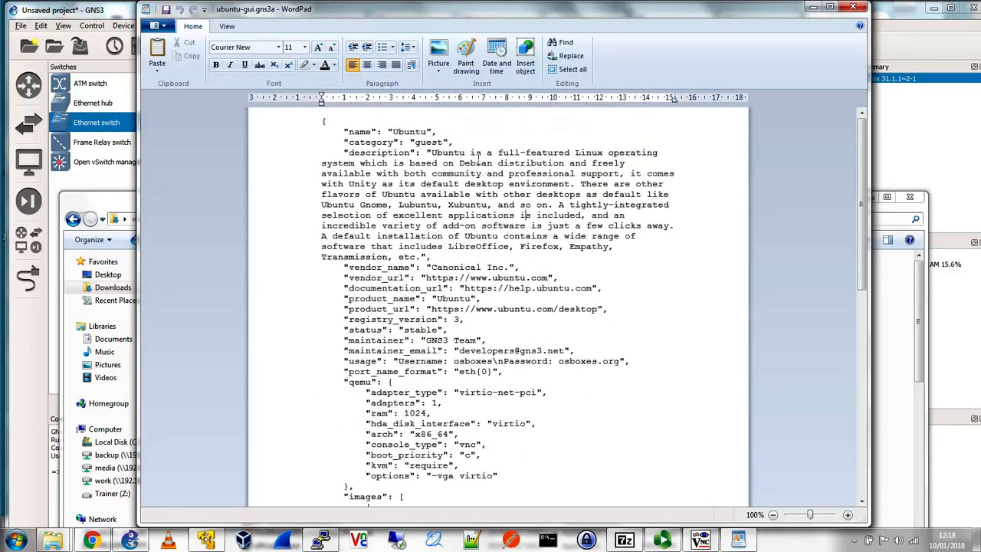
double_click(372, 142)
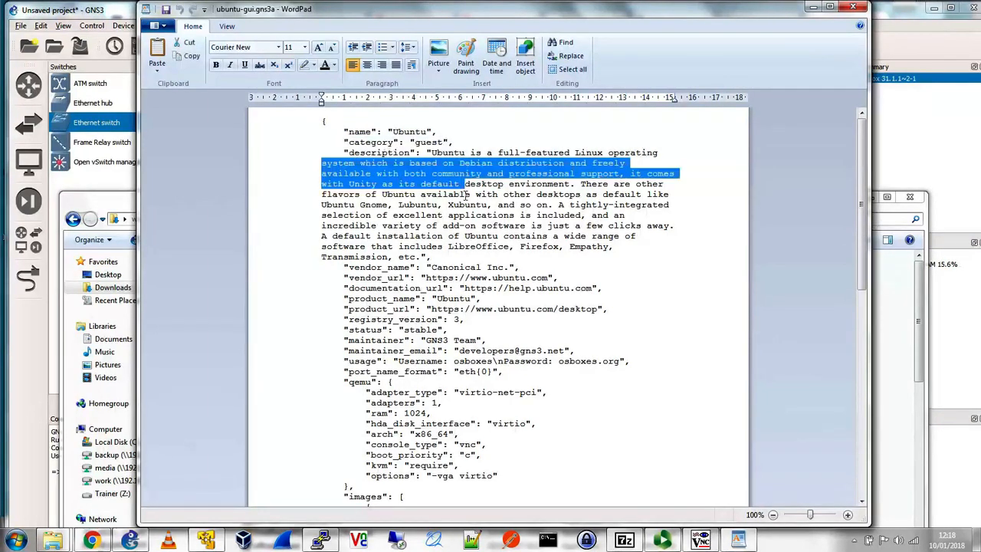
scroll(down, 3)
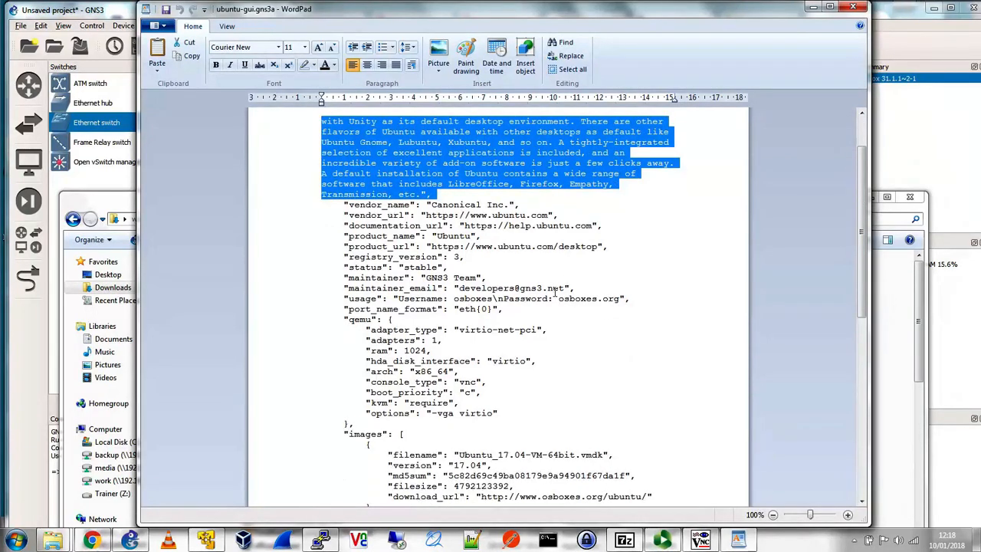
scroll(down, 3)
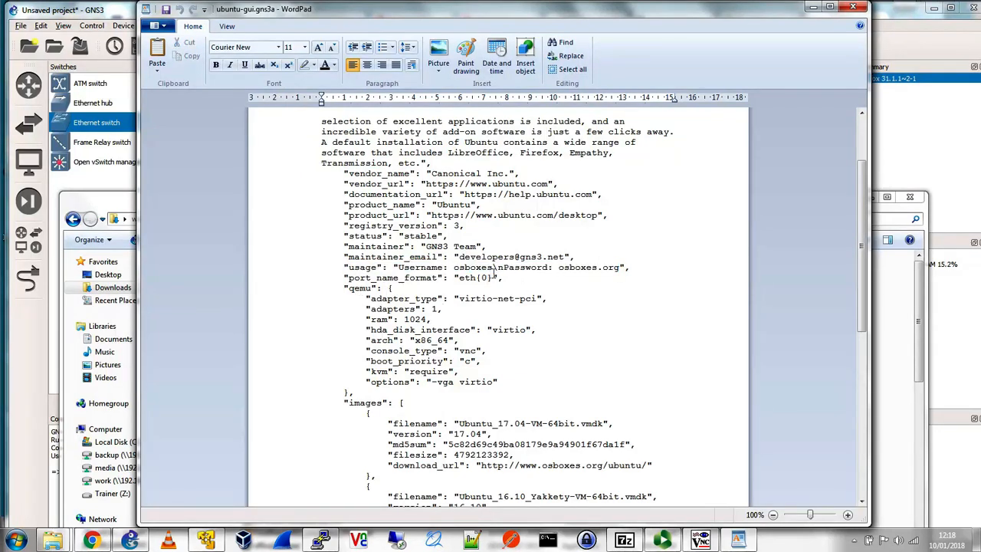
double_click(473, 267)
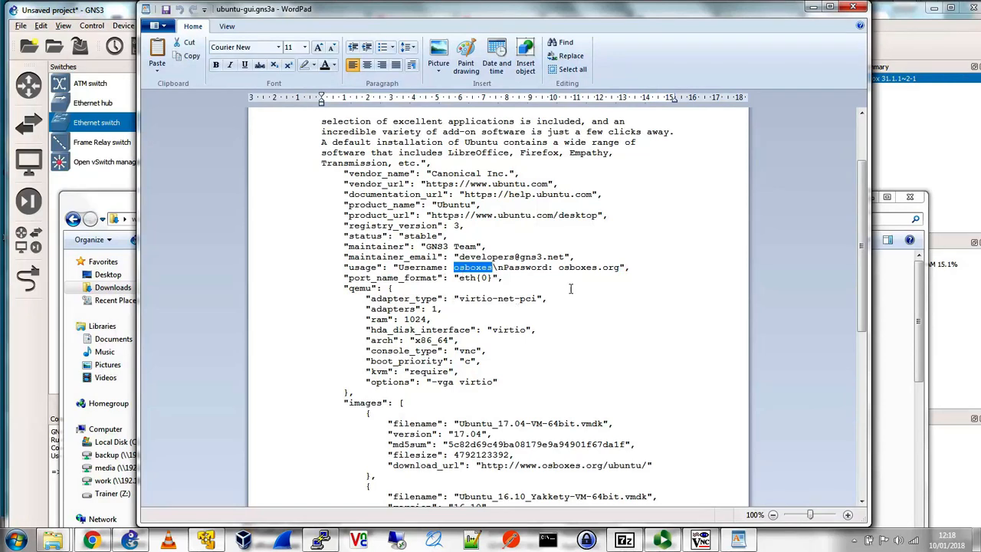
double_click(589, 267)
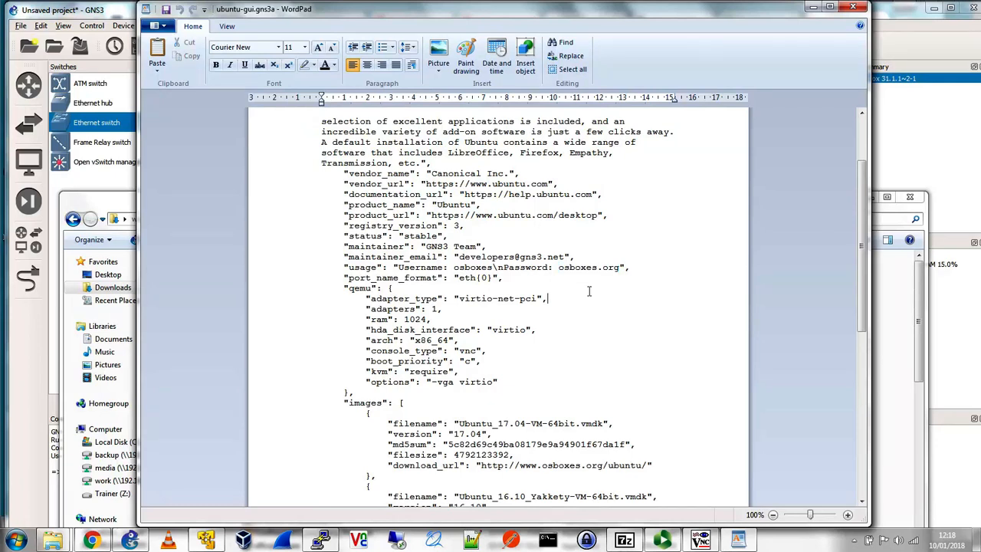
drag(396, 267, 627, 266)
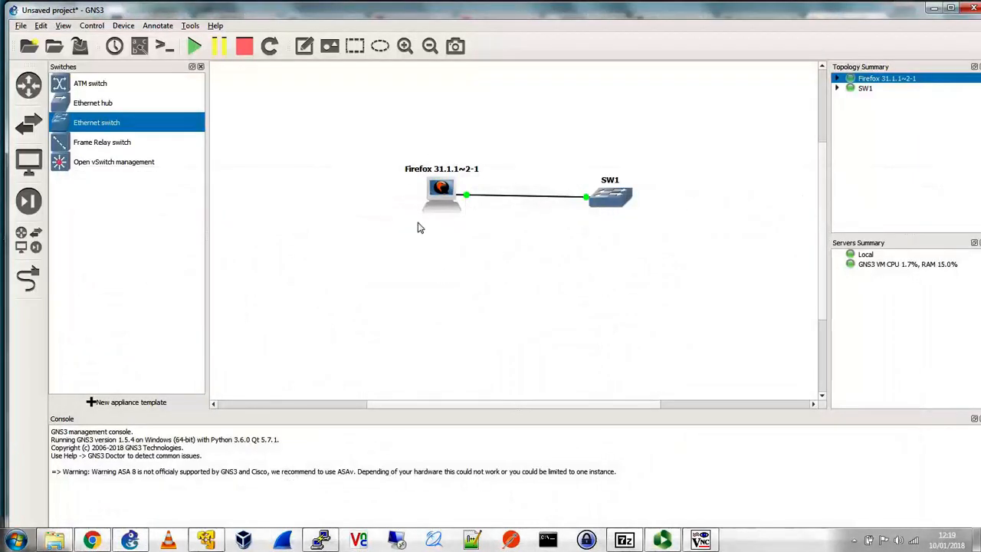
mouse_move(332, 278)
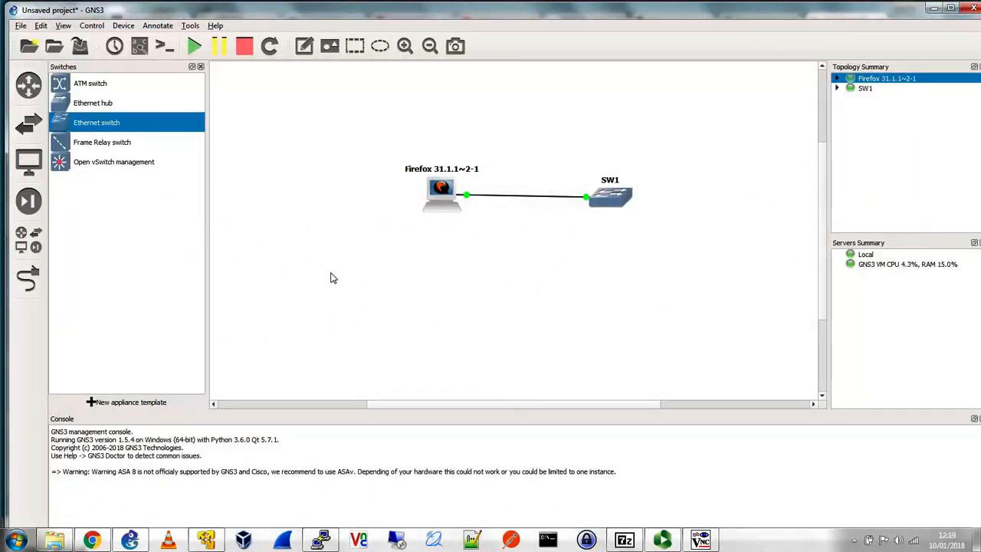
click(207, 540)
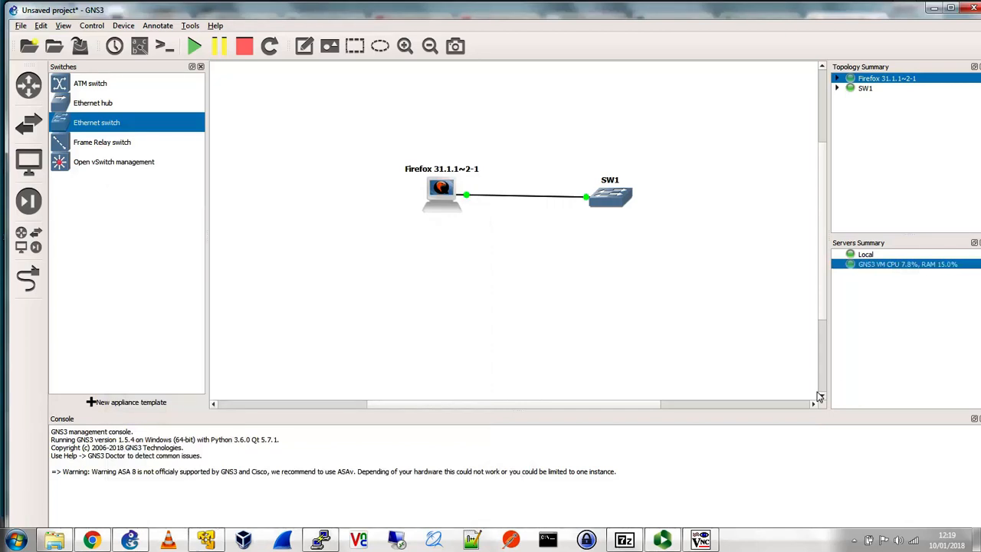
mouse_move(604, 310)
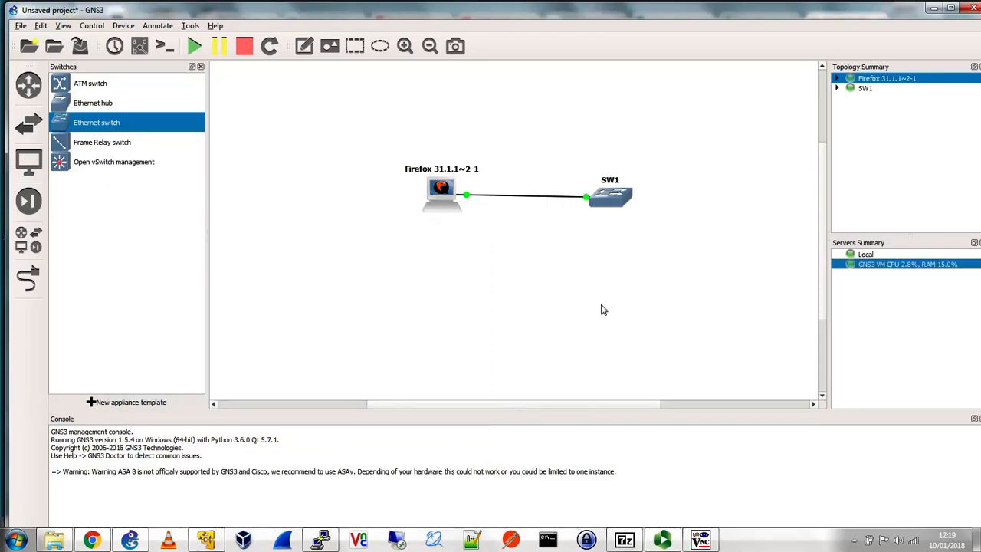
mouse_move(364, 265)
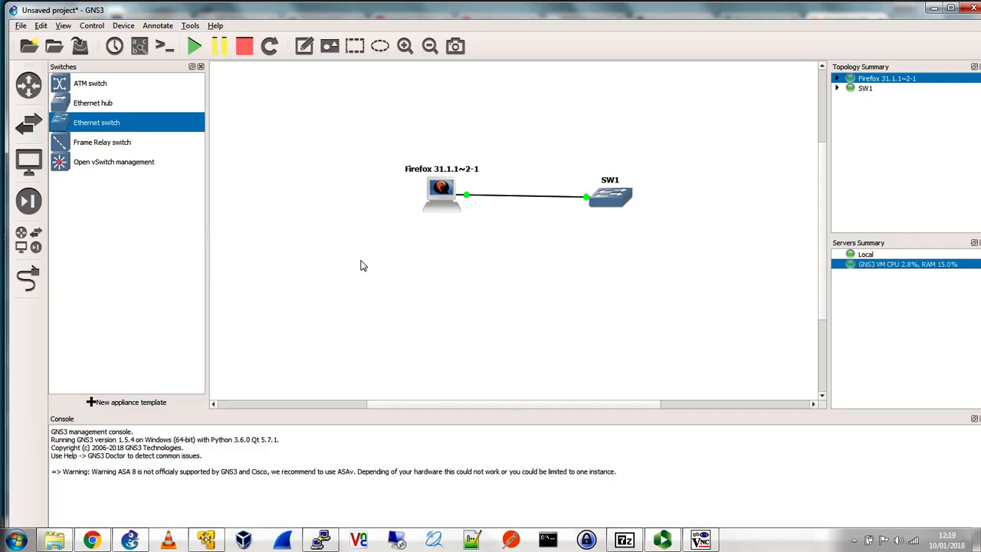